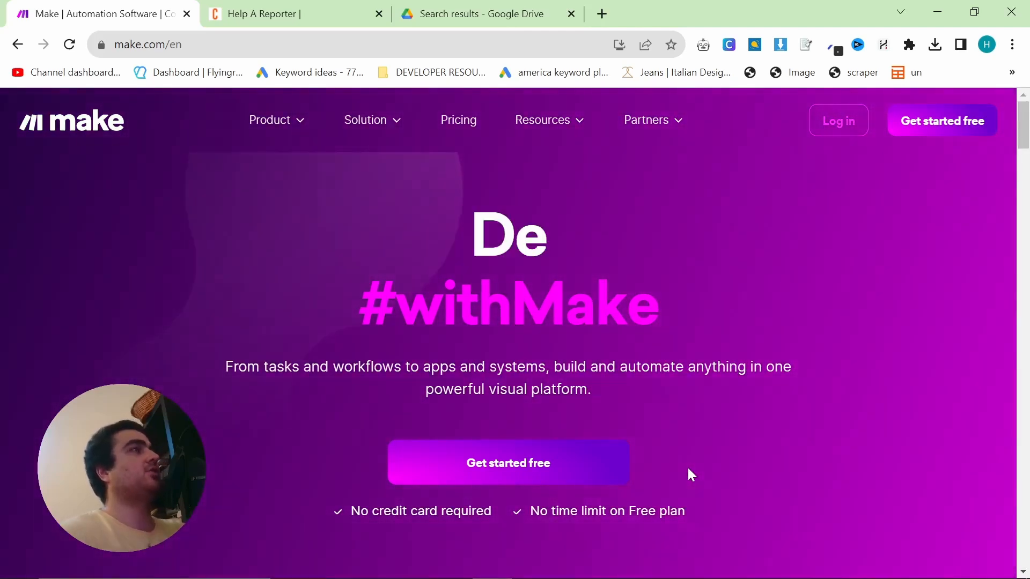
mouse_move(423, 472)
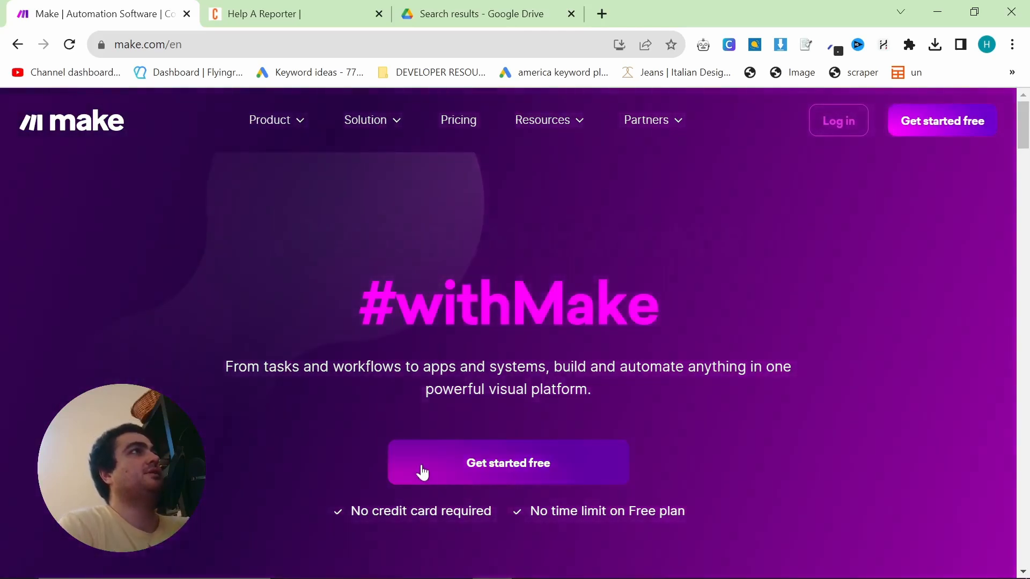
mouse_move(818, 382)
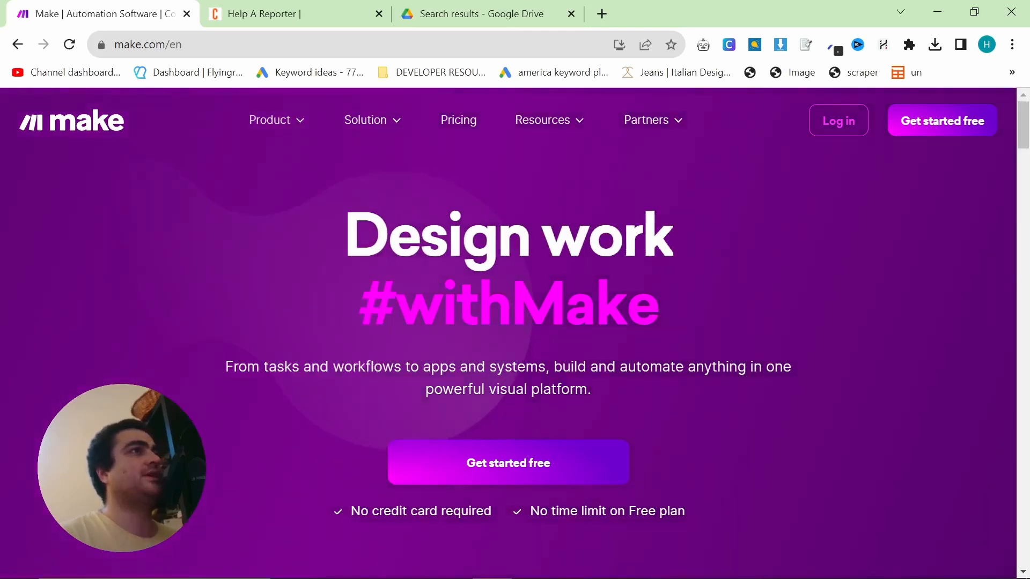
- Enter HARO as a source and search the Rules for Sources page for text
left_click(264, 14)
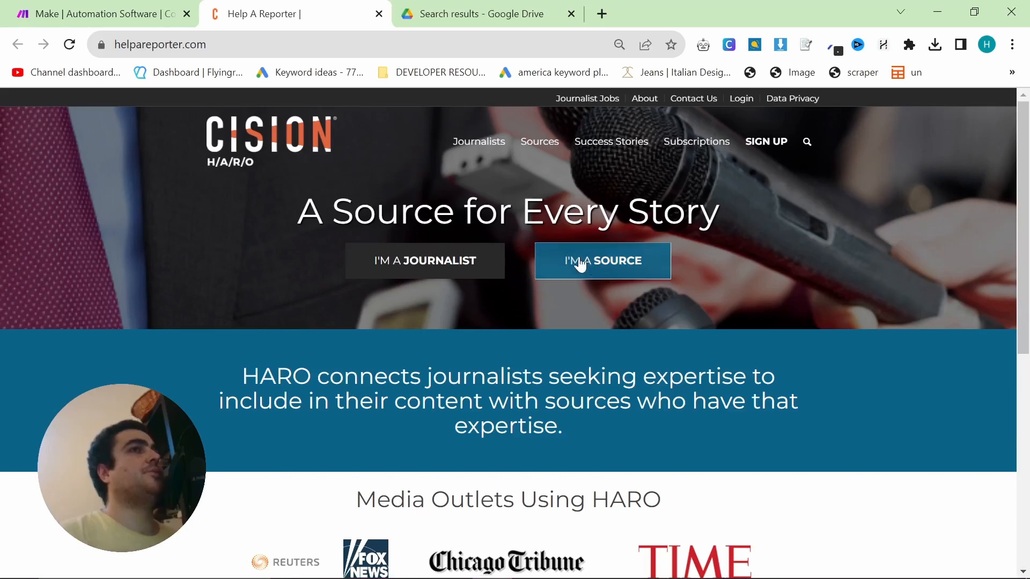
left_click(602, 261)
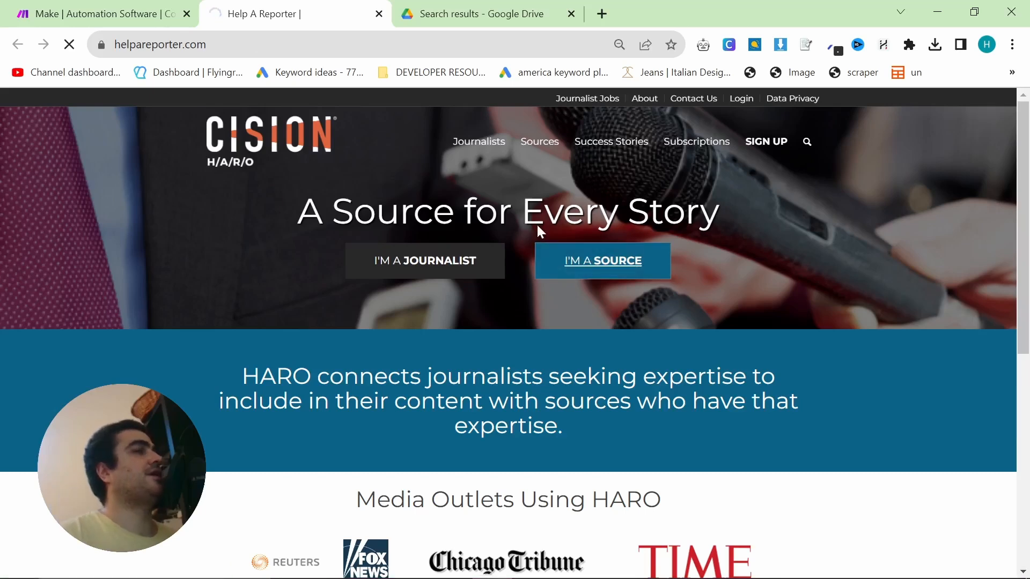
left_click(603, 260)
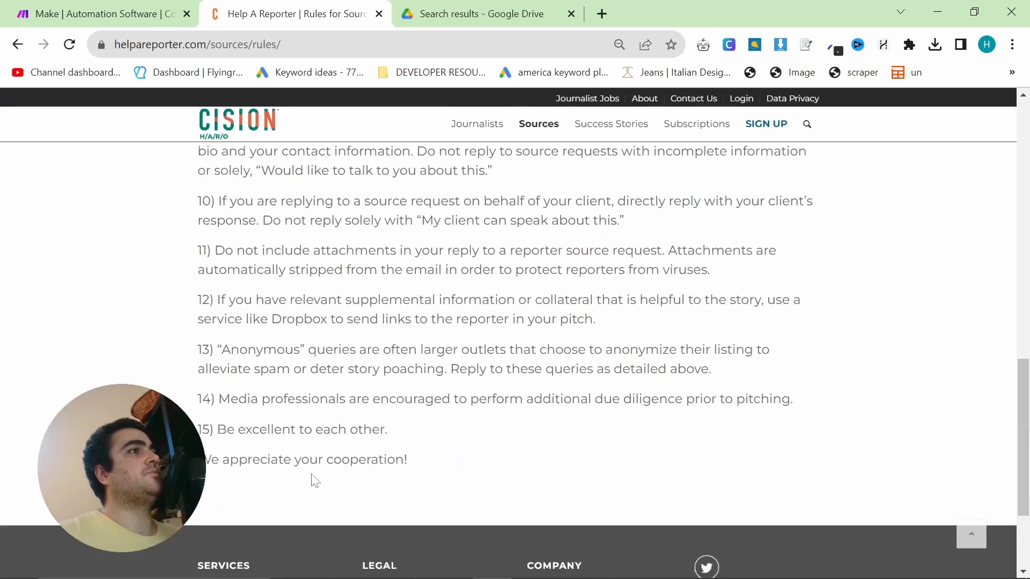
key("Ctrl+f")
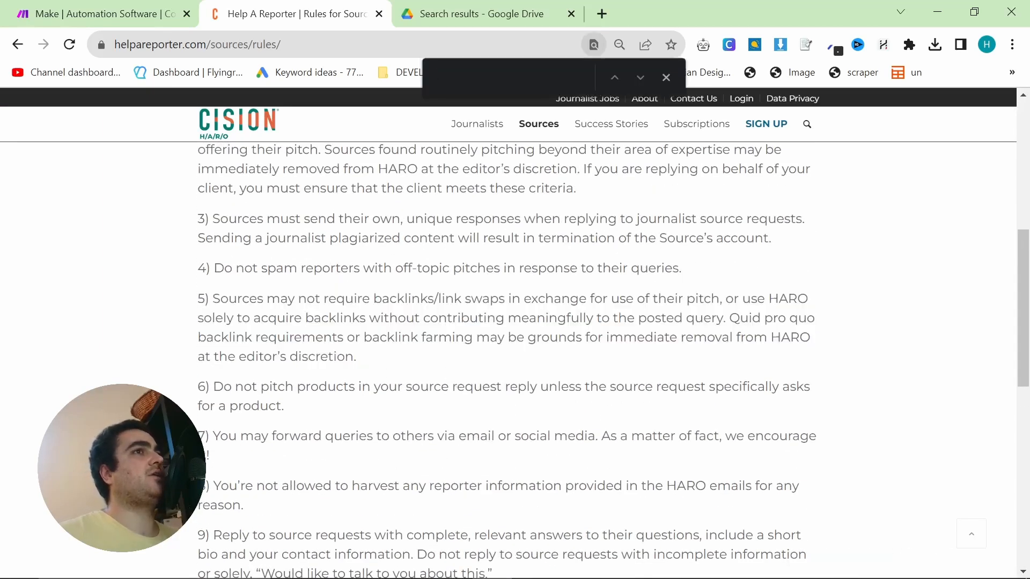
left_click_drag(197, 298, 356, 356)
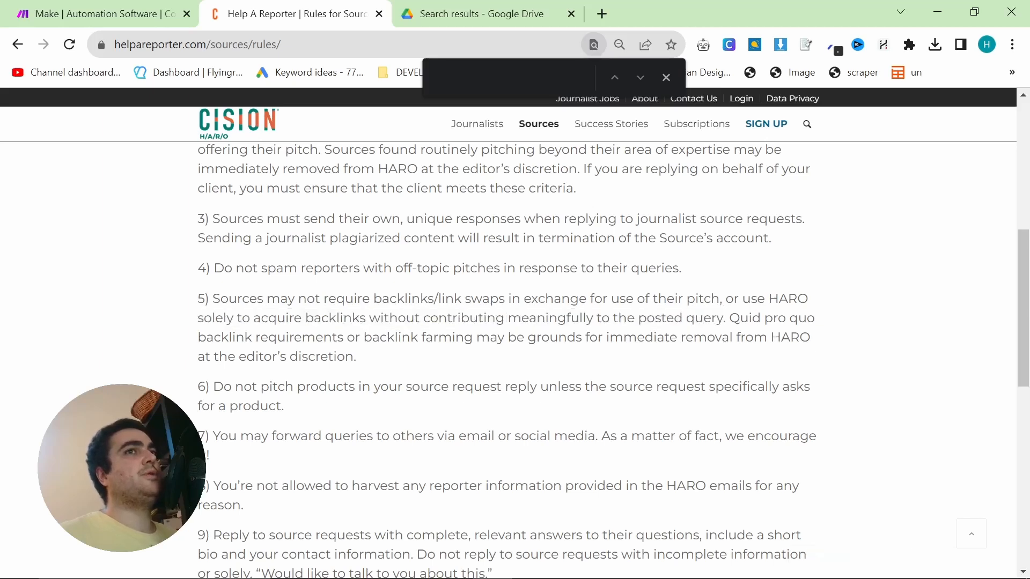
left_click_drag(727, 317, 597, 337)
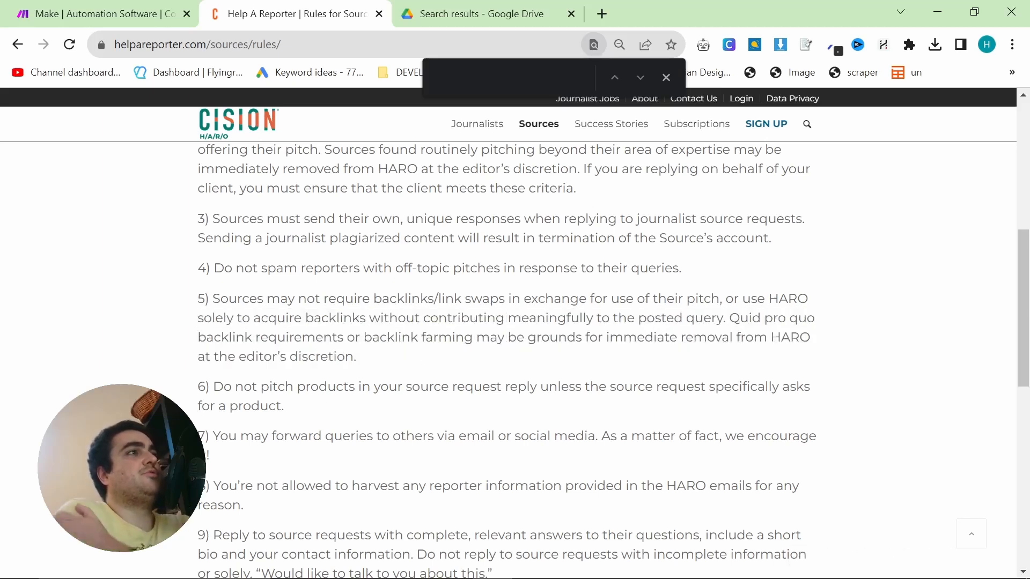
- Read through the numbered rules about pitching and backlinks, then return to the top
scroll("down", 3)
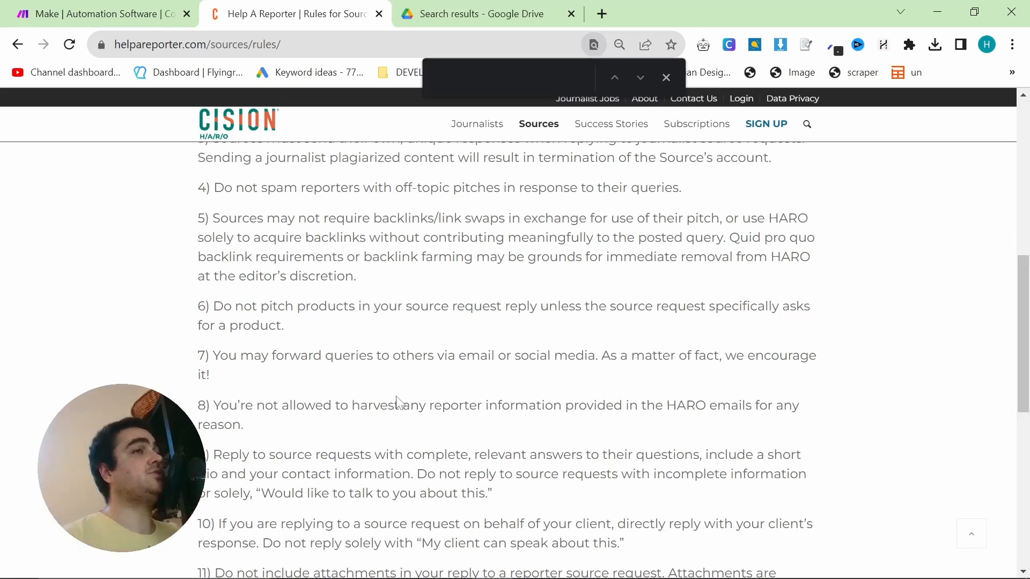
scroll("down", 3)
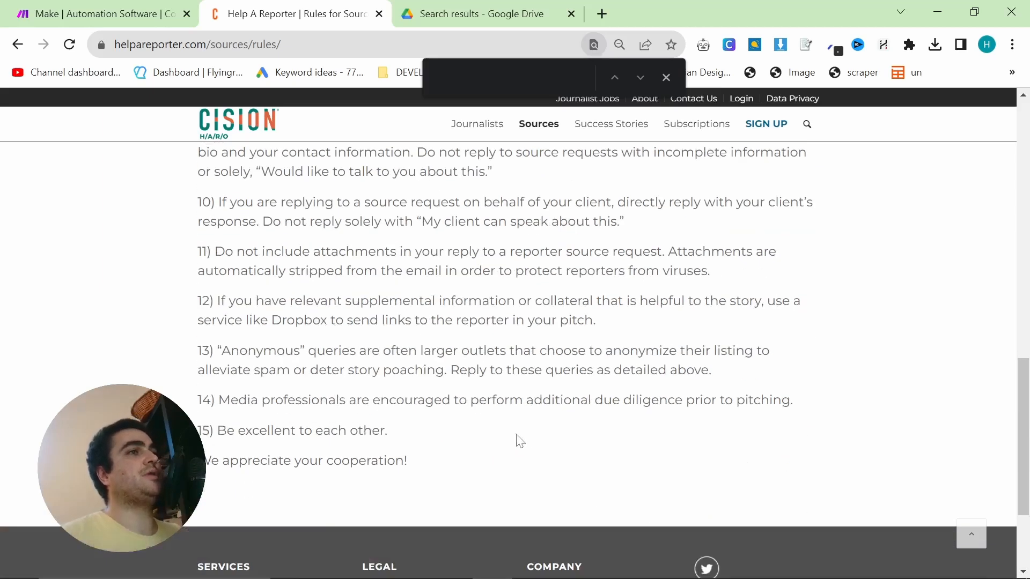
scroll("up", 3)
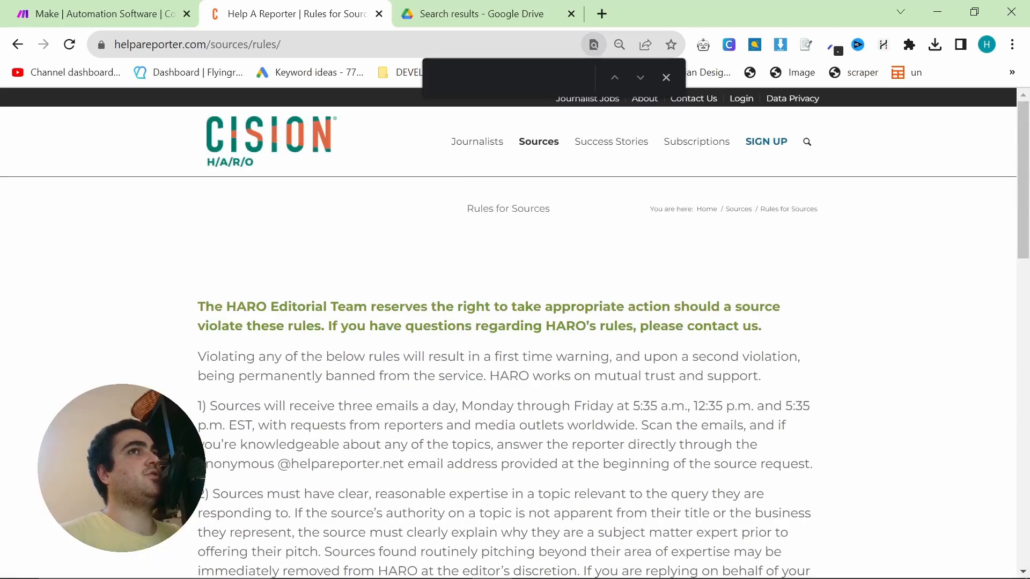
left_click(618, 45)
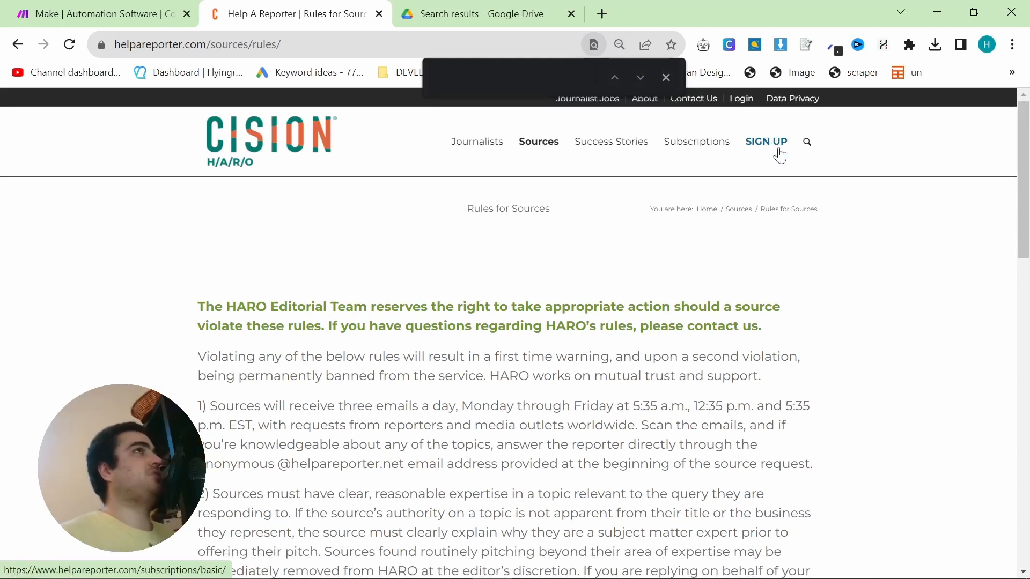
left_click(766, 142)
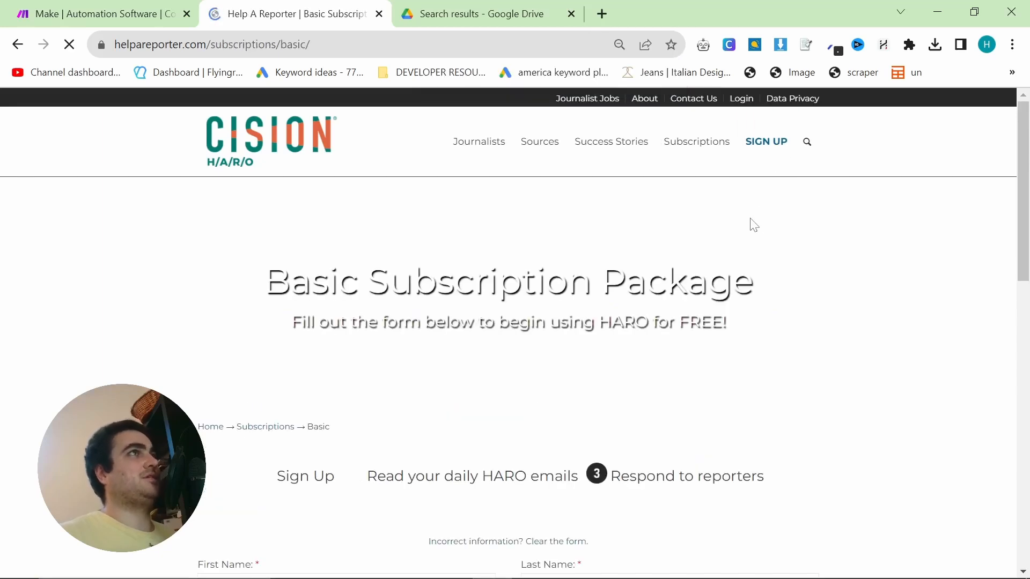
scroll("down", 3)
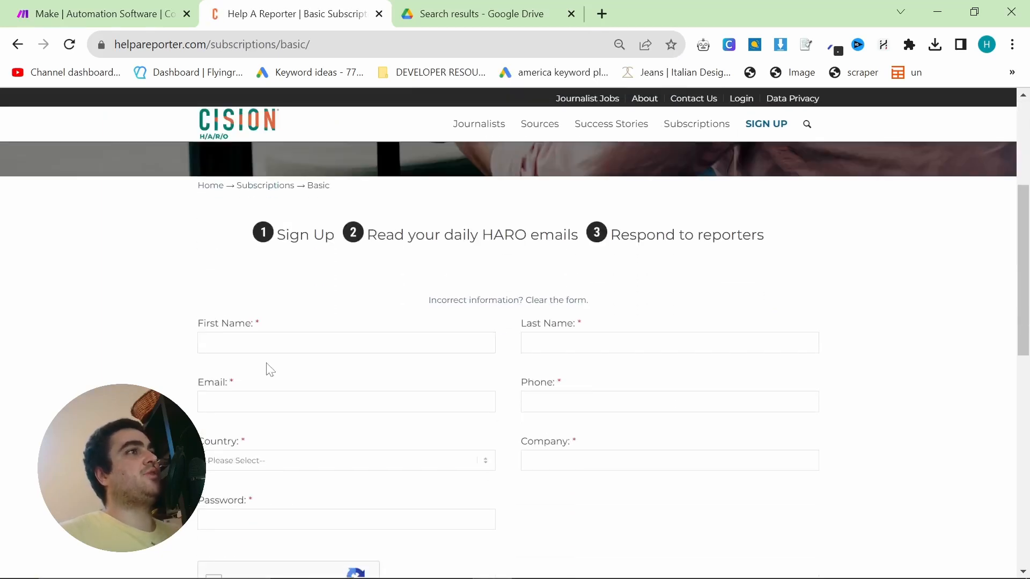
type("davison")
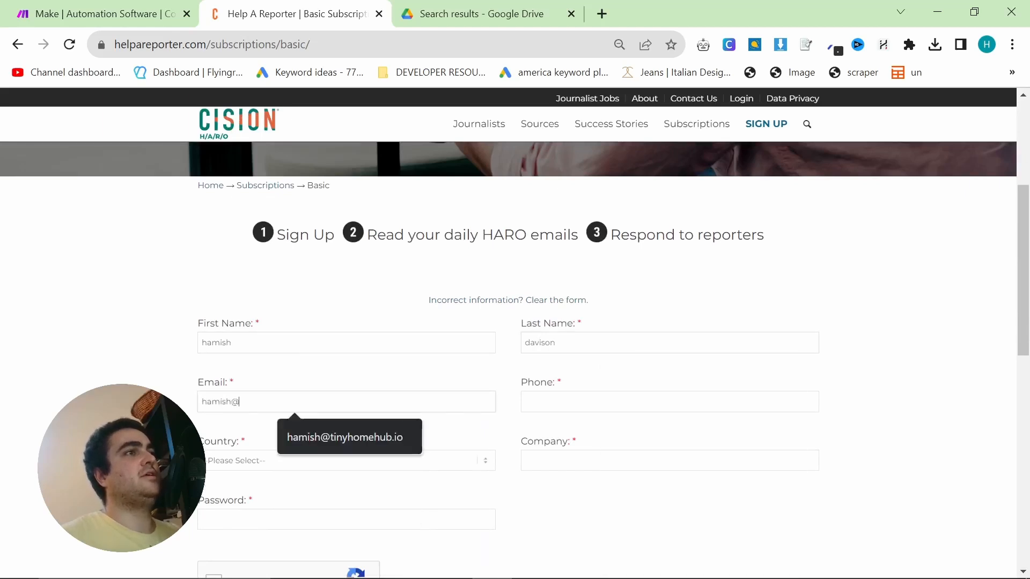
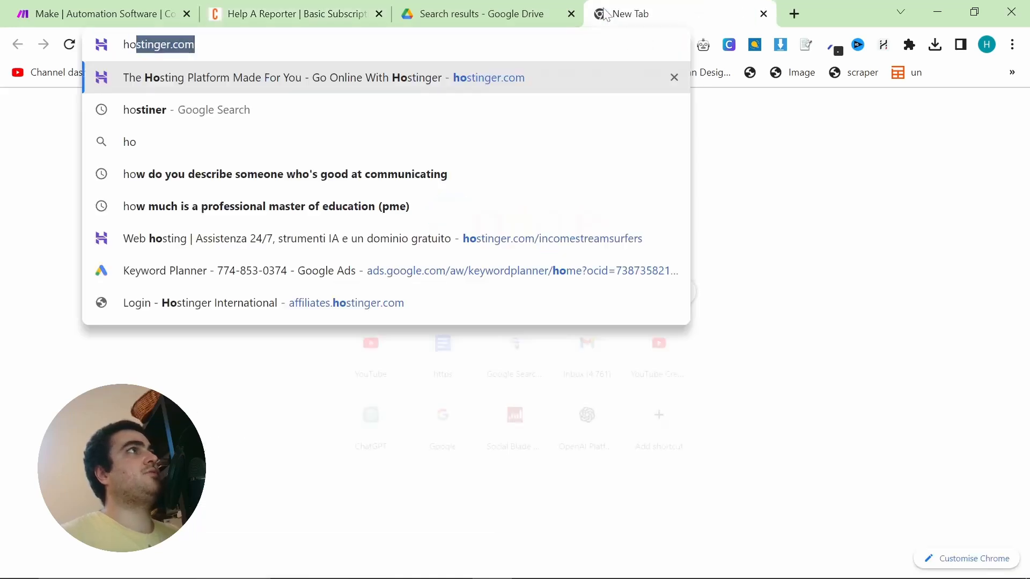
- Sign in to hostinger.com with a Google account
left_click(296, 77)
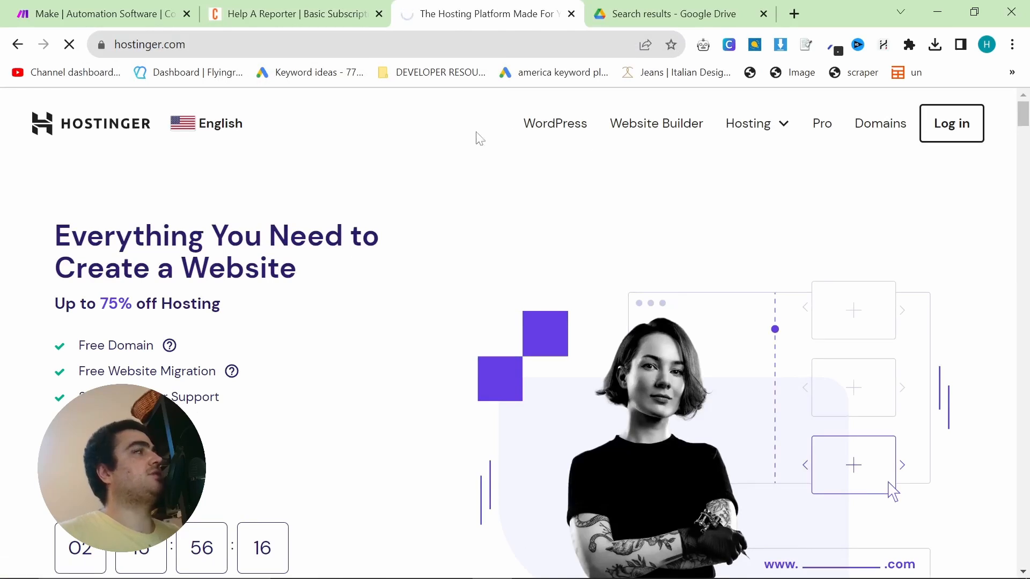
left_click(950, 123)
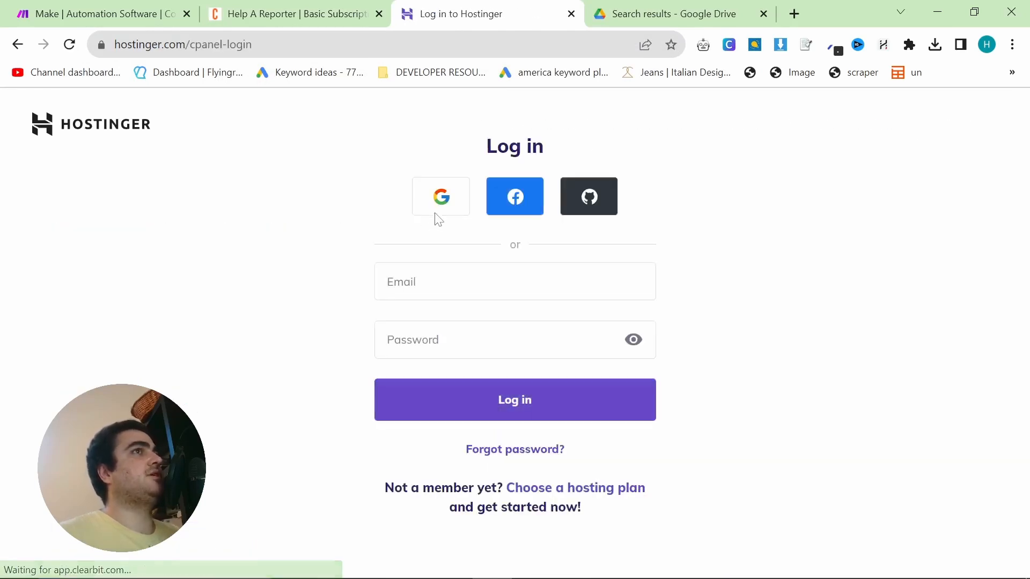
left_click(440, 196)
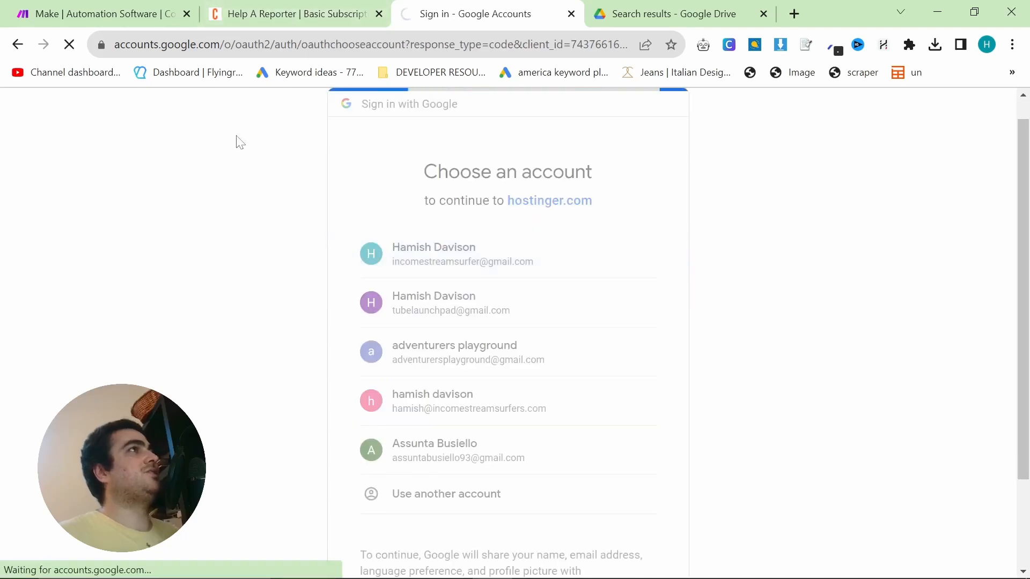
left_click(462, 254)
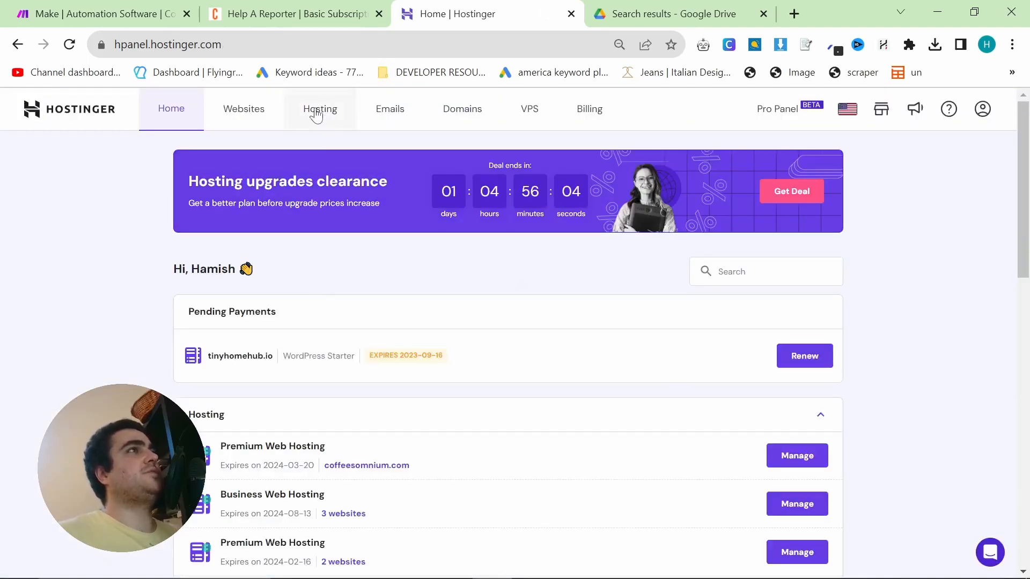
- Show the tinyhomehub.io email accounts list with its one active address
left_click(390, 110)
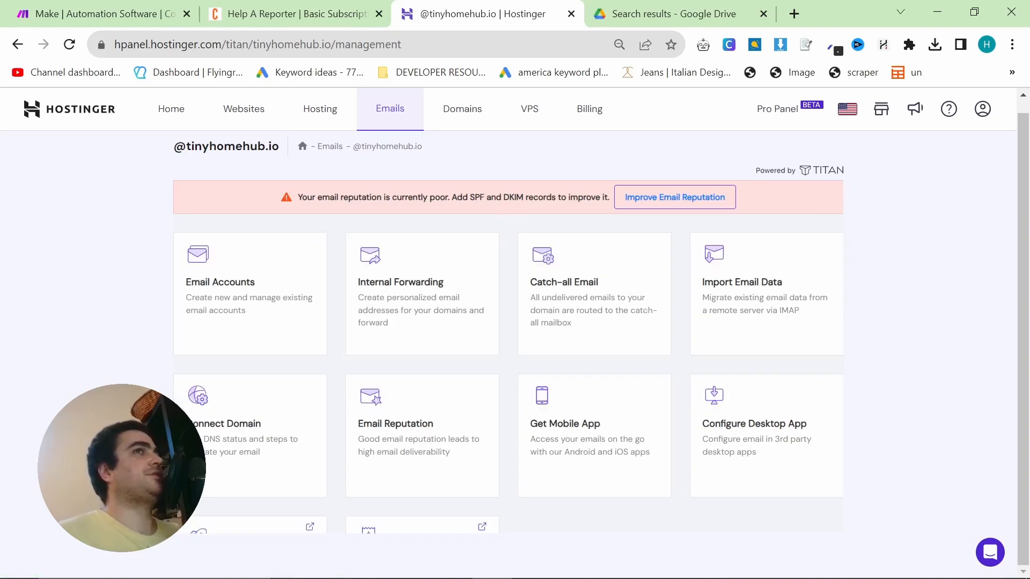
scroll("down", 3)
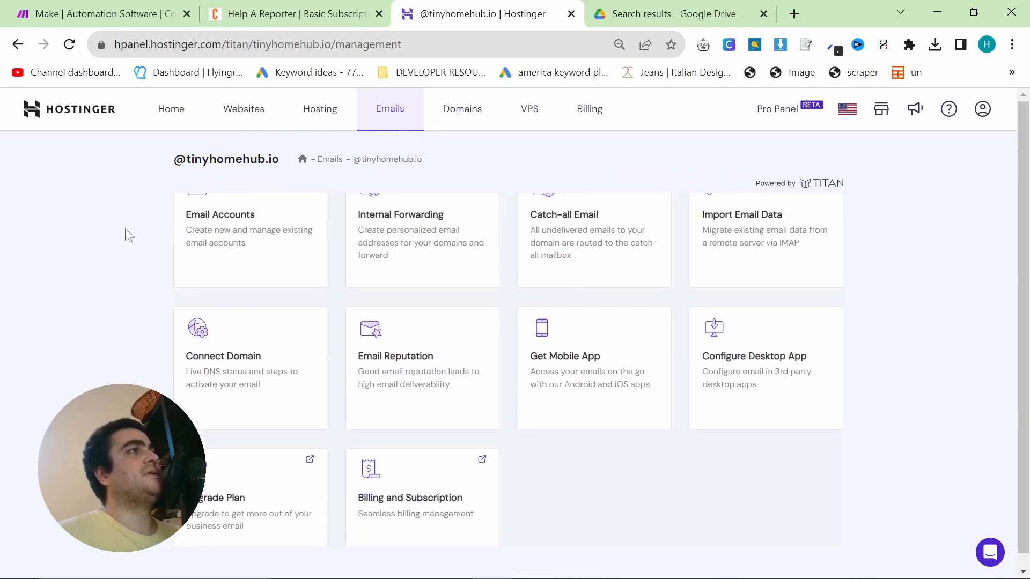
left_click(220, 214)
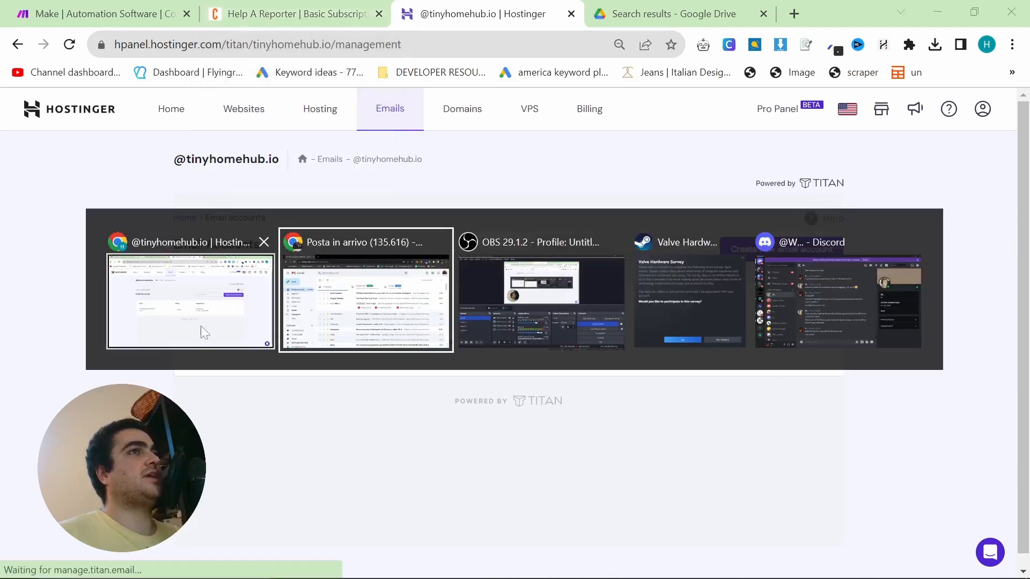
left_click(190, 302)
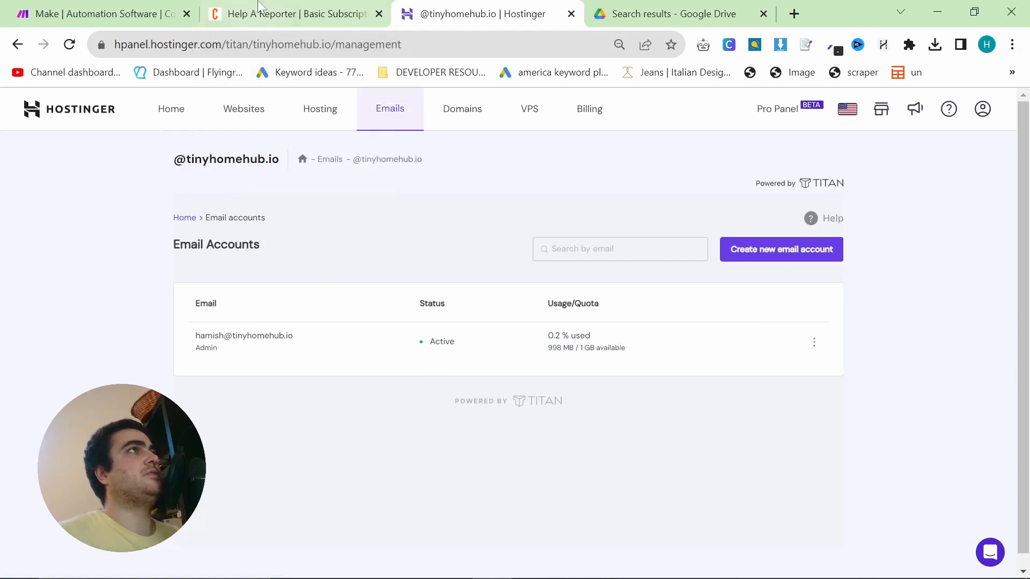
left_click(286, 14)
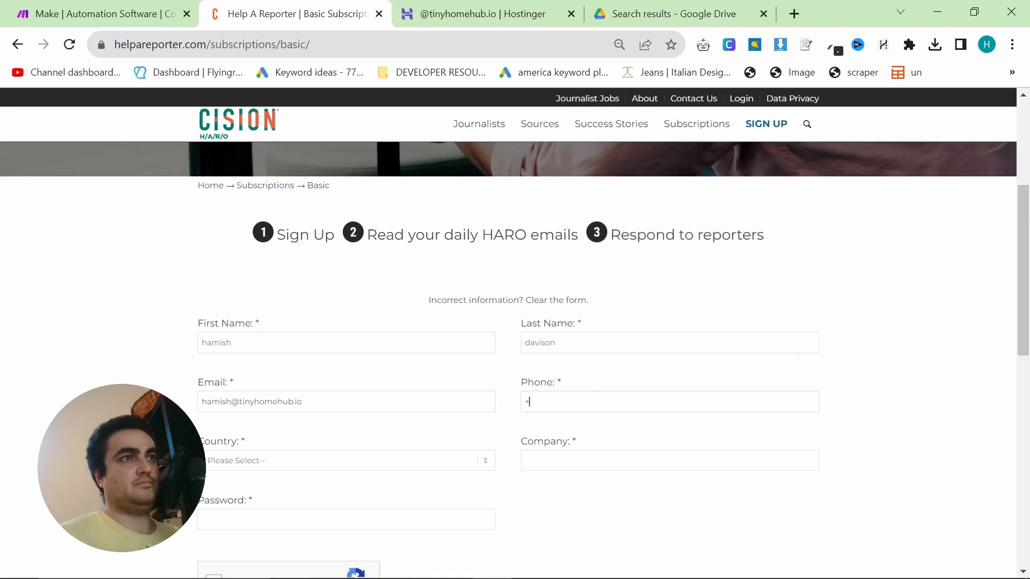
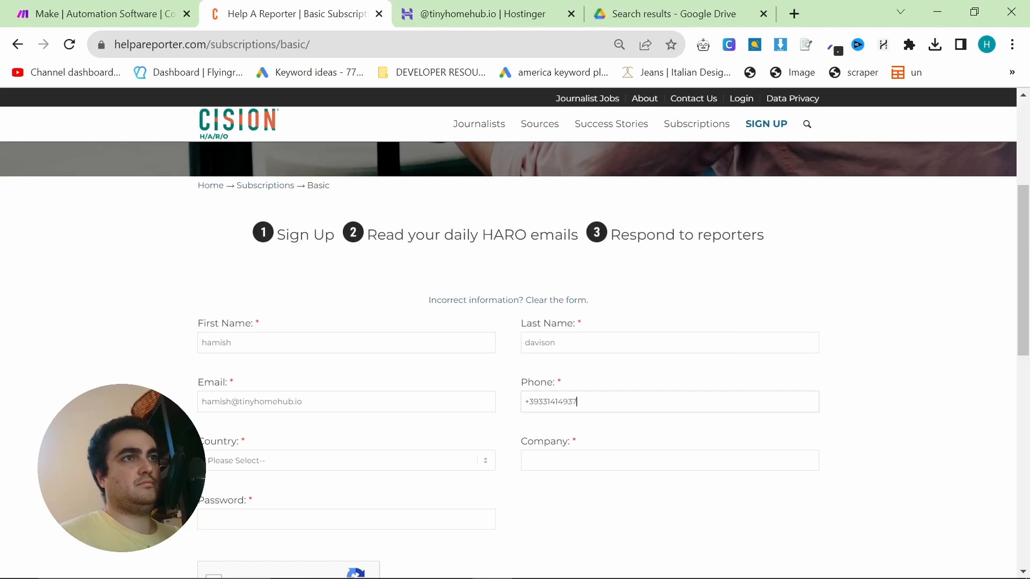
left_click(345, 461)
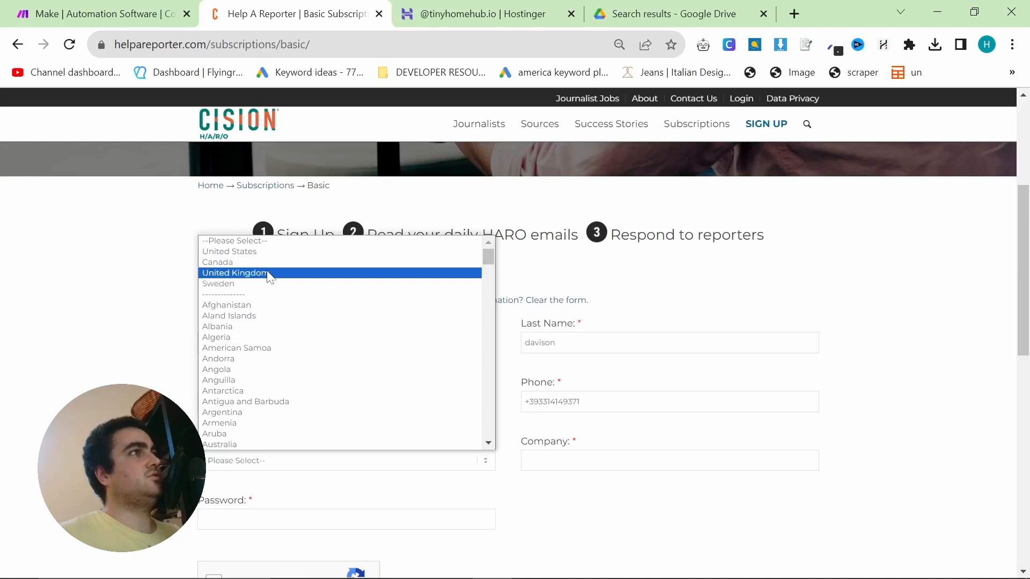
left_click(233, 272)
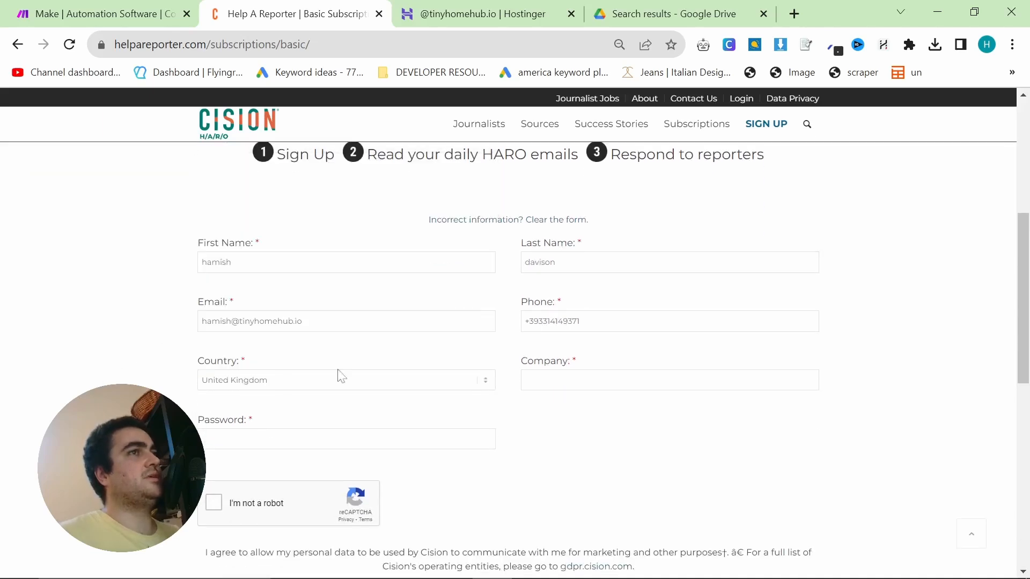
type("Tiny Home Hub")
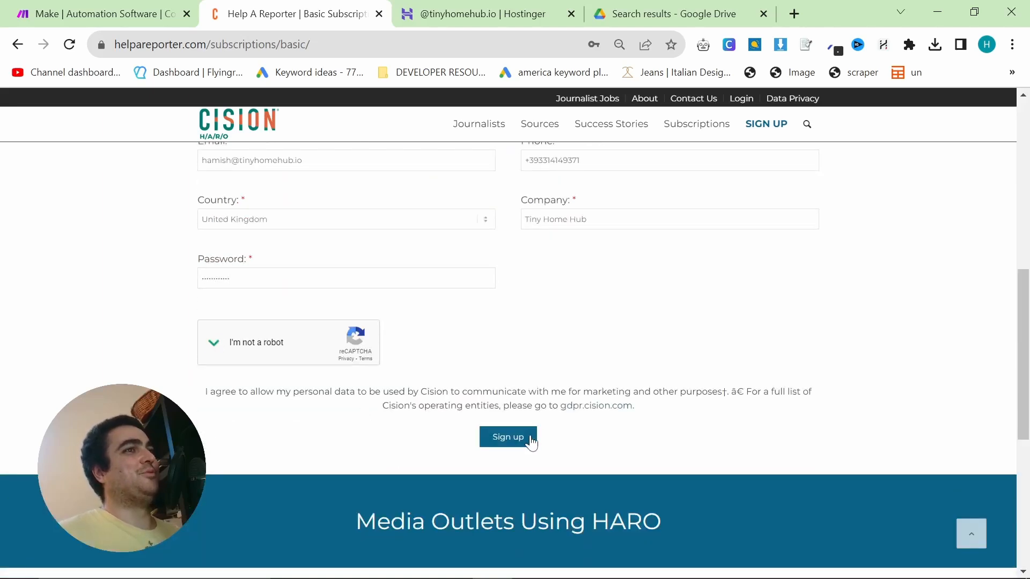
- Submit the basic subscription sign-up and reach the Thank You page
left_click(507, 437)
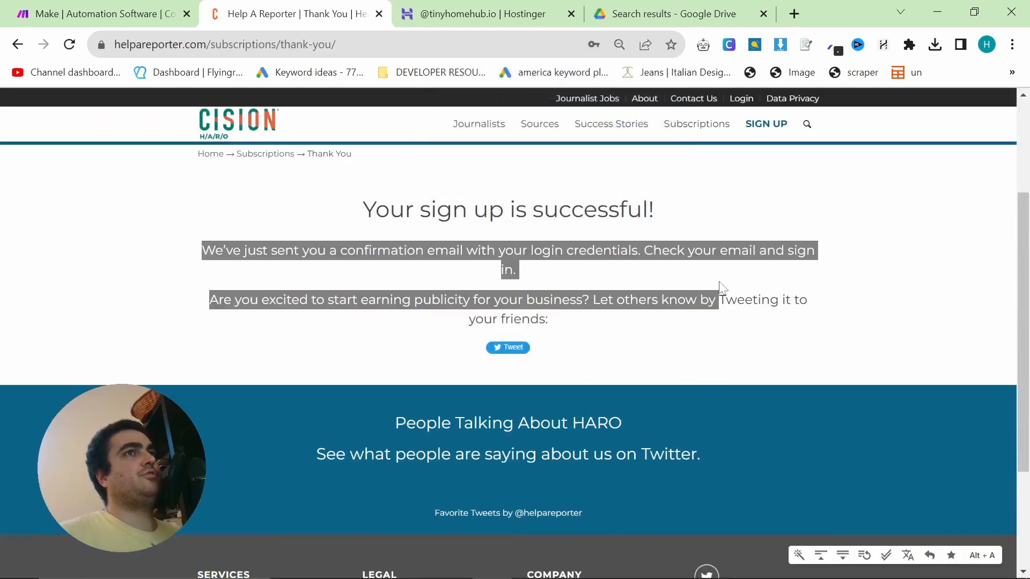
left_click(533, 271)
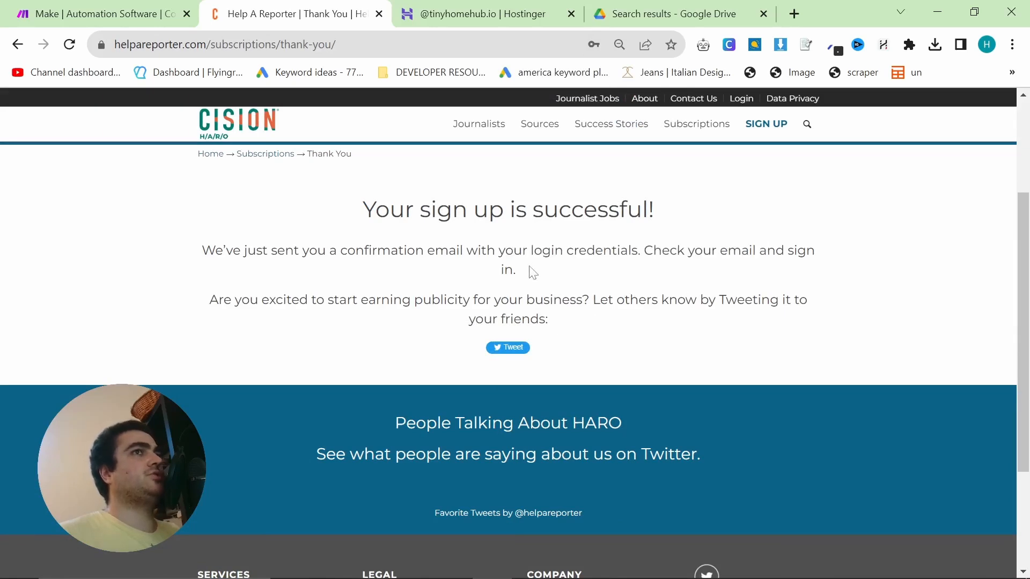
- Log in to the Hostinger Titan mailbox and update the saved password
left_click(741, 97)
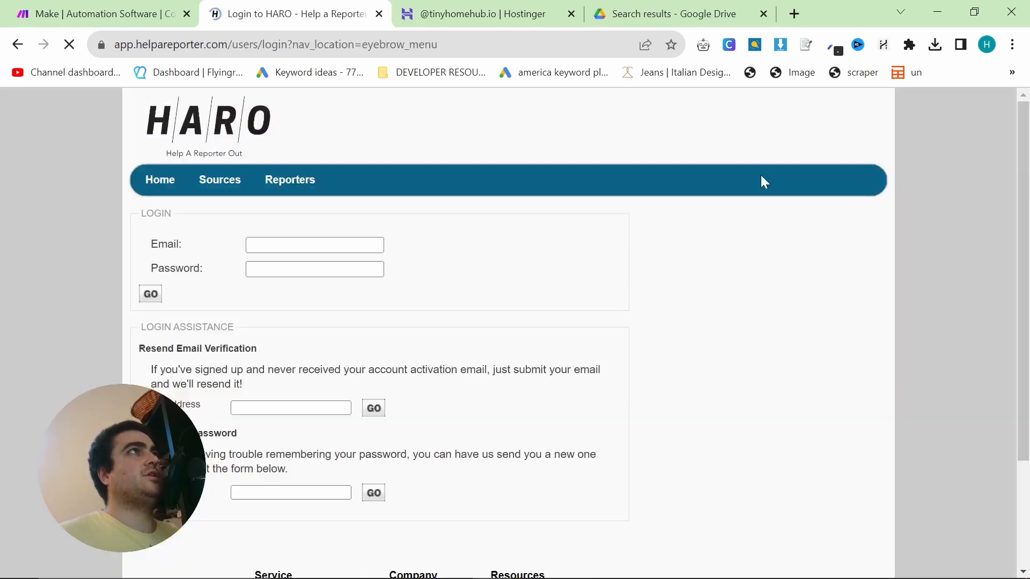
left_click(482, 14)
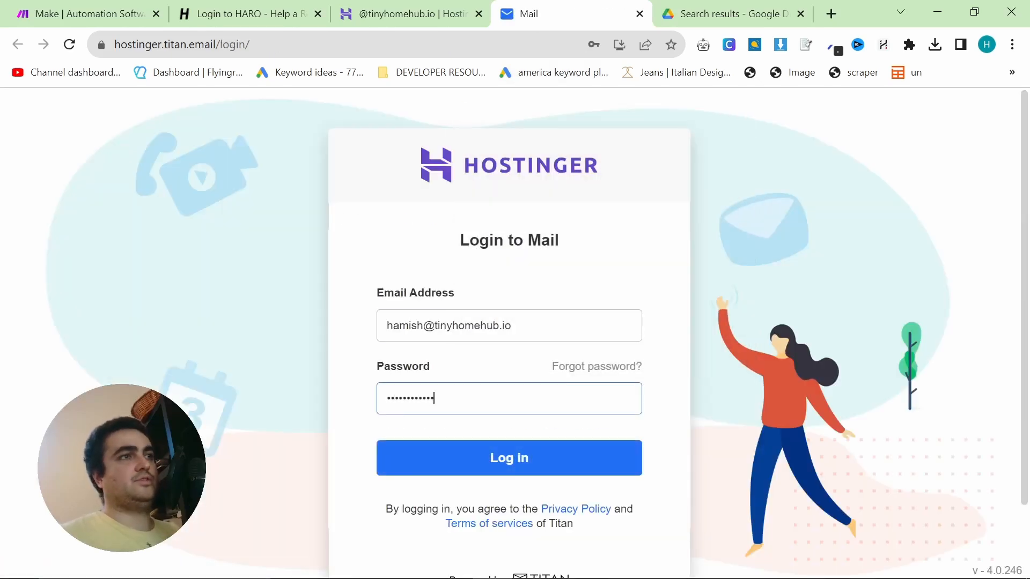
left_click(509, 458)
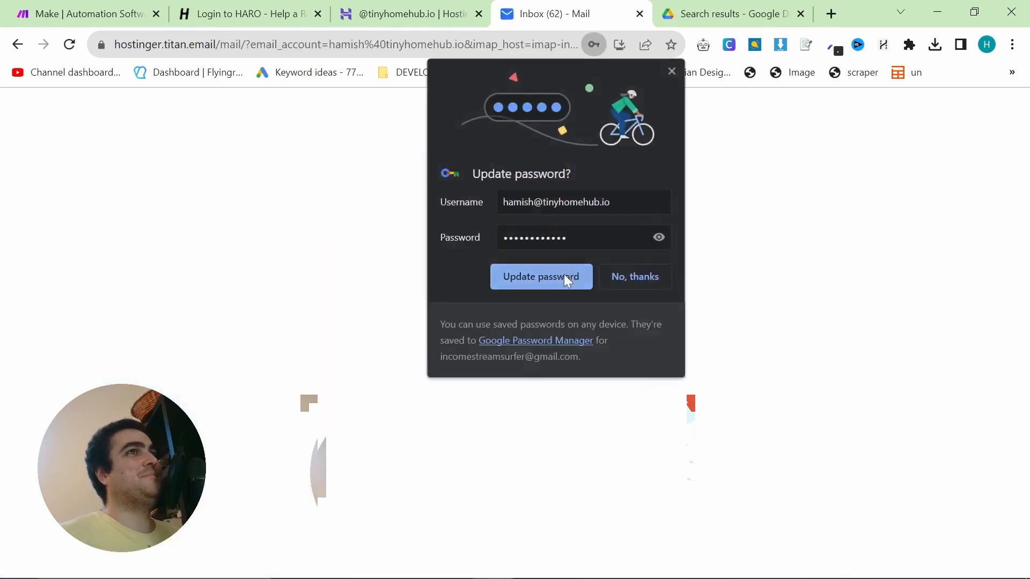
left_click(541, 277)
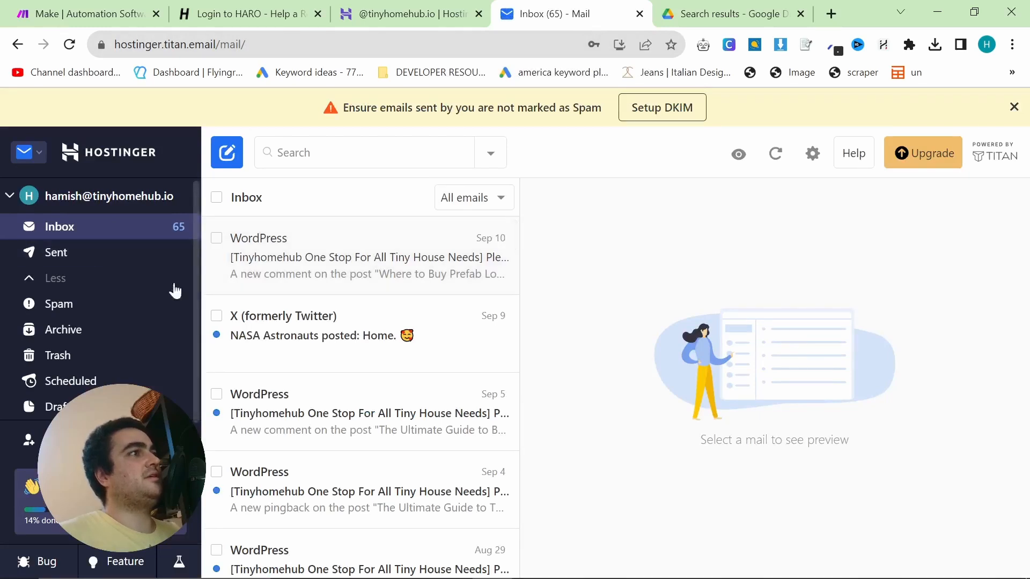
- Resend the HARO activation email from login assistance and return to the inbox
left_click(245, 14)
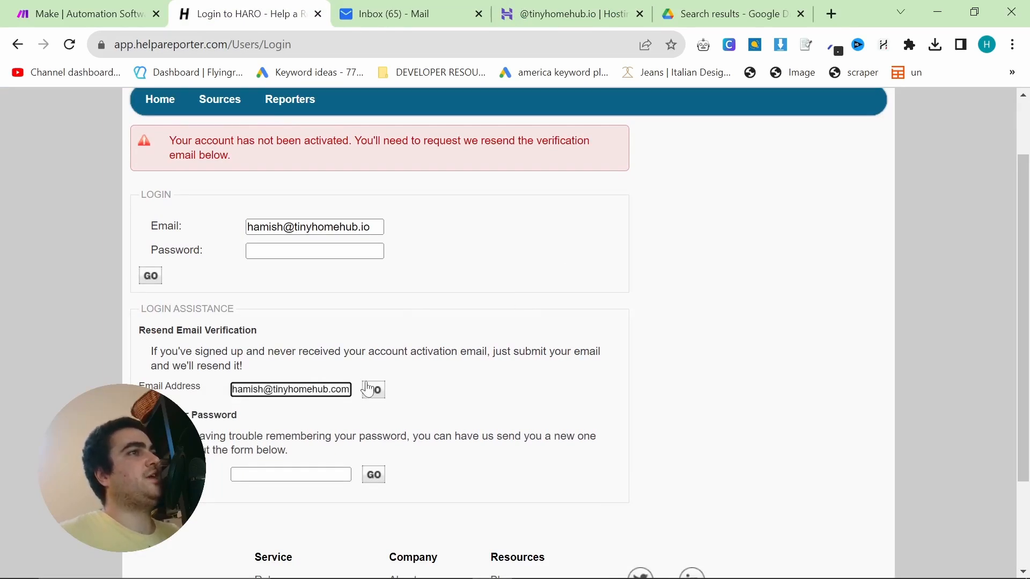
left_click(373, 389)
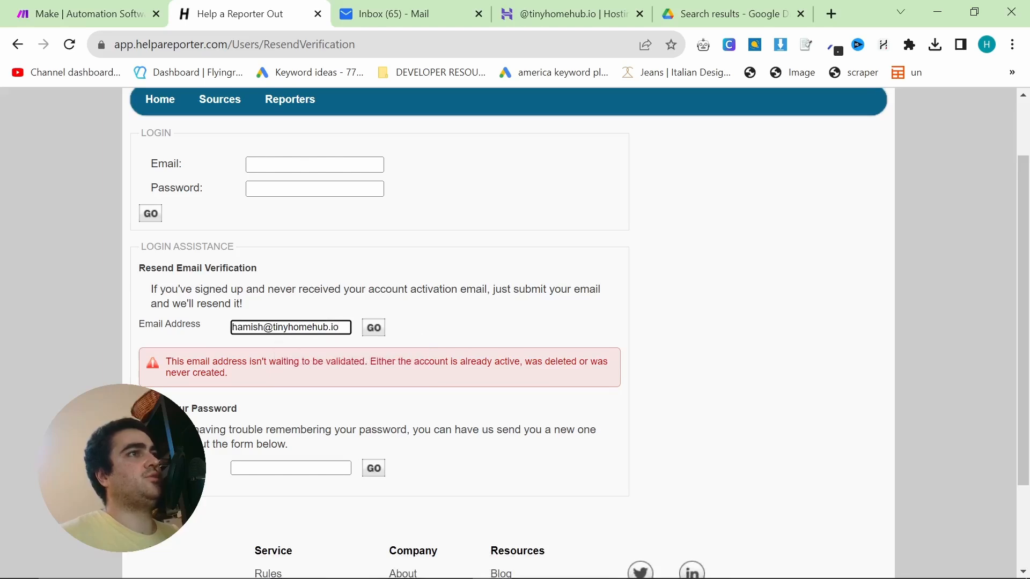
left_click(374, 327)
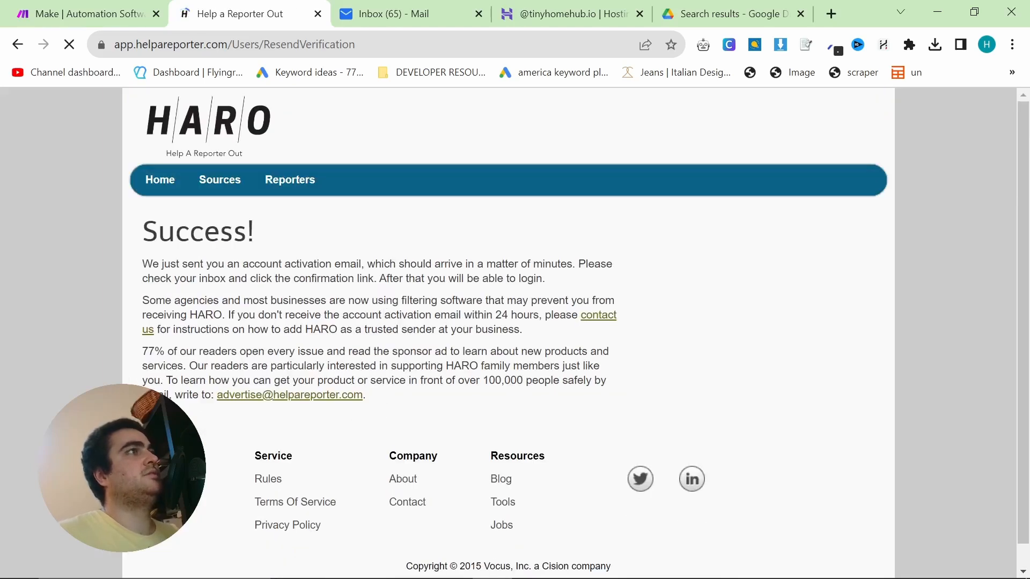
left_click(390, 14)
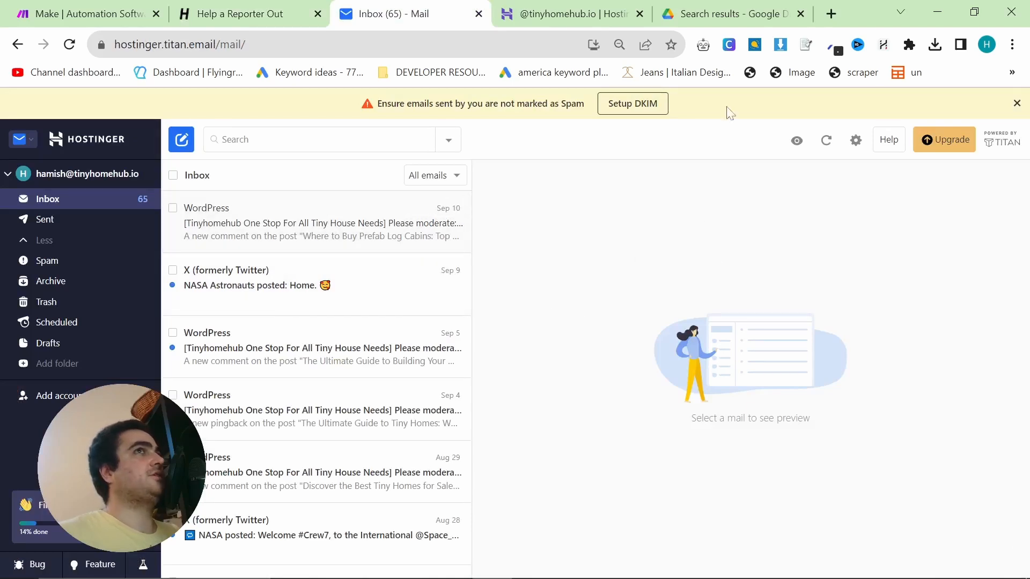
mouse_move(64, 221)
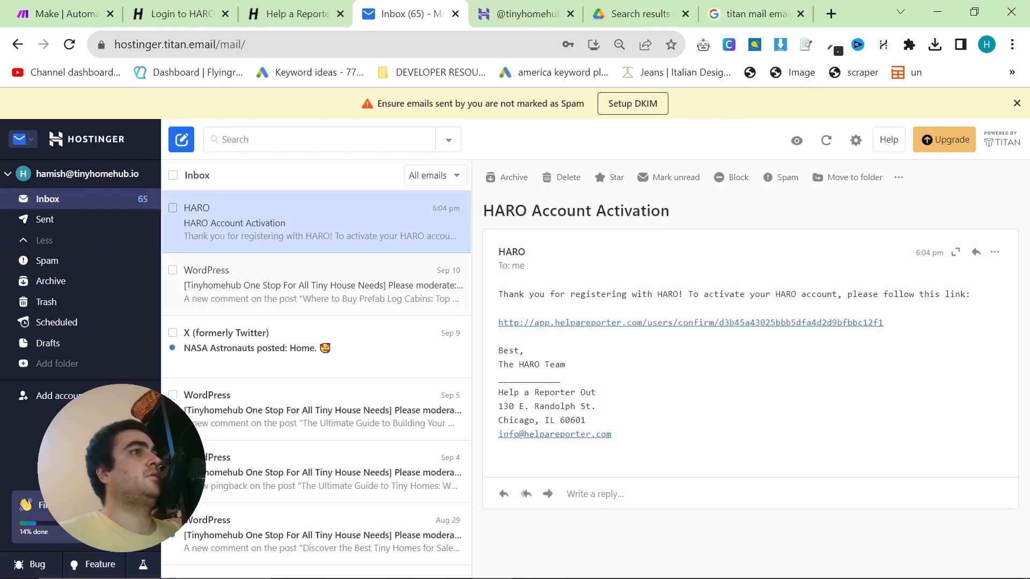
- Follow the activation link and view the Tiny Home Hub Account Details page
left_click(690, 321)
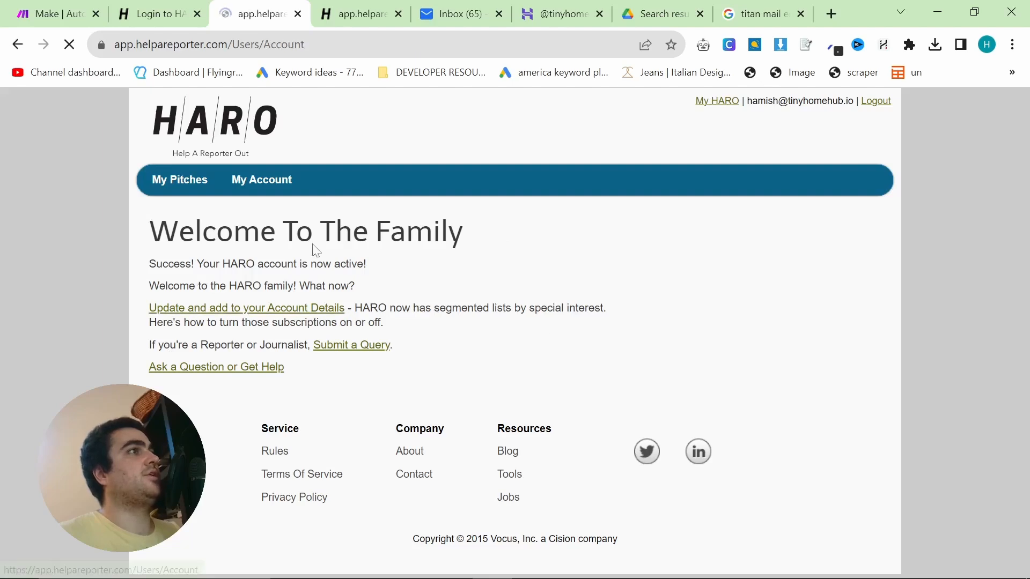
left_click(255, 180)
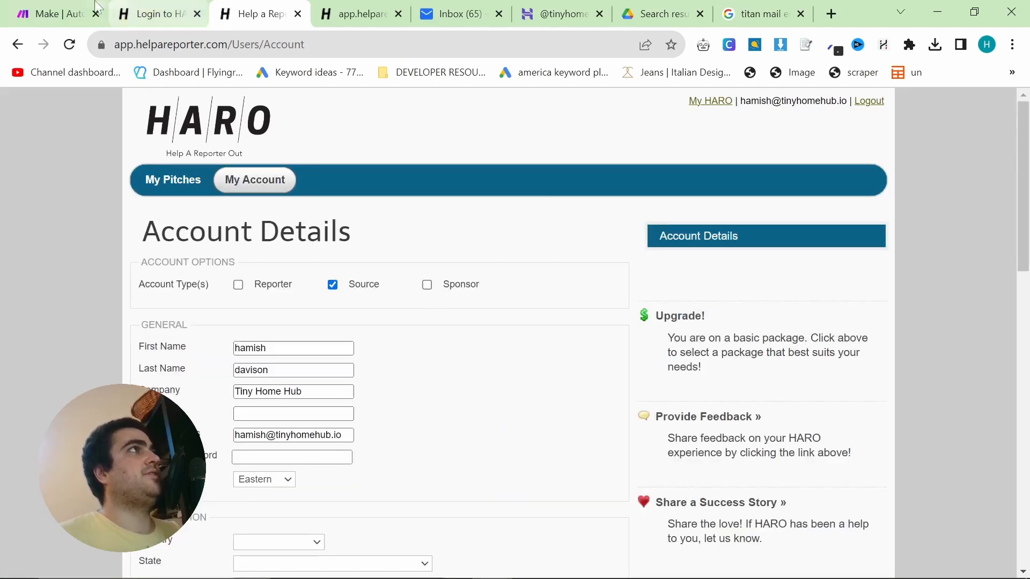
mouse_move(77, 10)
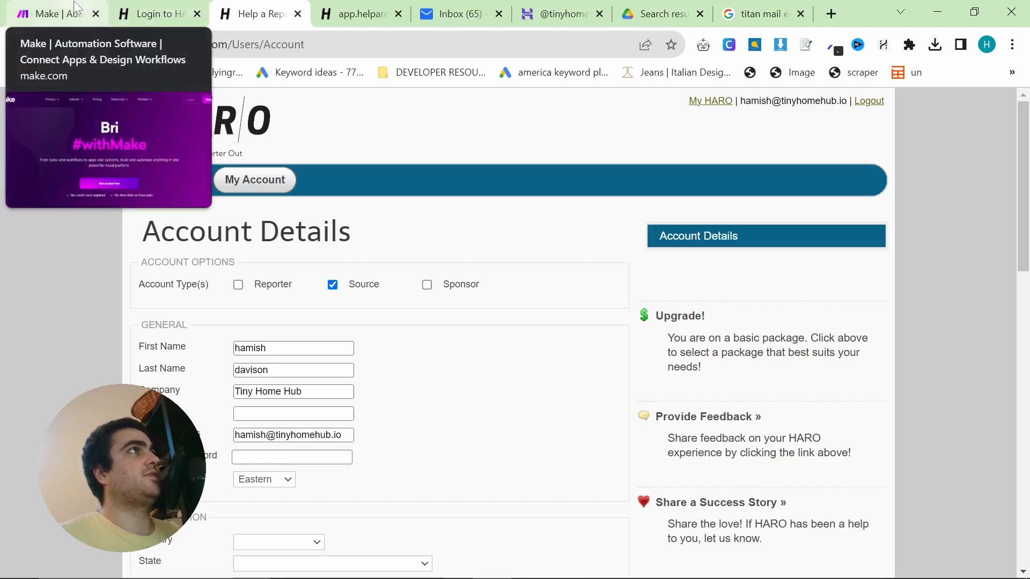
- Log in to the Make platform via Google, reaching the My Organization dashboard
left_click(48, 14)
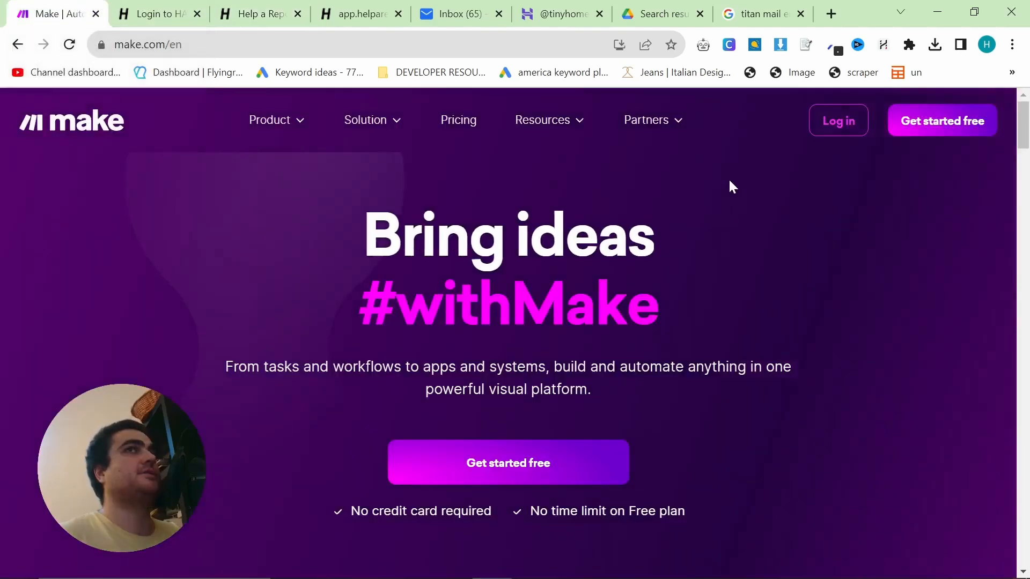
left_click(839, 120)
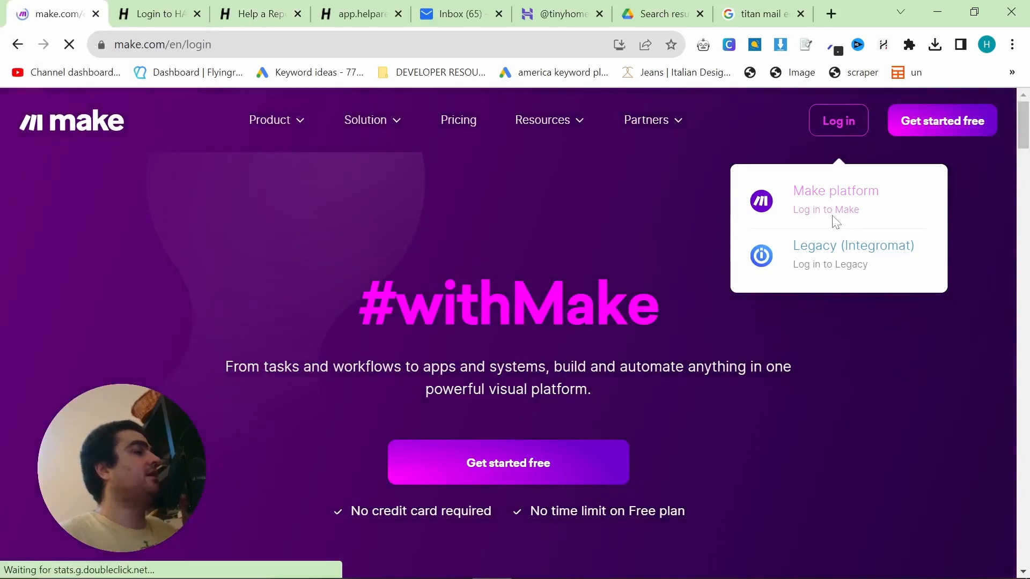
left_click(834, 200)
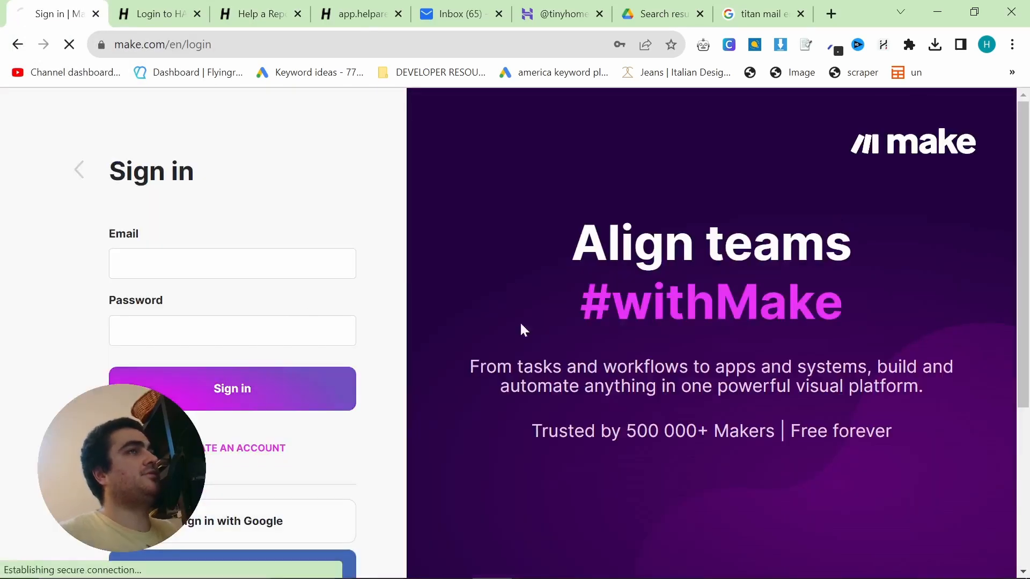
left_click(254, 521)
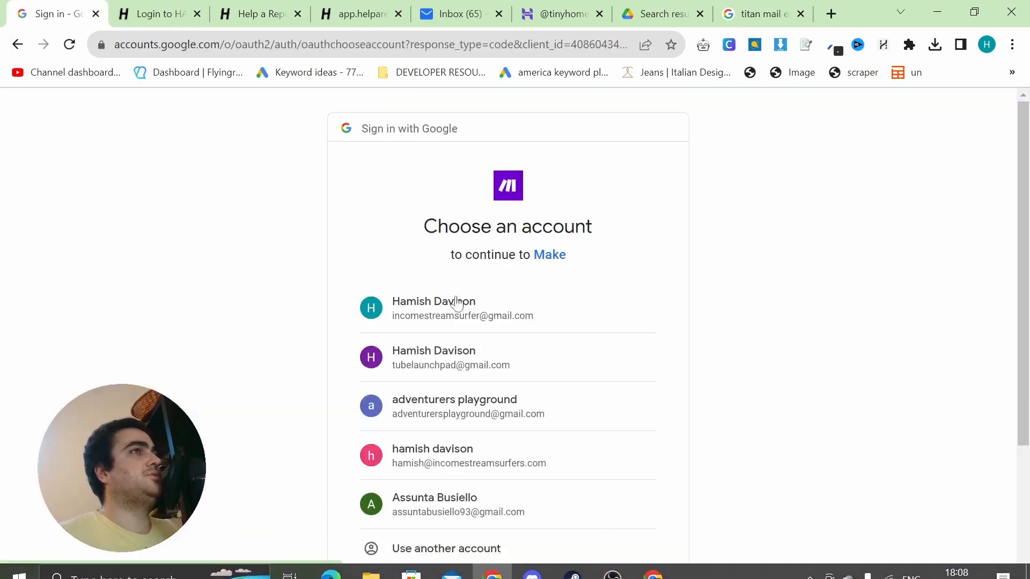
left_click(463, 309)
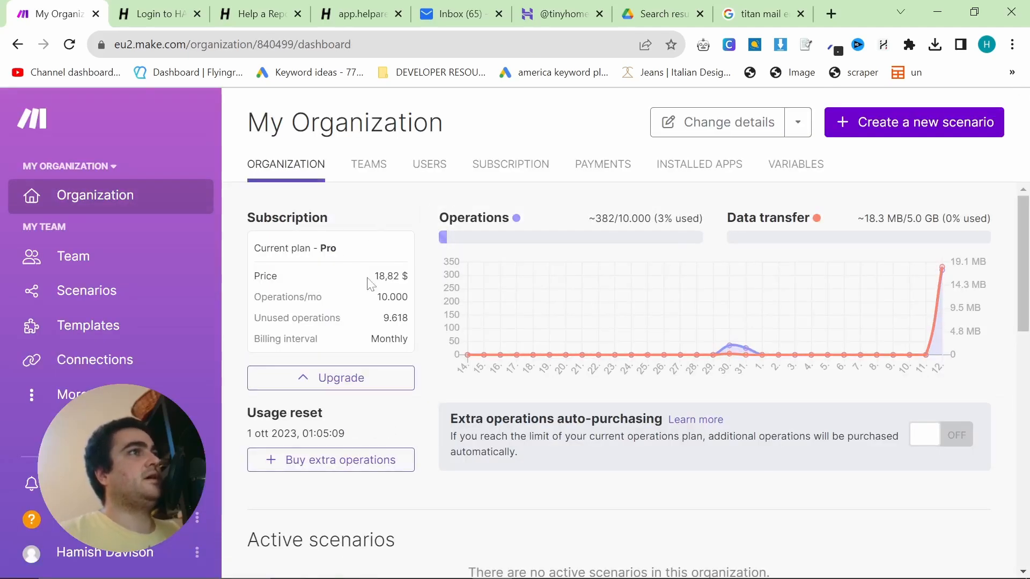
mouse_move(942, 269)
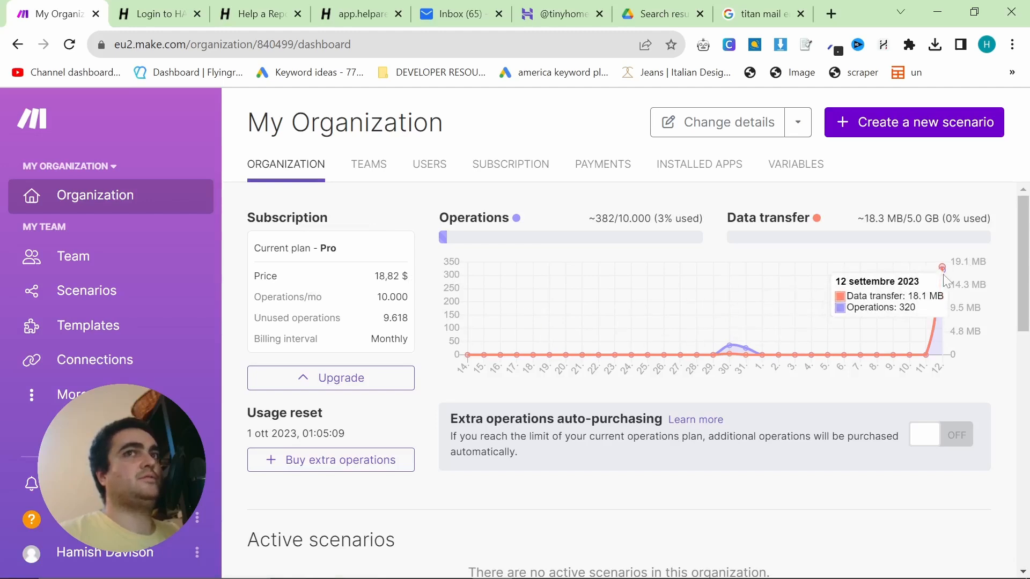
mouse_move(107, 288)
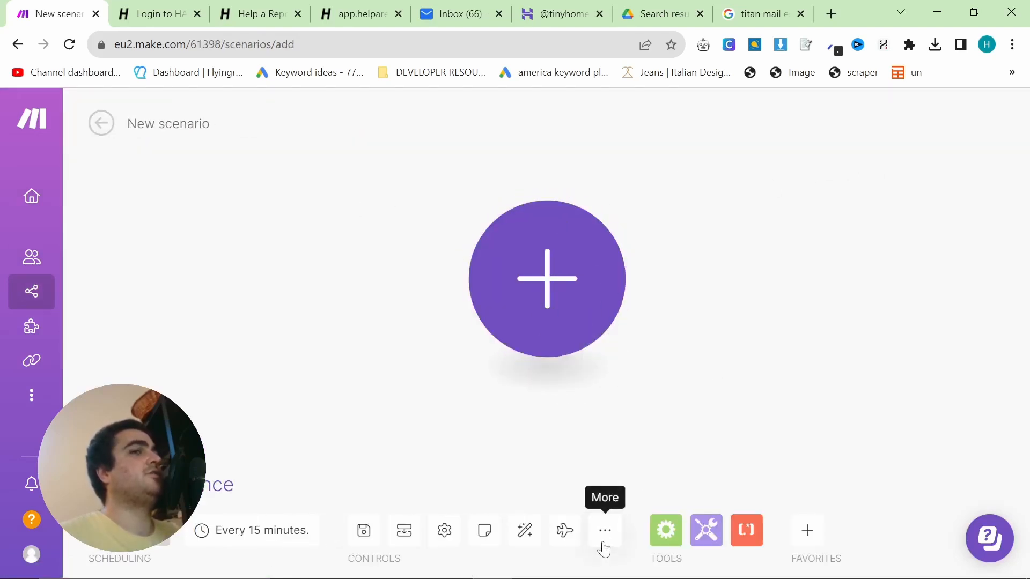
- Import the blueprint JSON file to create the Integration Webhooks scenario
left_click(605, 530)
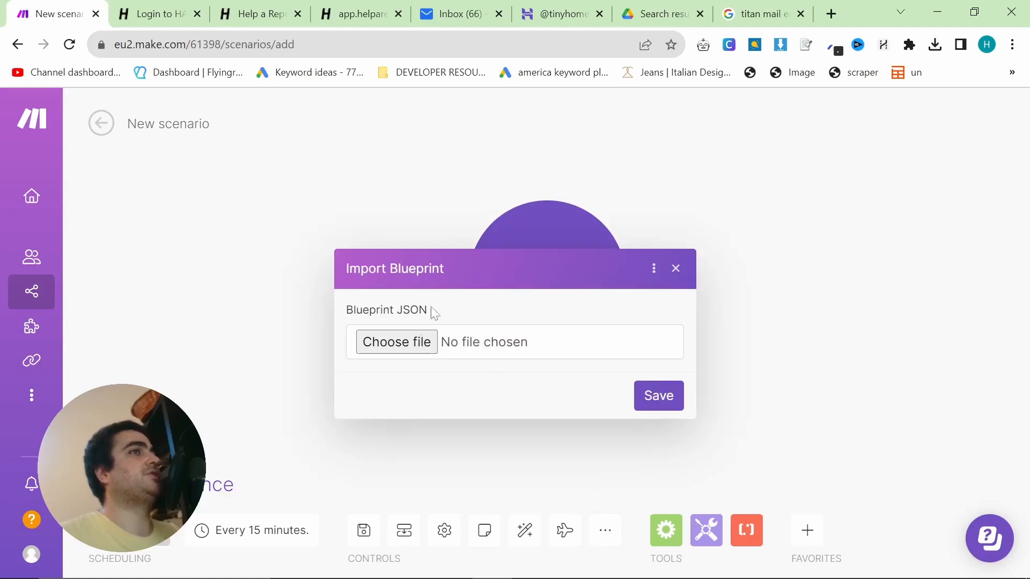
left_click(397, 342)
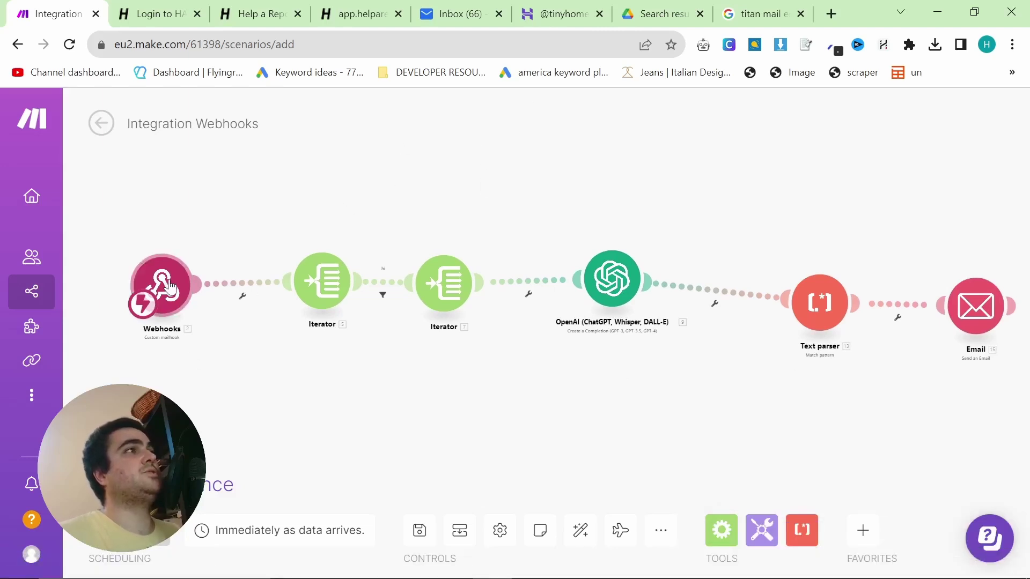
- Create a mailhook named 'haro automater' in the Webhooks module
left_click(163, 286)
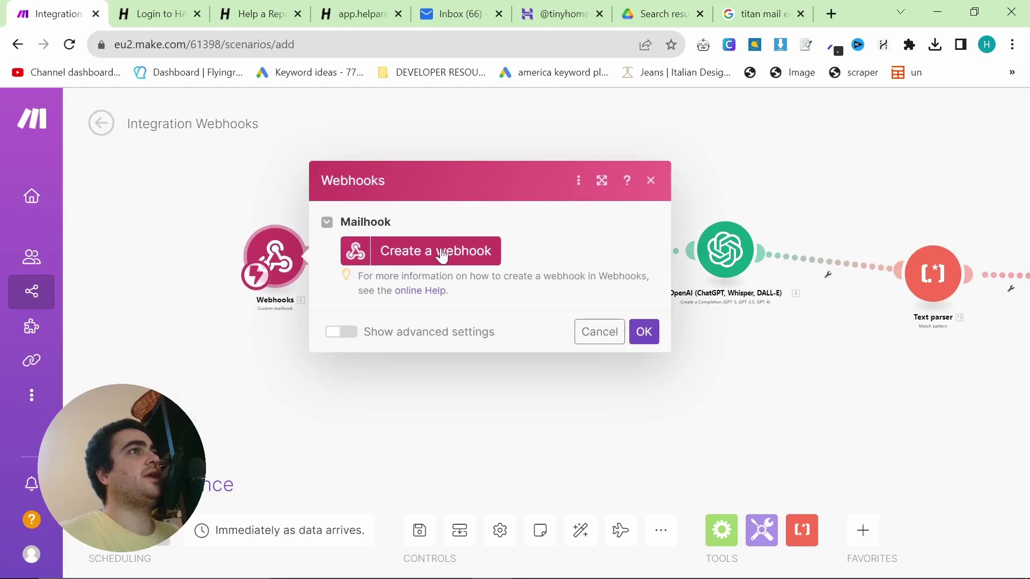
left_click(437, 251)
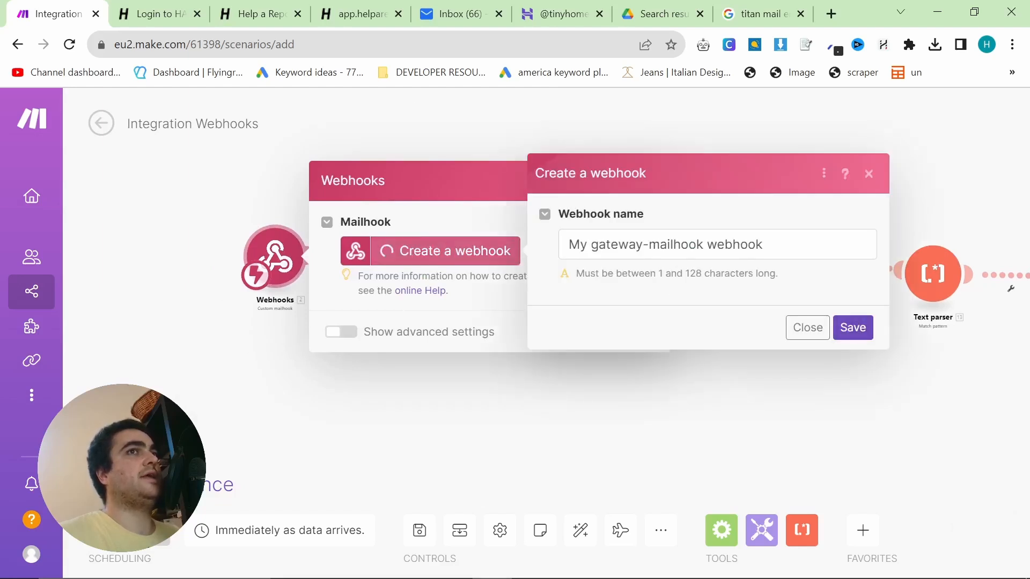
type("haro atuo")
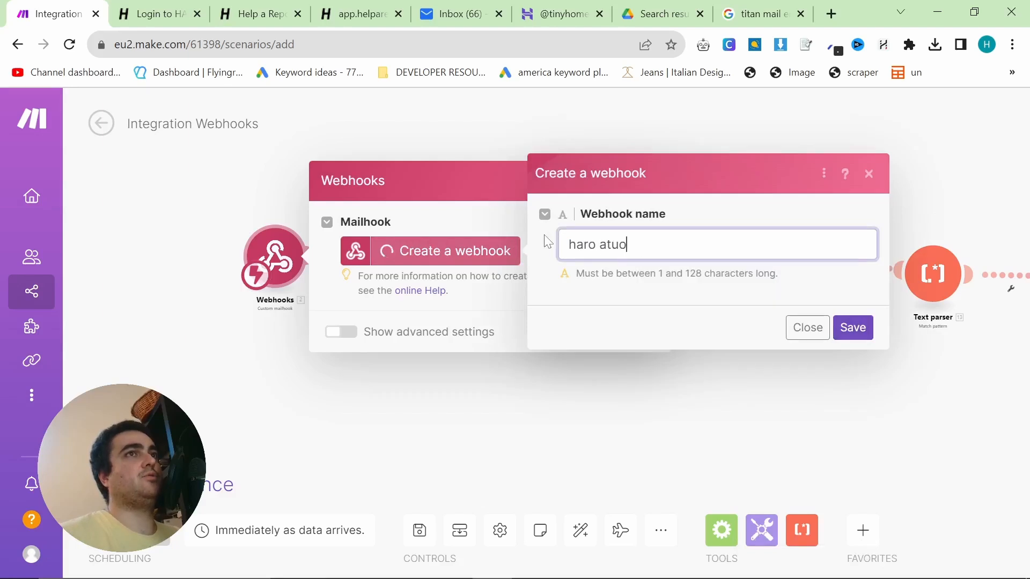
type("automat")
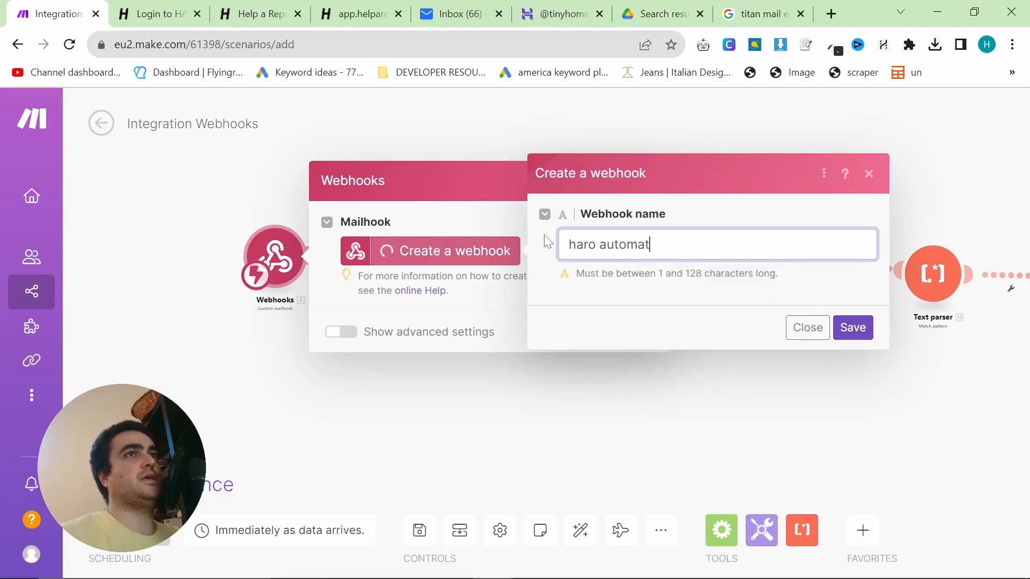
left_click(852, 327)
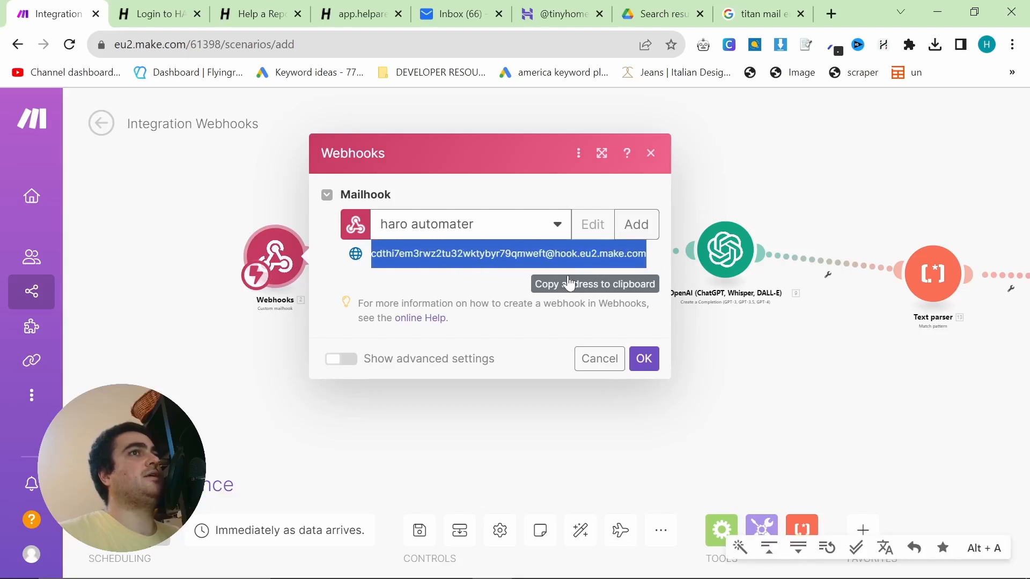
mouse_move(173, 5)
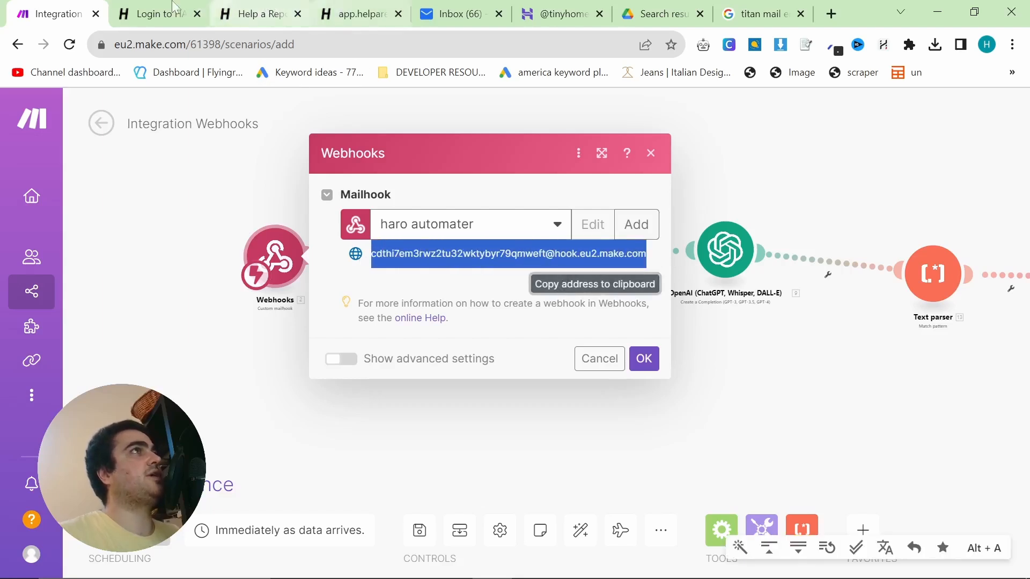
- Replace the HARO Account Details email with the Make mailhook address and save
left_click(163, 13)
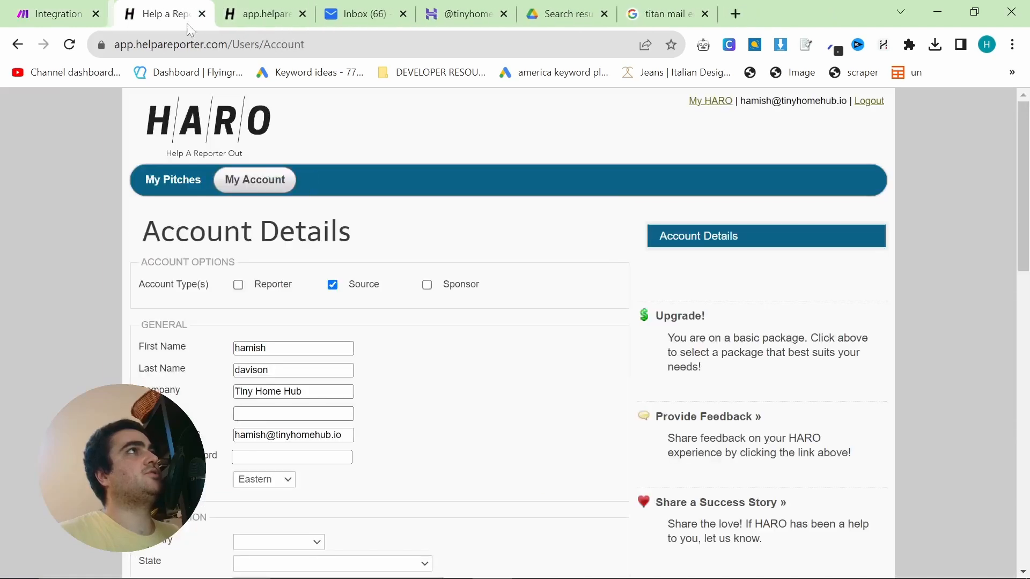
left_click(293, 436)
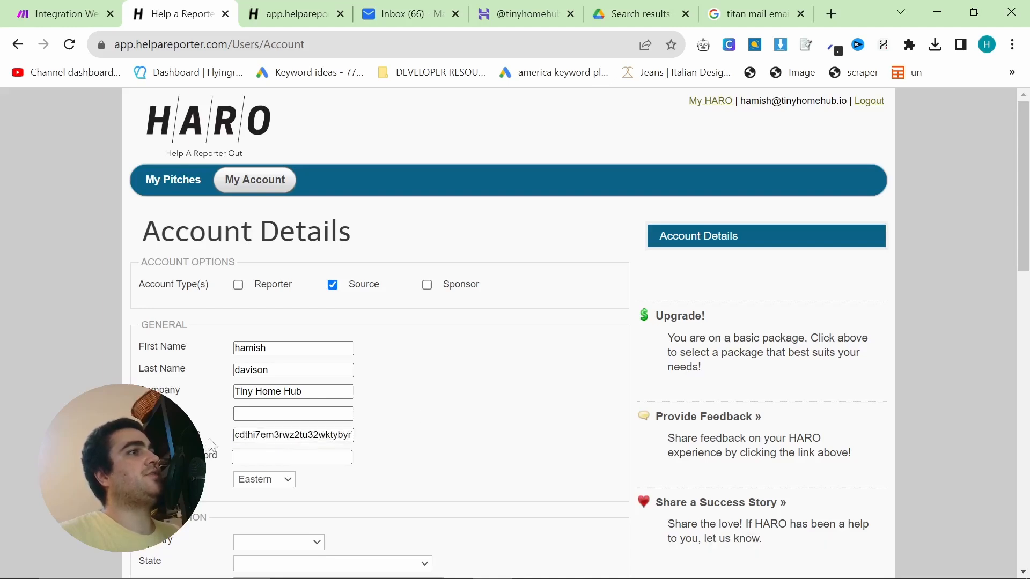
mouse_move(461, 431)
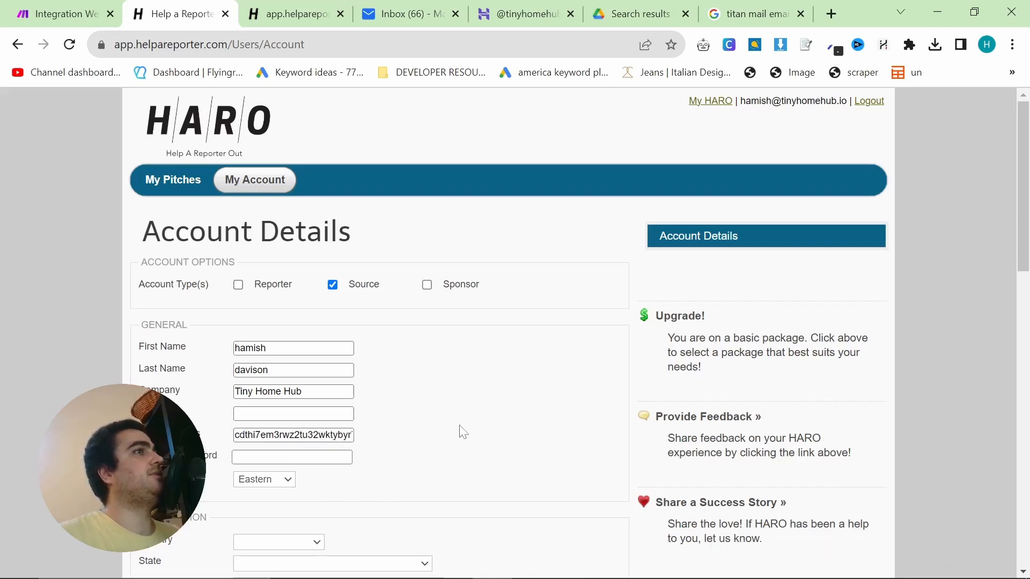
scroll("down", 3)
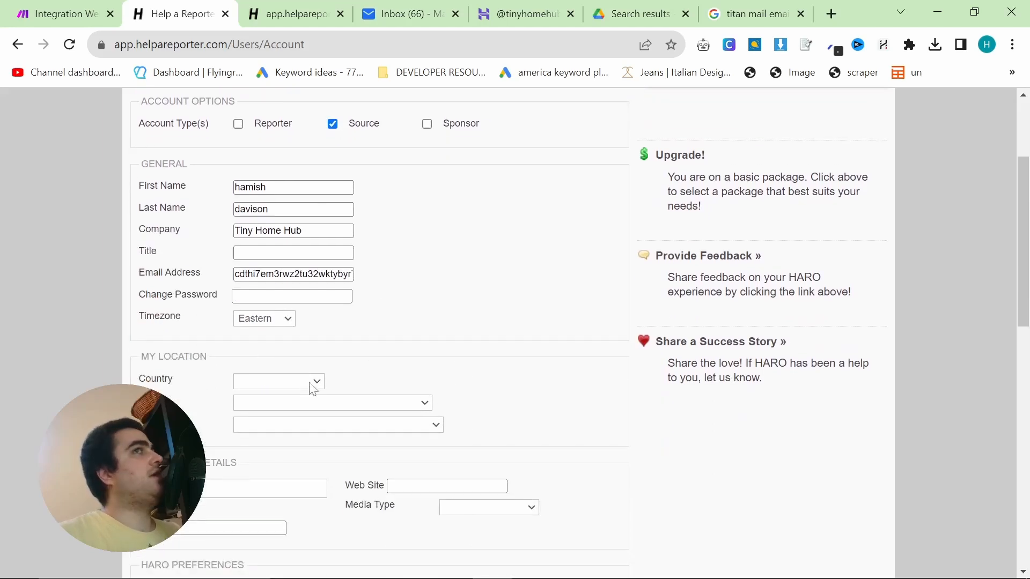
scroll("down", 3)
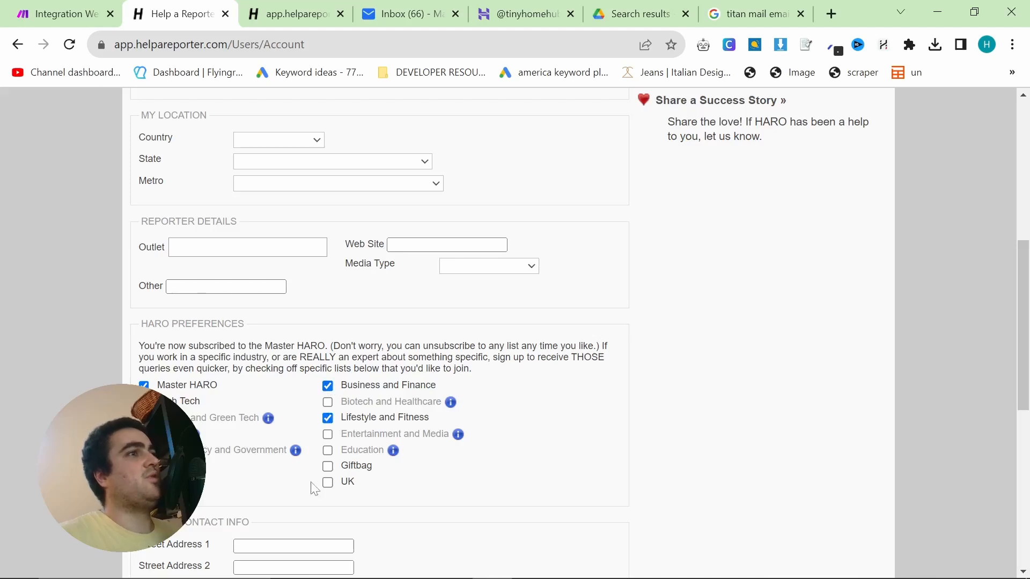
scroll("down", 3)
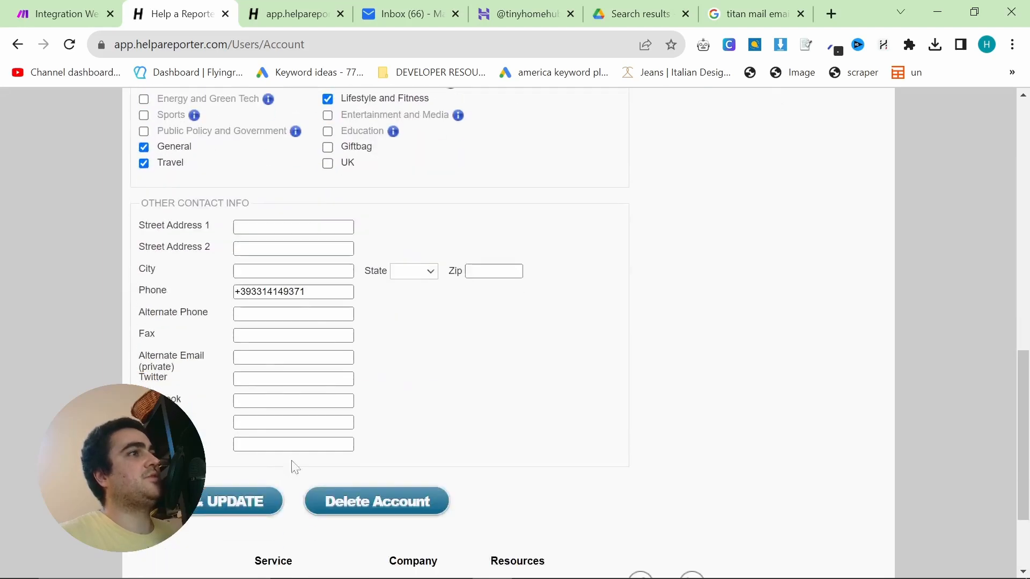
scroll("down", 3)
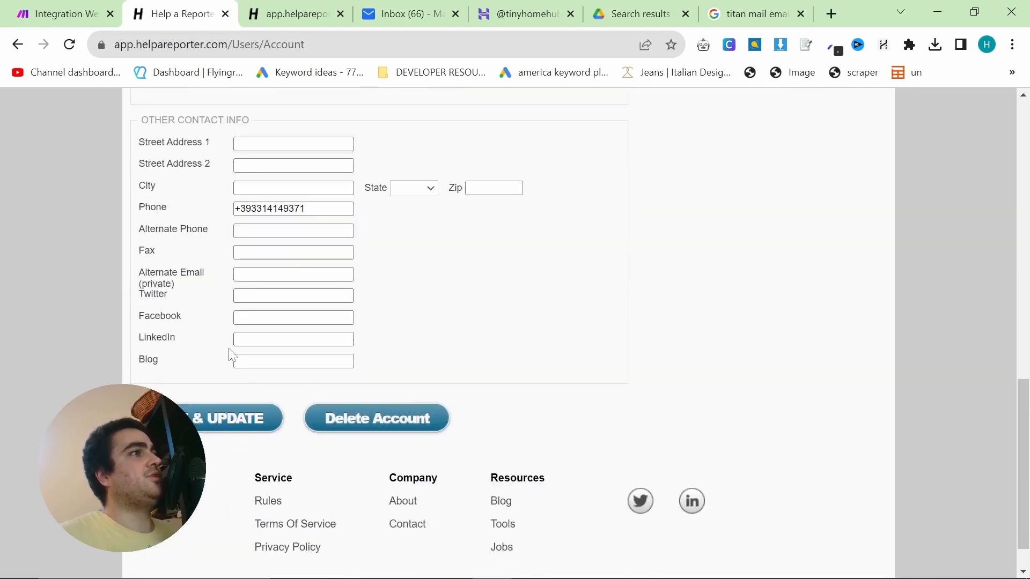
left_click(221, 418)
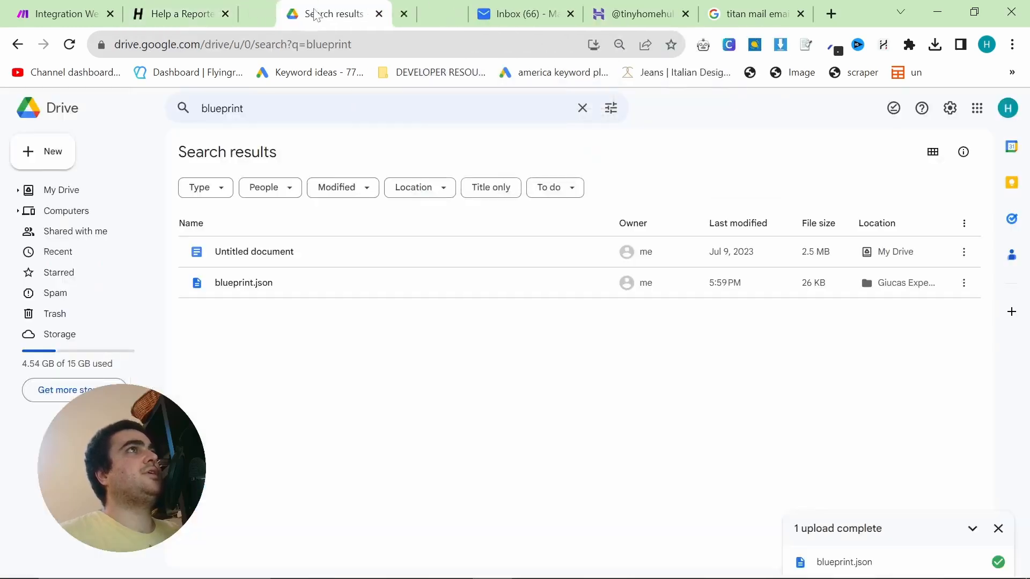
- Review the Links for HARO responses document with the tinyhomehub links inside the Assets for HARO folder
left_click(60, 190)
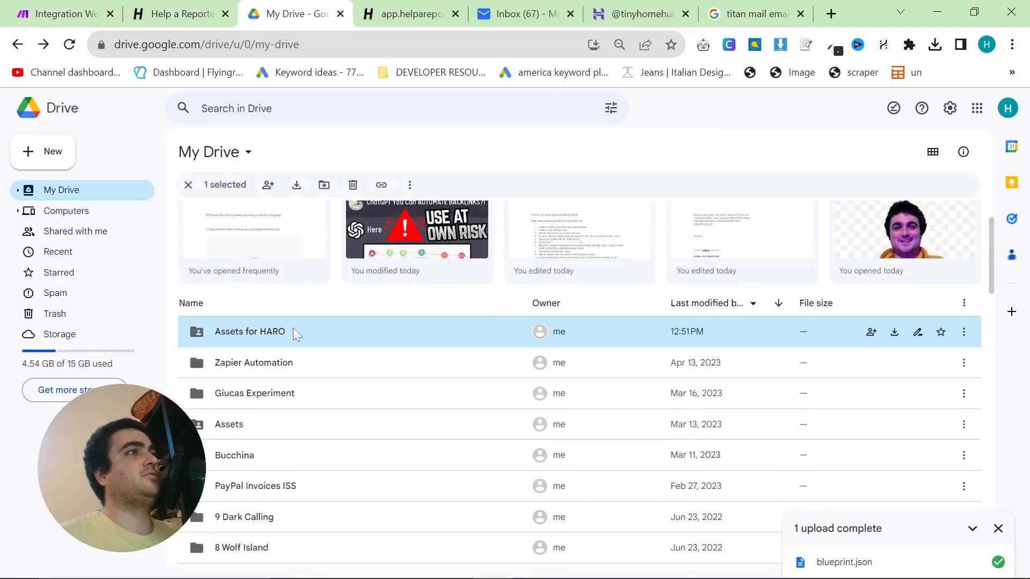
double_click(249, 332)
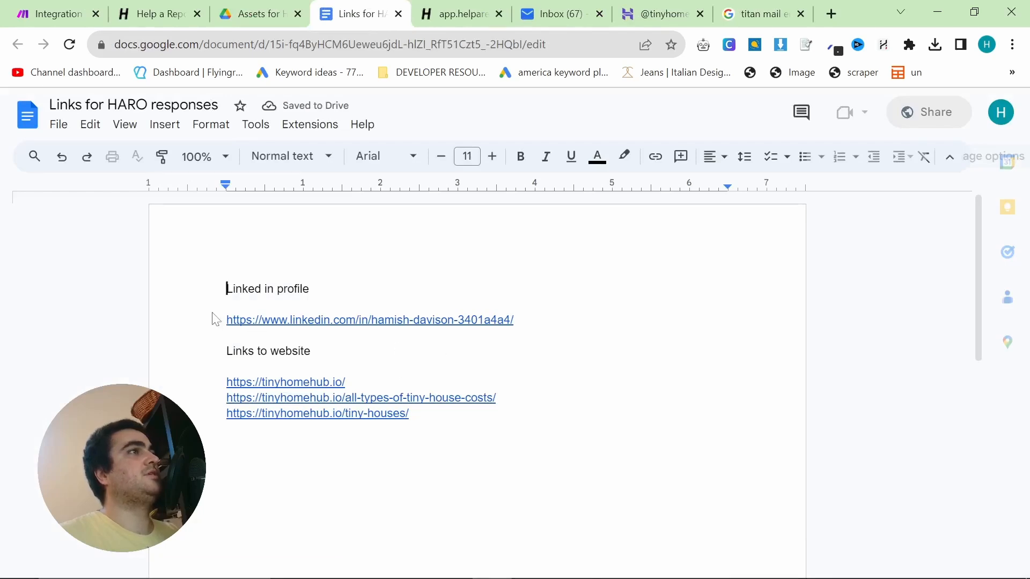
left_click_drag(226, 381, 226, 433)
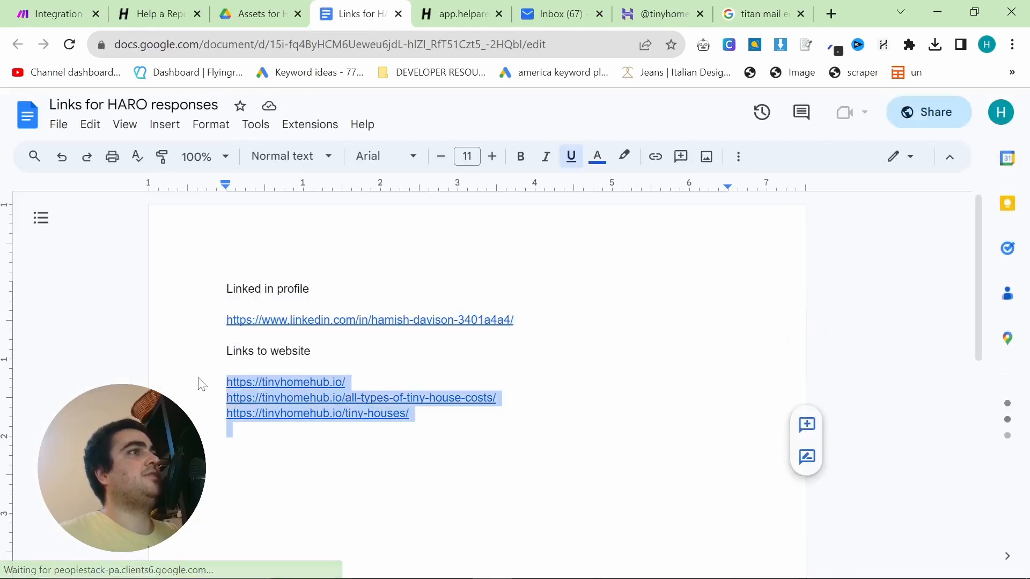
left_click(356, 345)
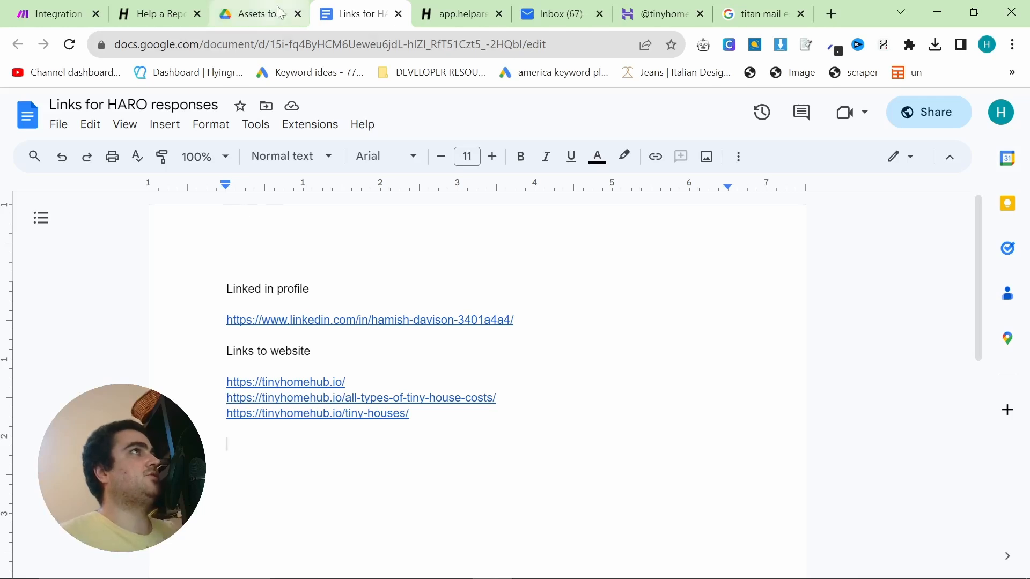
left_click(259, 14)
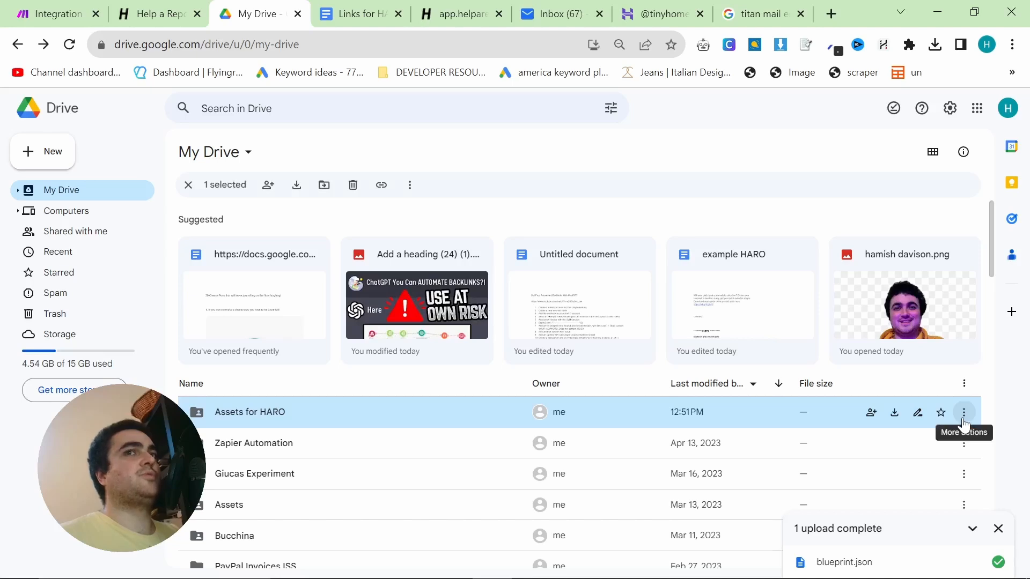
- Share the Assets for HARO folder so anyone with the link can view it
left_click(963, 412)
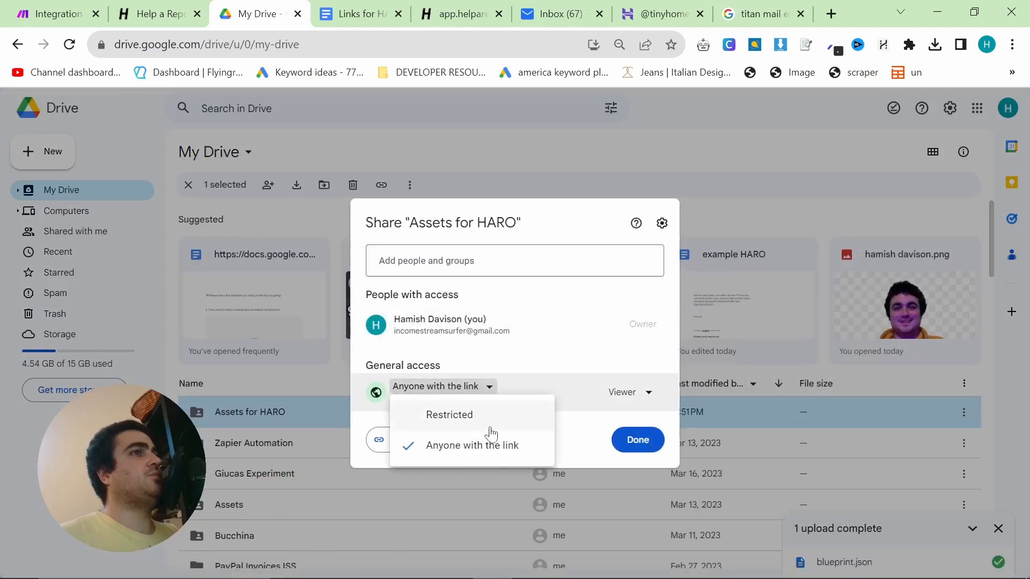
left_click(48, 14)
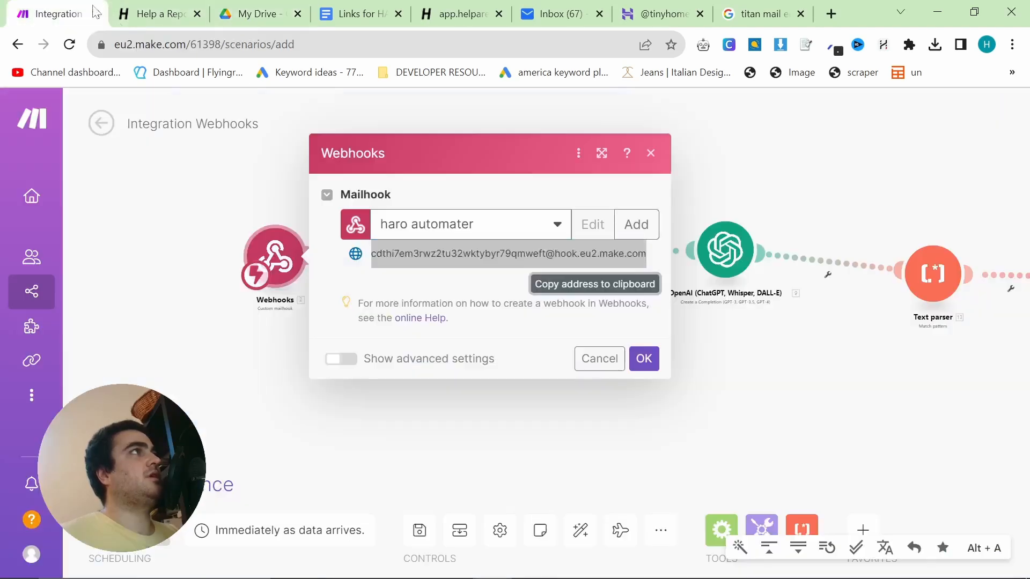
- Confirm the mailhook settings and check the OpenAI module's model is gpt-4
left_click(644, 358)
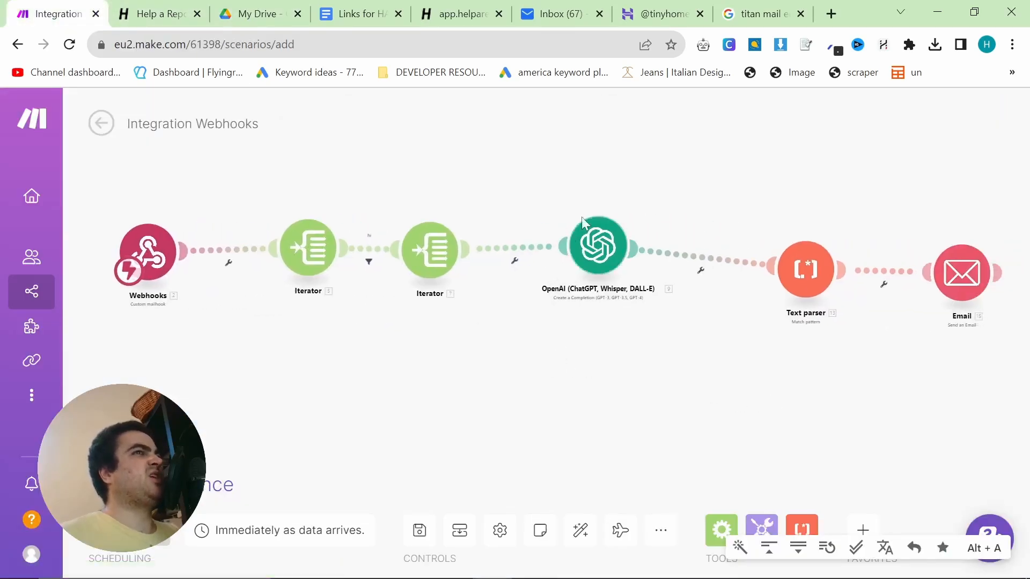
left_click(597, 244)
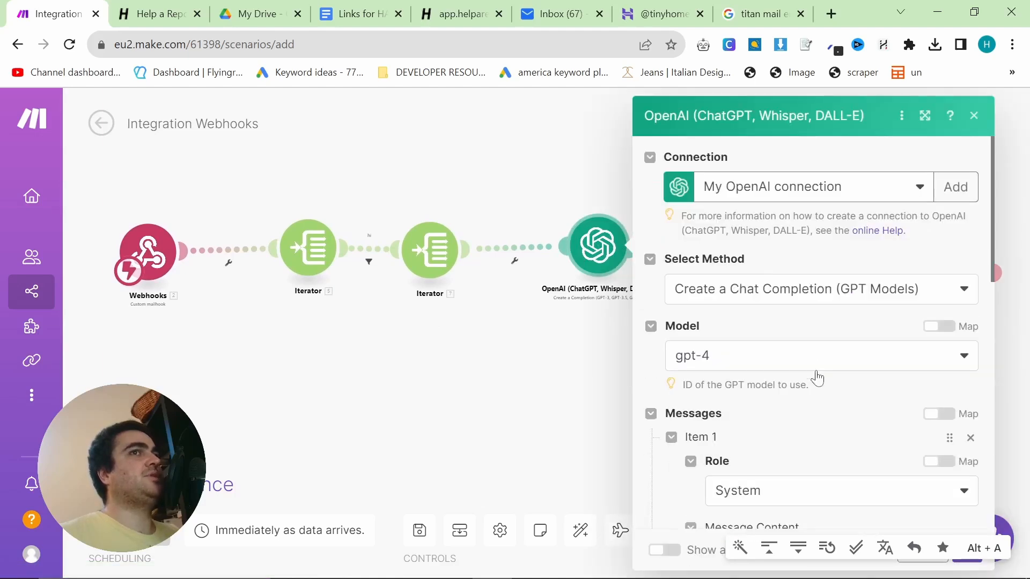
scroll("down", 3)
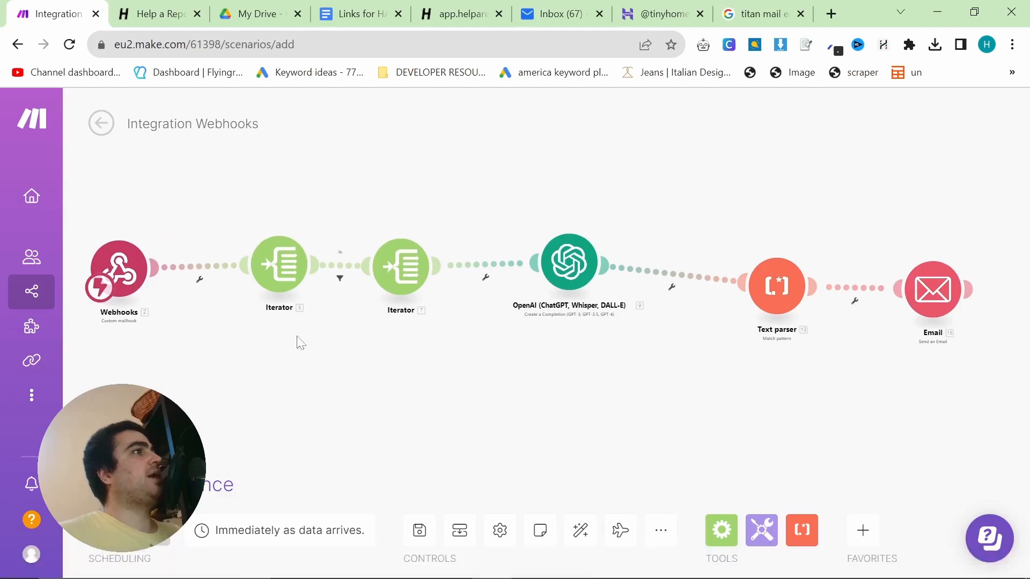
left_click(157, 14)
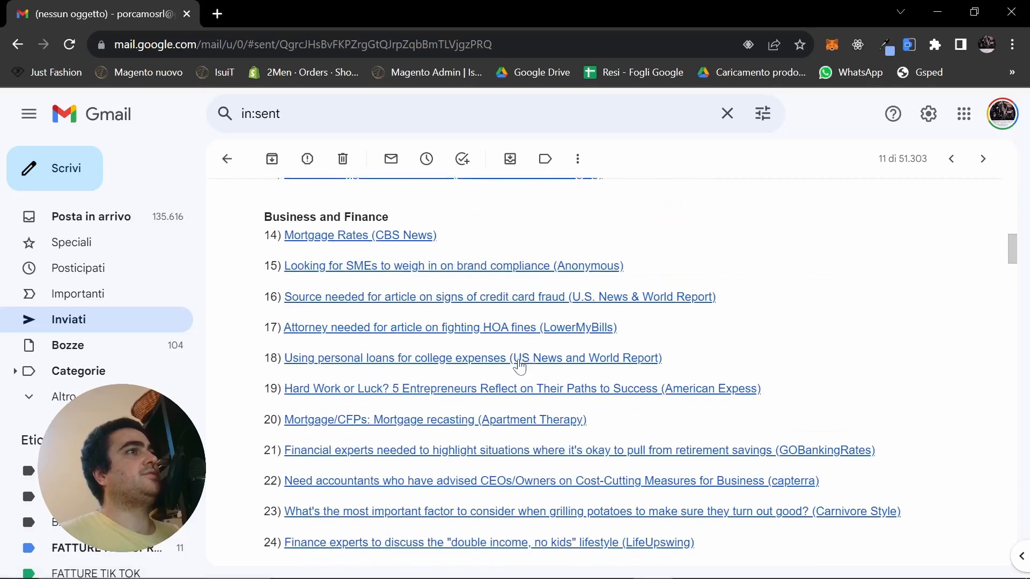
scroll("down", 3)
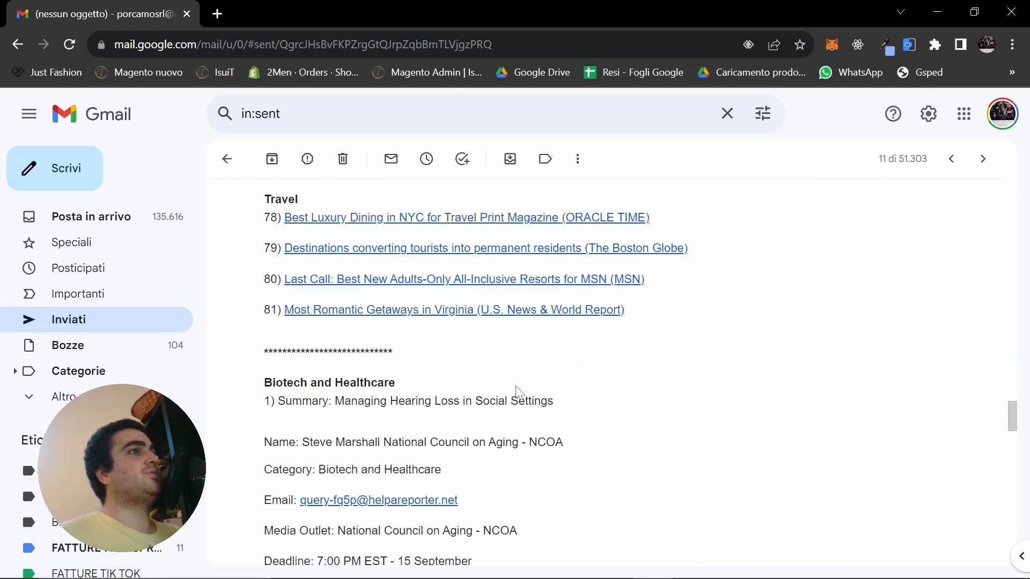
scroll("down", 3)
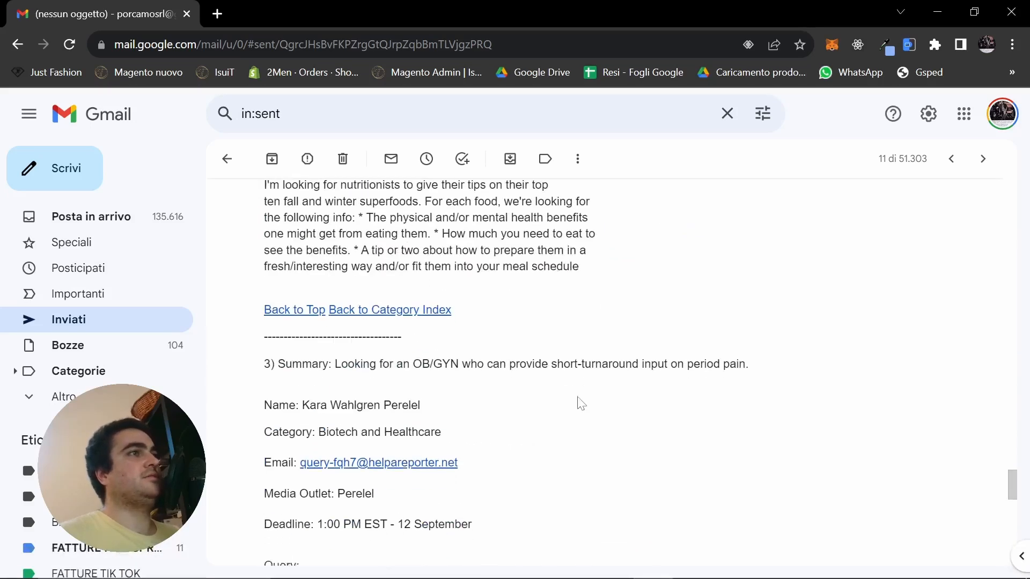
scroll("down", 3)
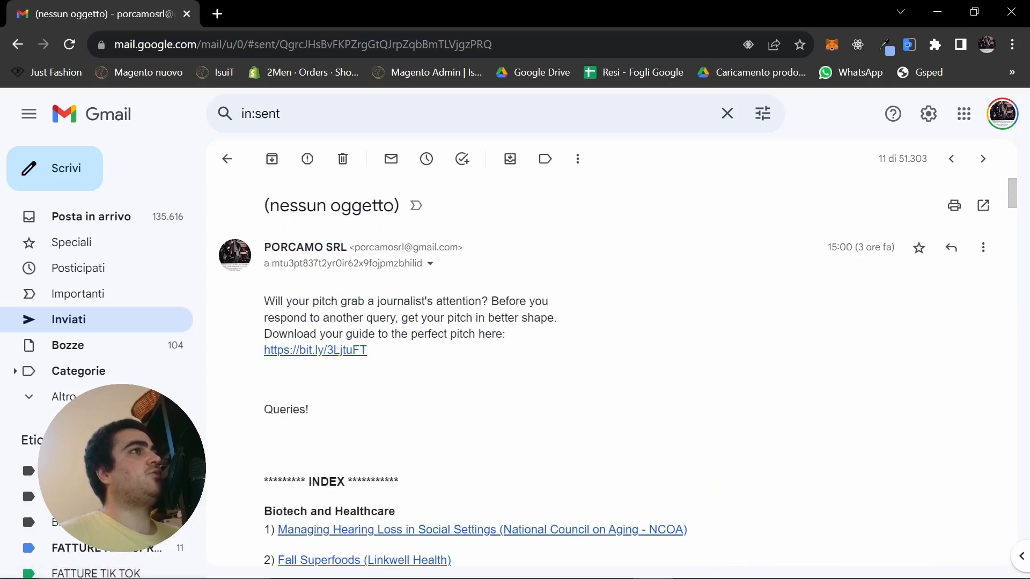
scroll("down", 3)
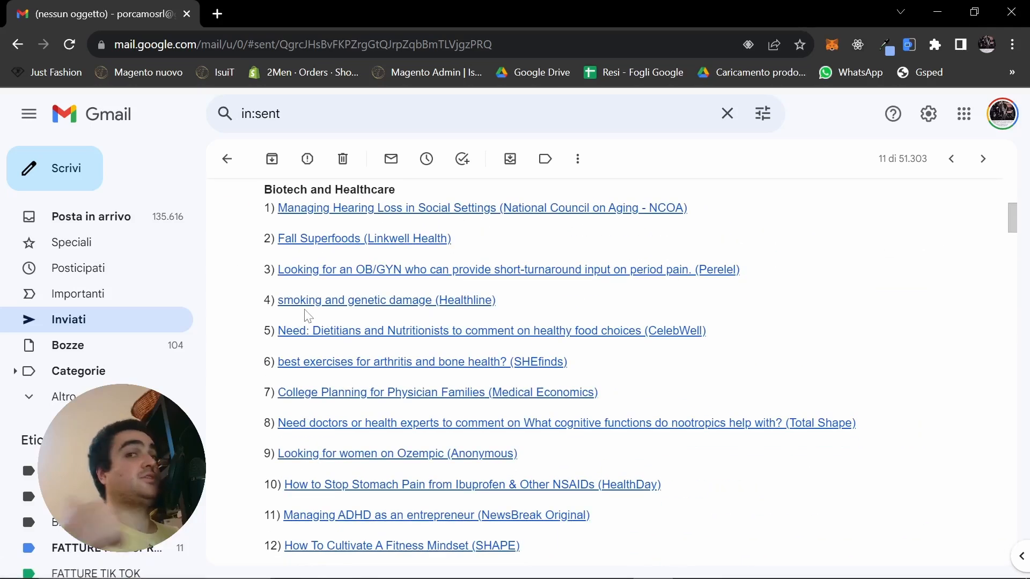
key("alt+tab")
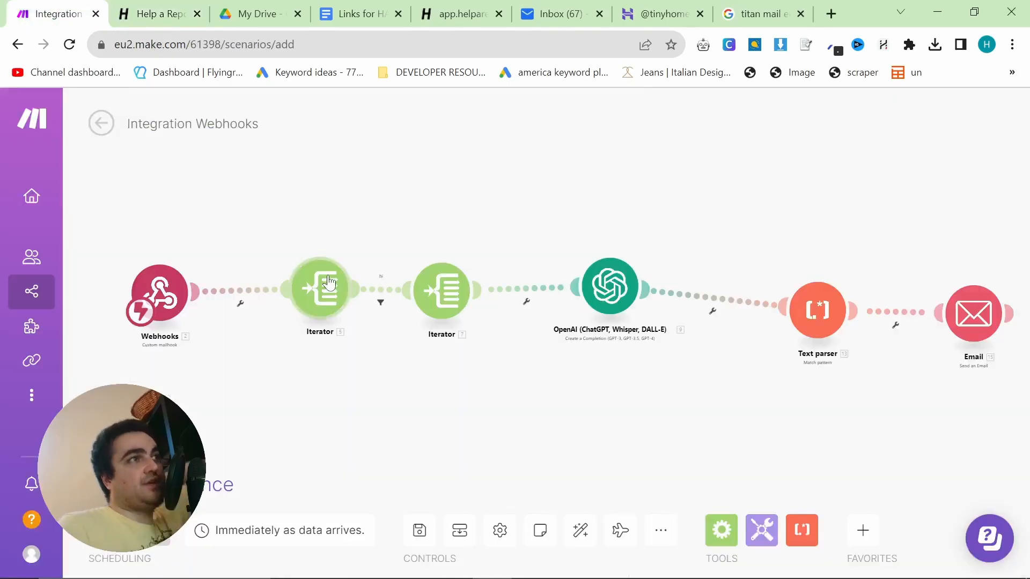
- In the filter after the first iterator, set the camping Contains/Equal to rules and drop the INDEX exclusion there
left_click(380, 302)
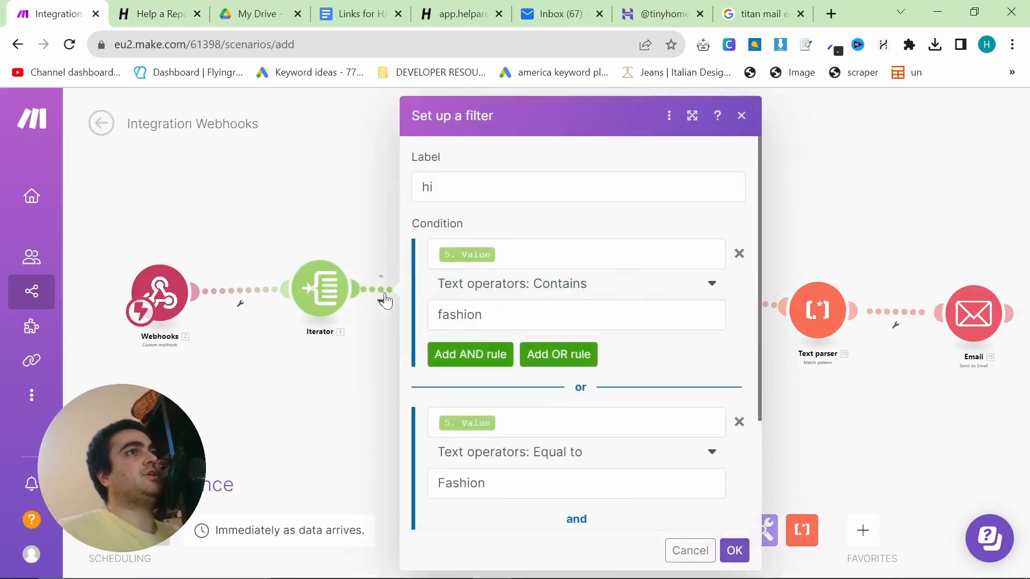
left_click(733, 551)
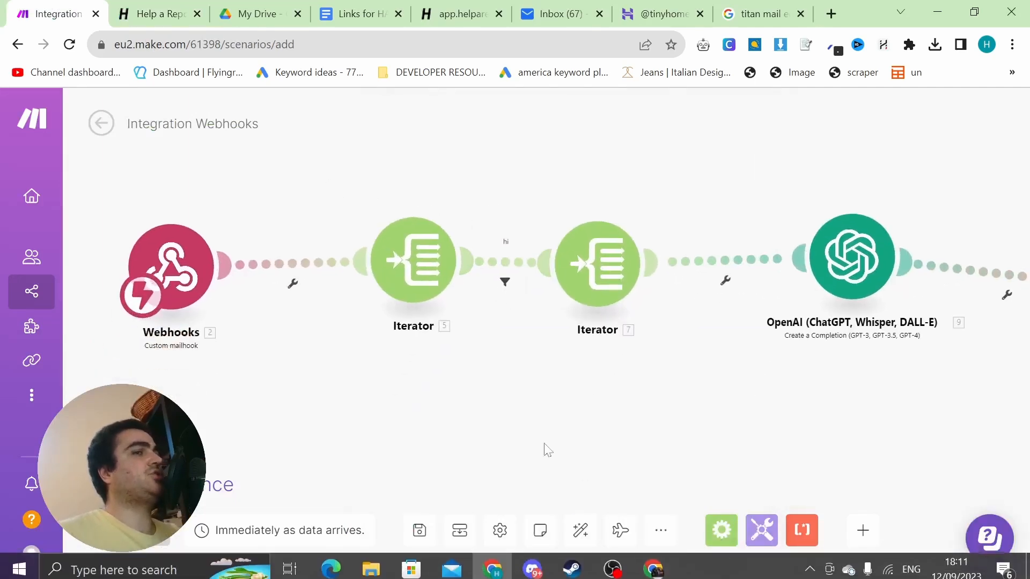
left_click(504, 282)
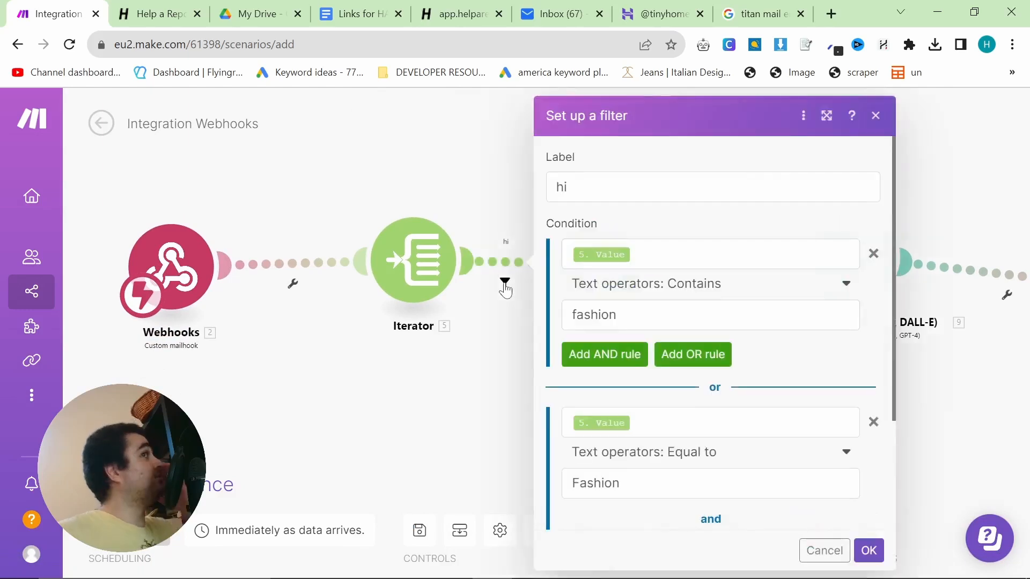
scroll("down", 3)
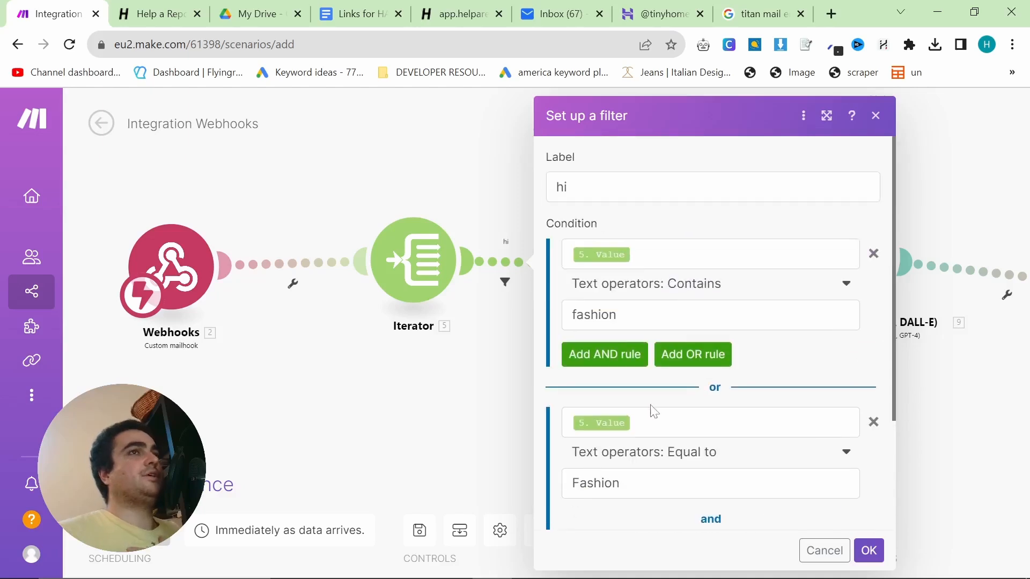
scroll("down", 3)
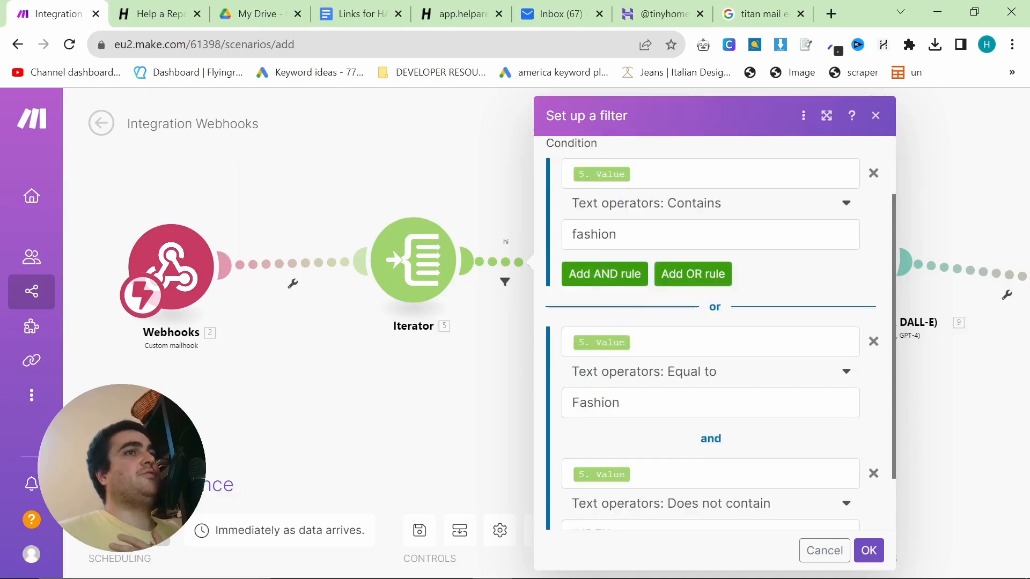
scroll("down", 3)
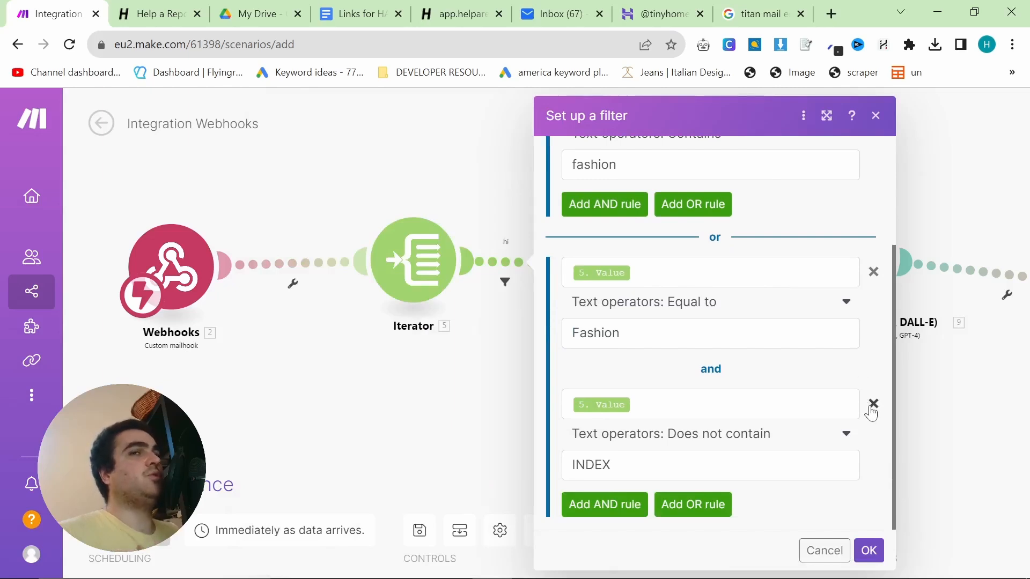
left_click(710, 166)
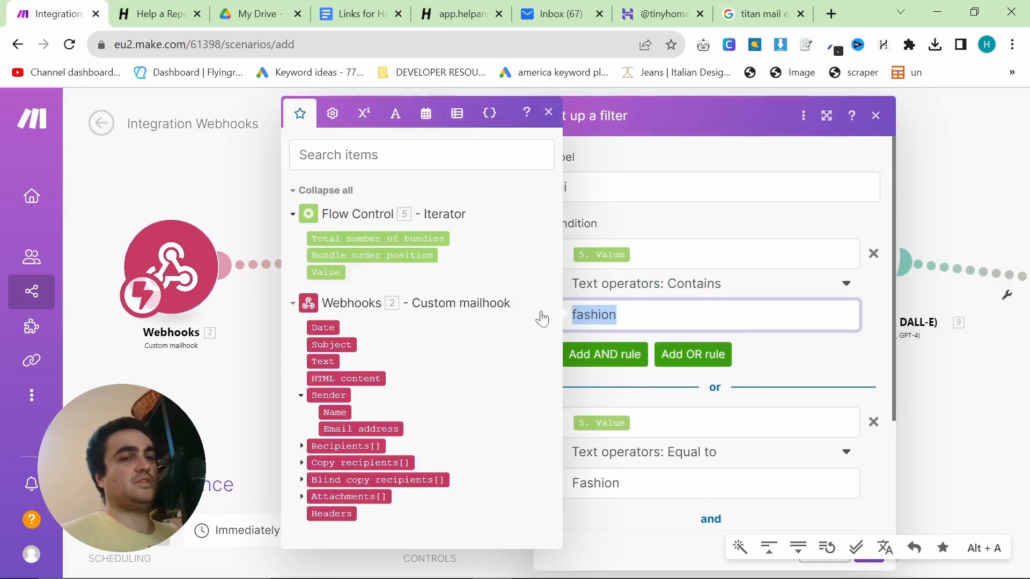
left_click(749, 284)
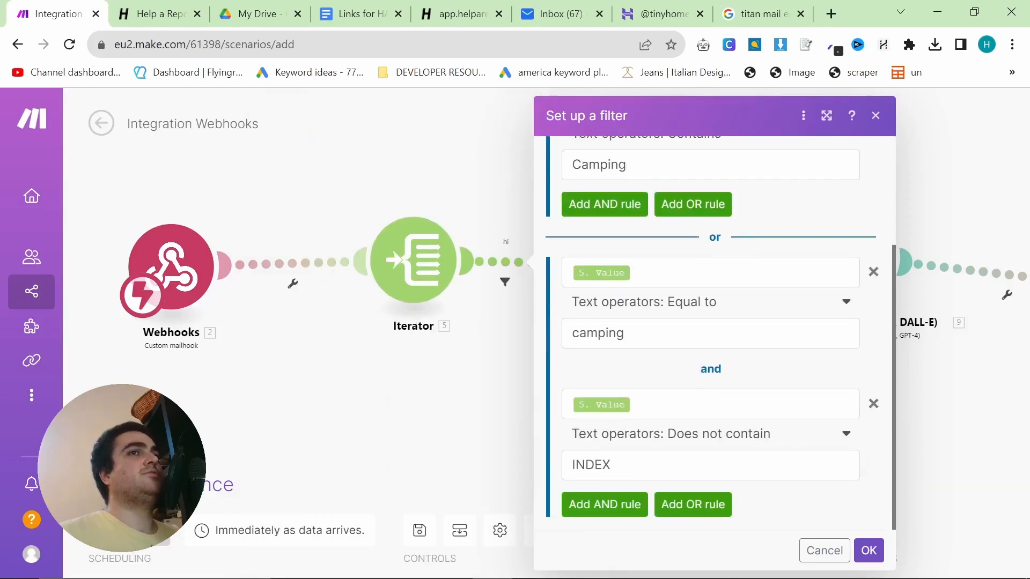
mouse_move(671, 437)
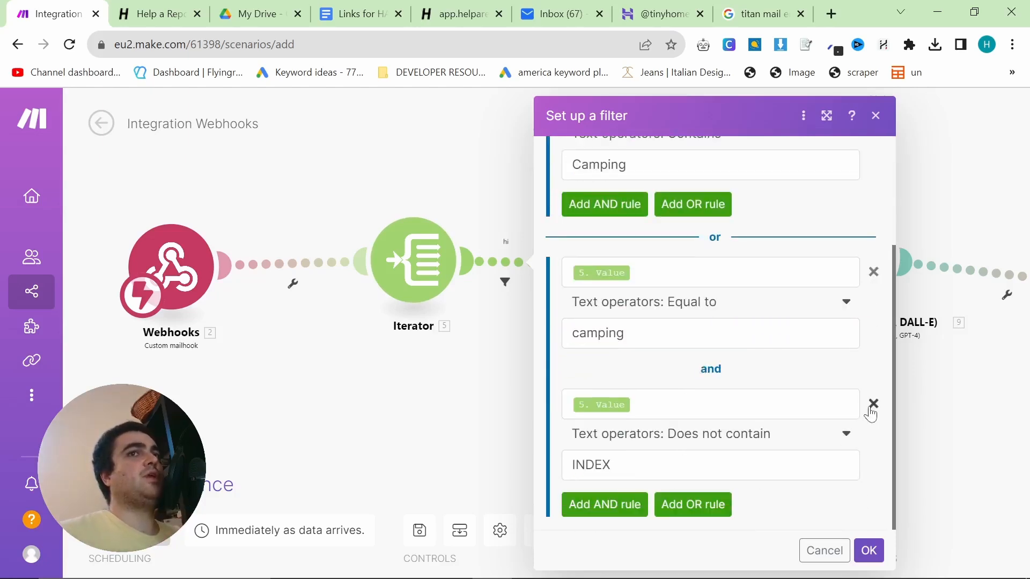
left_click(873, 403)
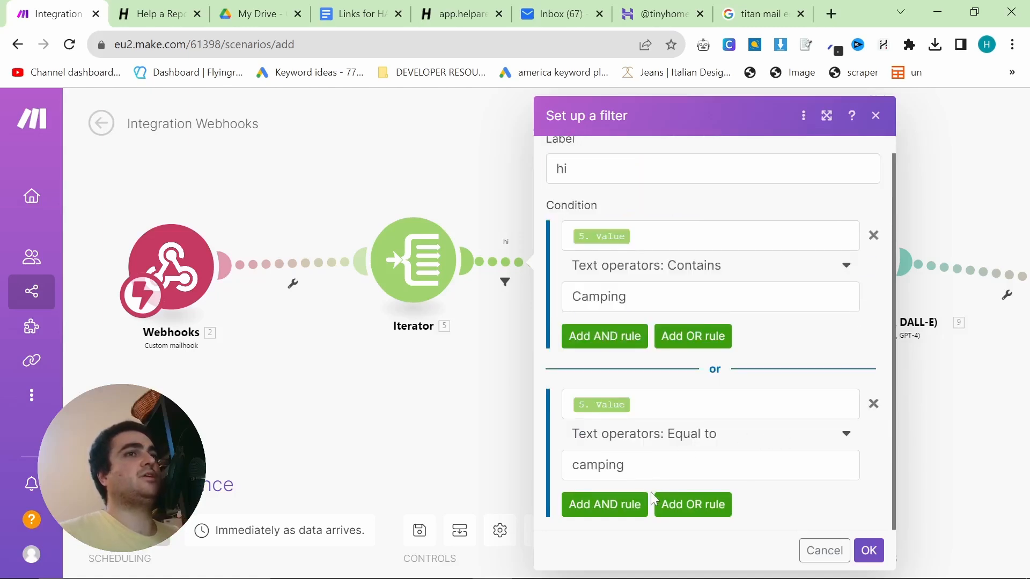
mouse_move(693, 519)
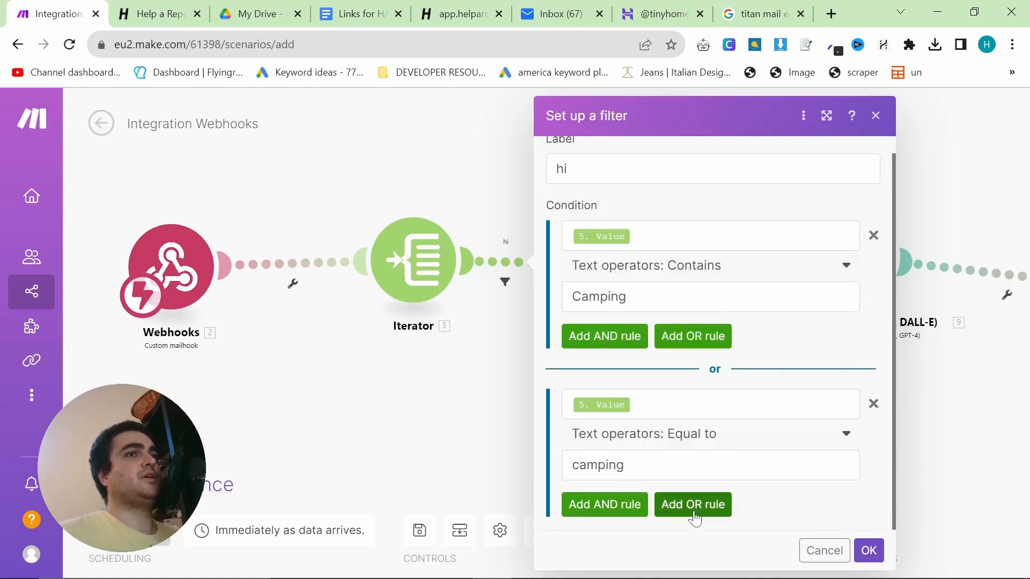
- Add OR rules matching the iterator Value against tents
left_click(693, 504)
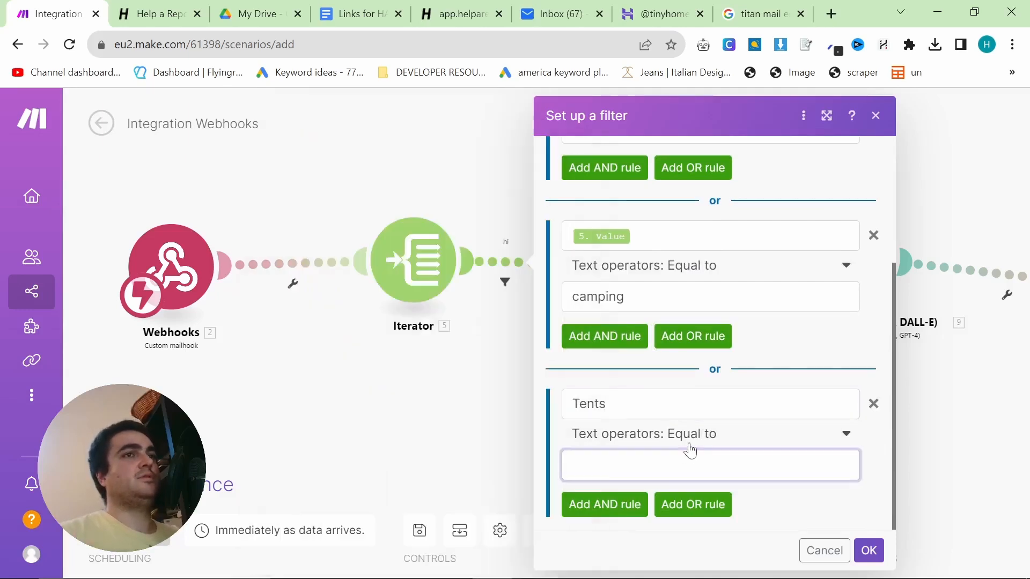
left_click(710, 434)
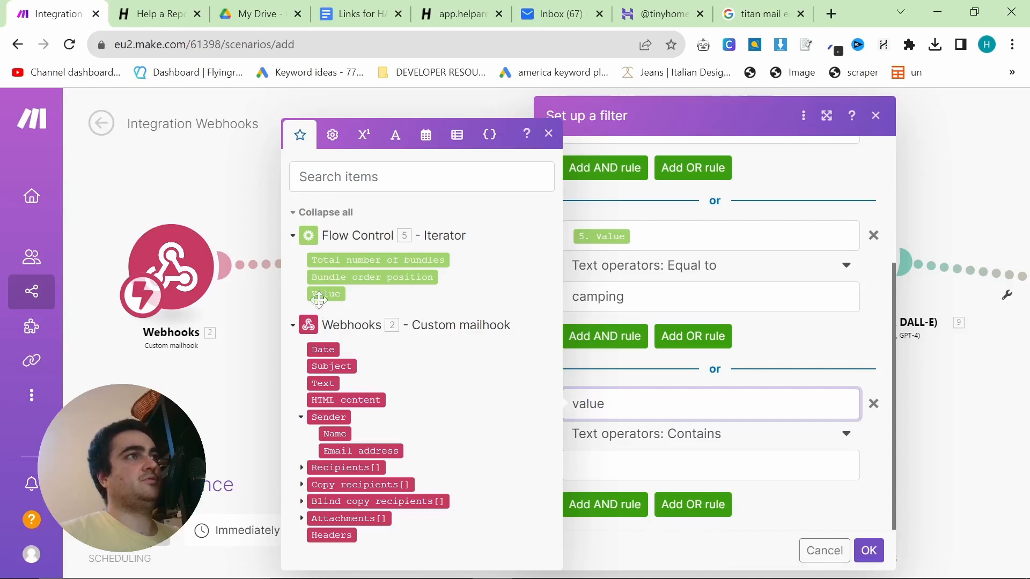
left_click(325, 294)
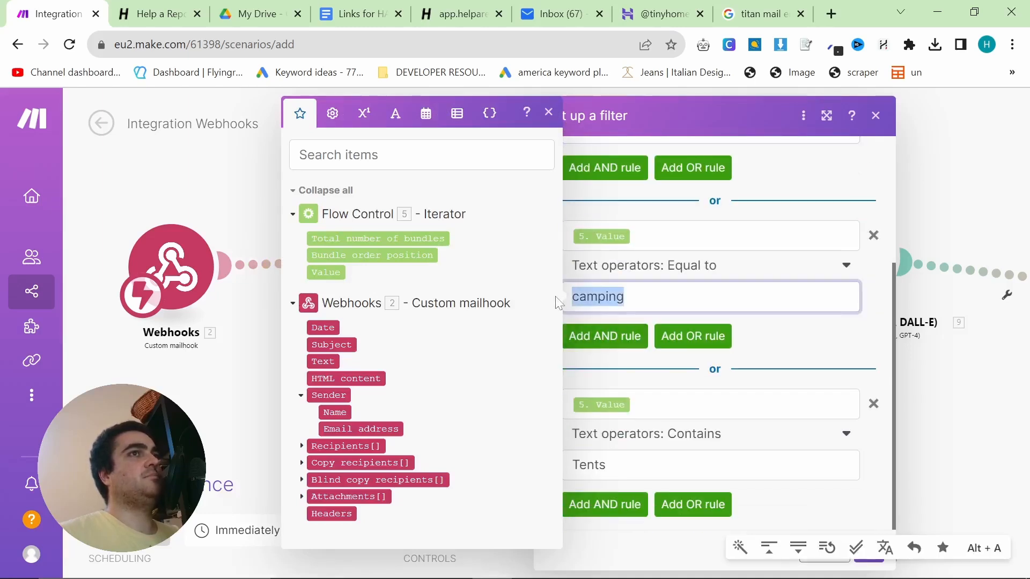
left_click(587, 464)
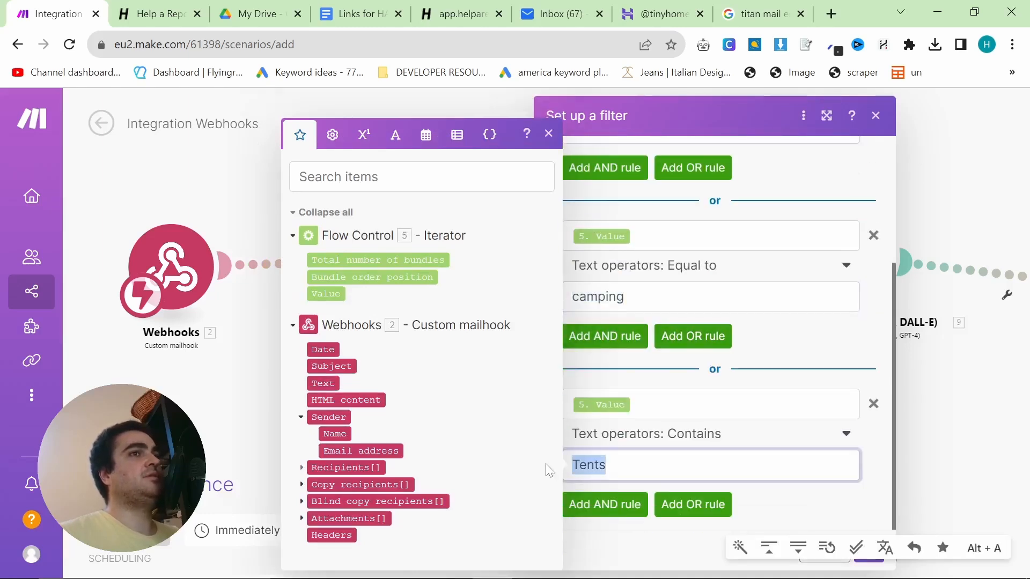
left_click(548, 133)
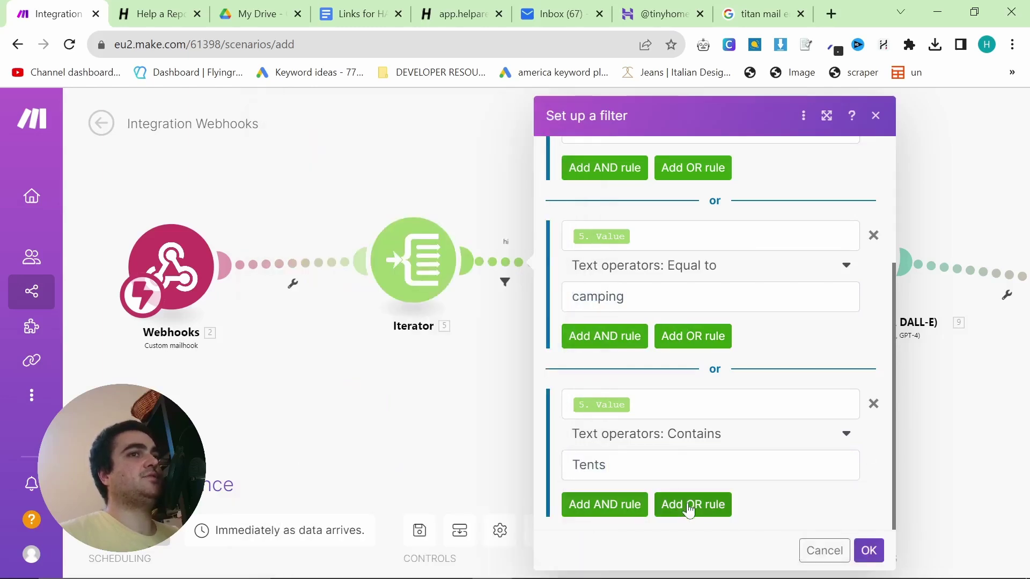
left_click(693, 505)
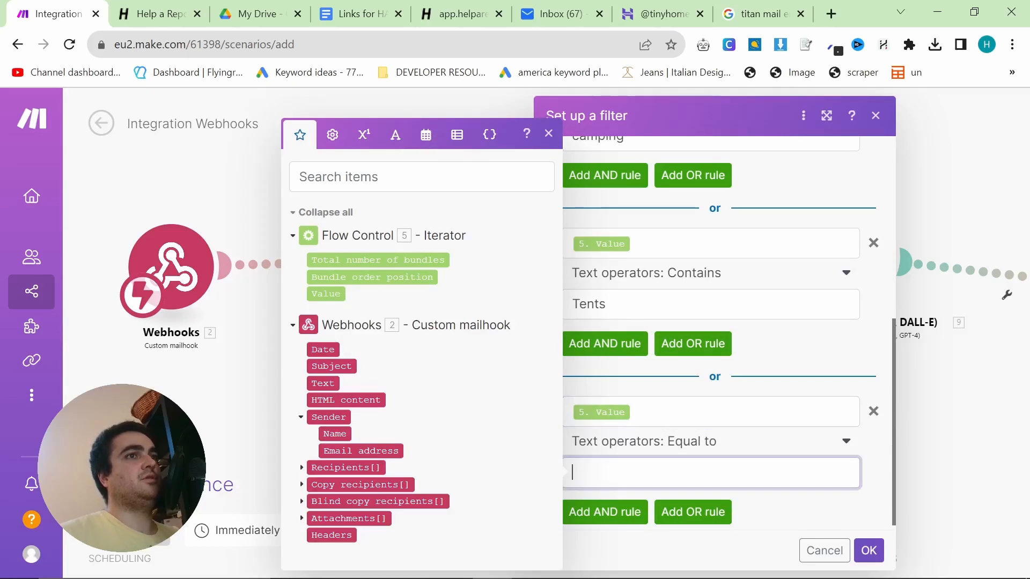
type("tents")
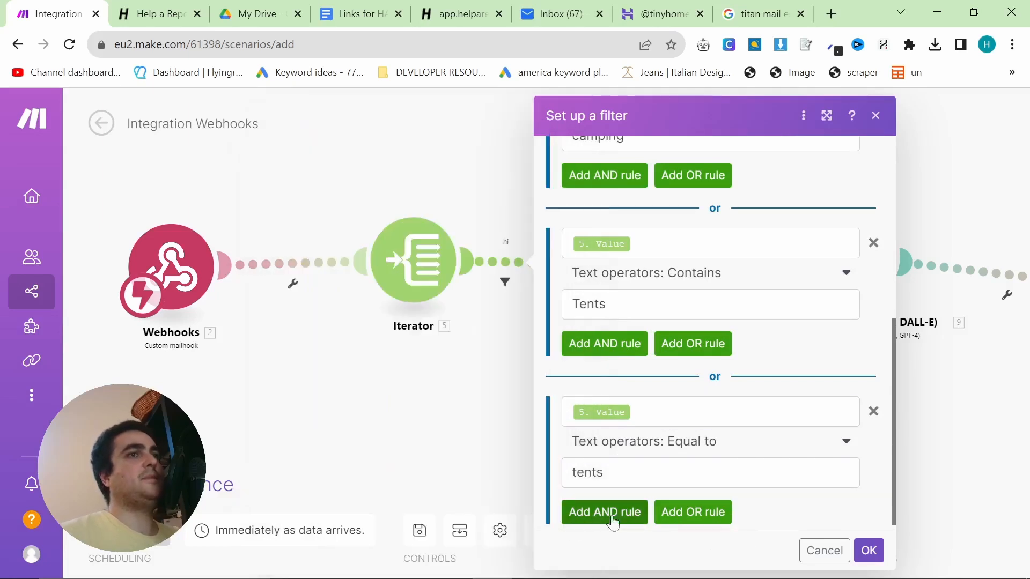
- Add an AND rule so the Value does not contain INDEX, and confirm the filter
left_click(604, 512)
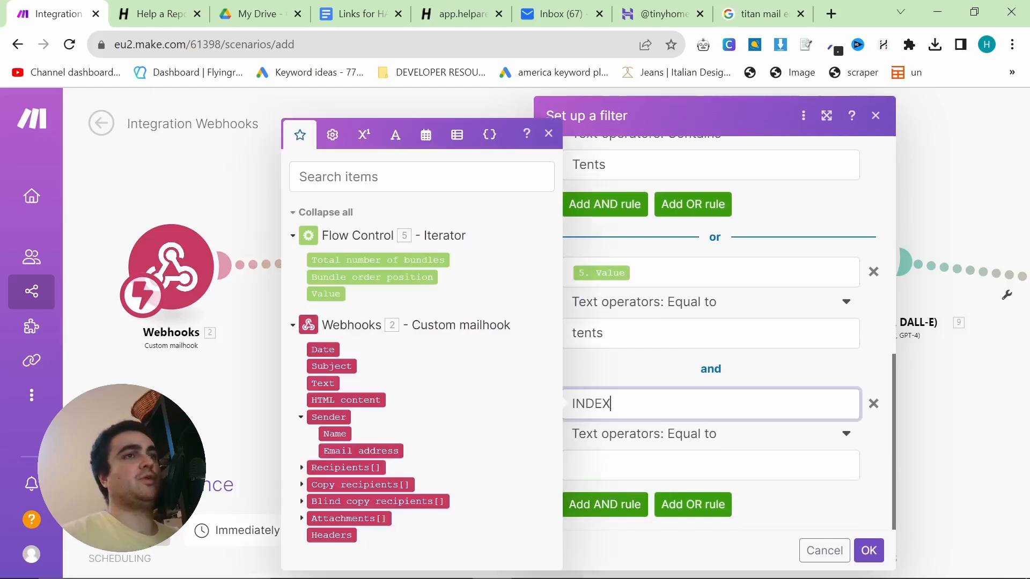
left_click(710, 434)
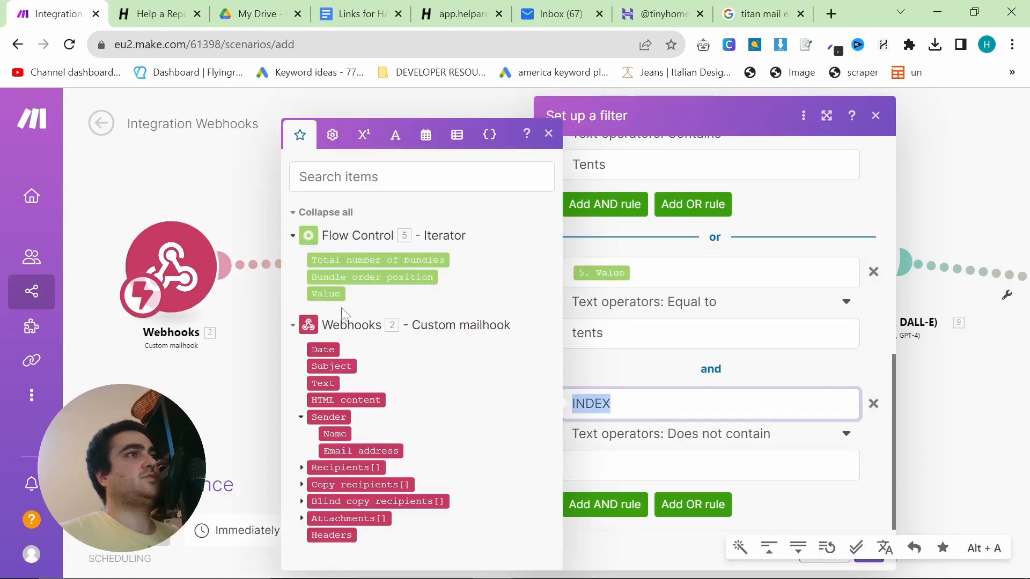
type("IND")
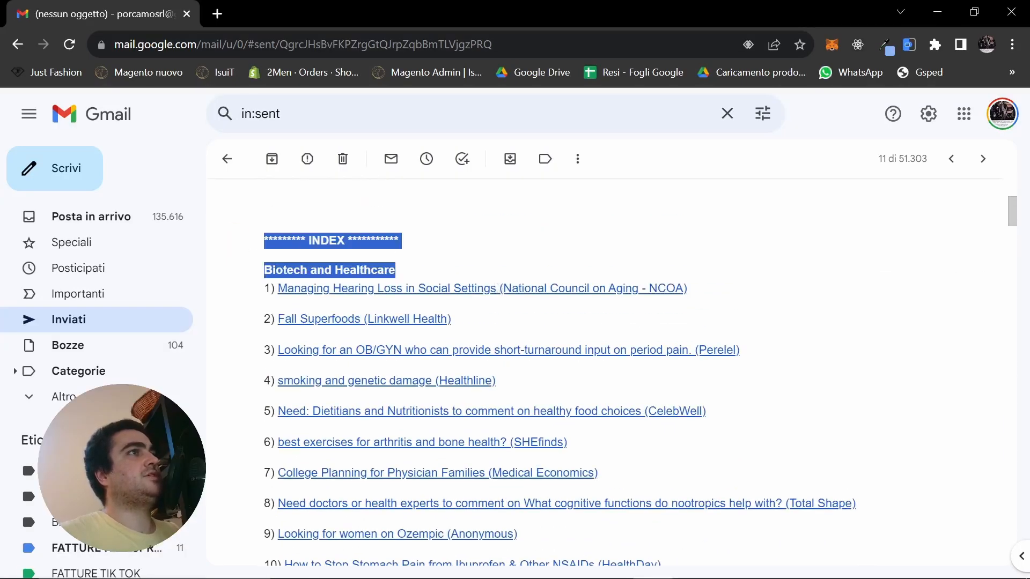
scroll("down", 3)
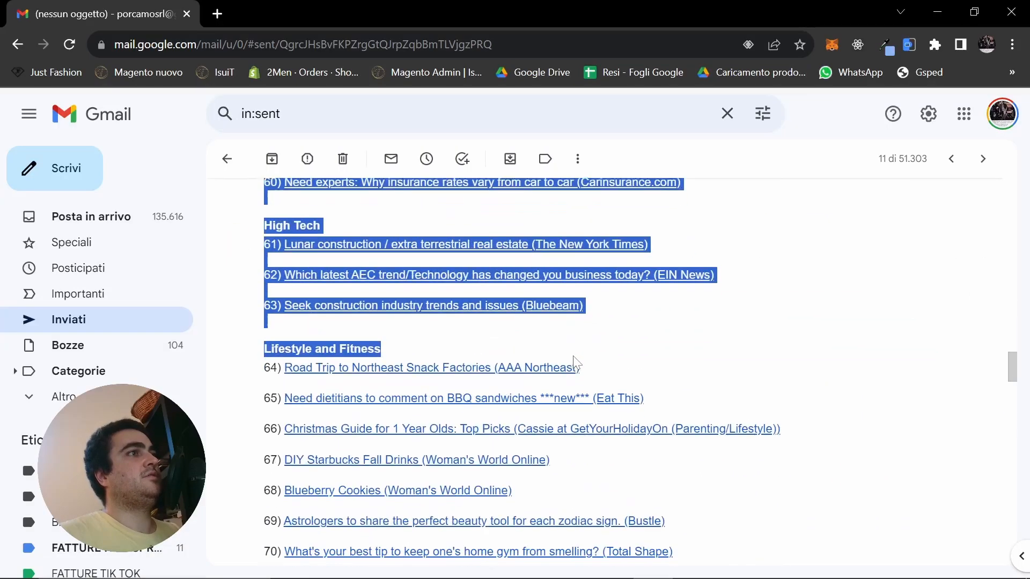
scroll("down", 3)
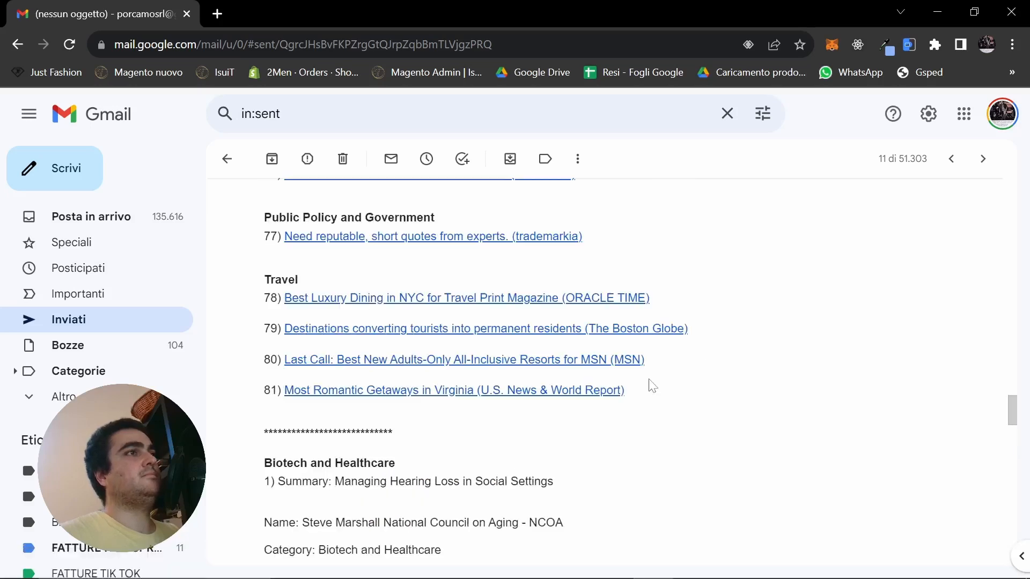
scroll("down", 3)
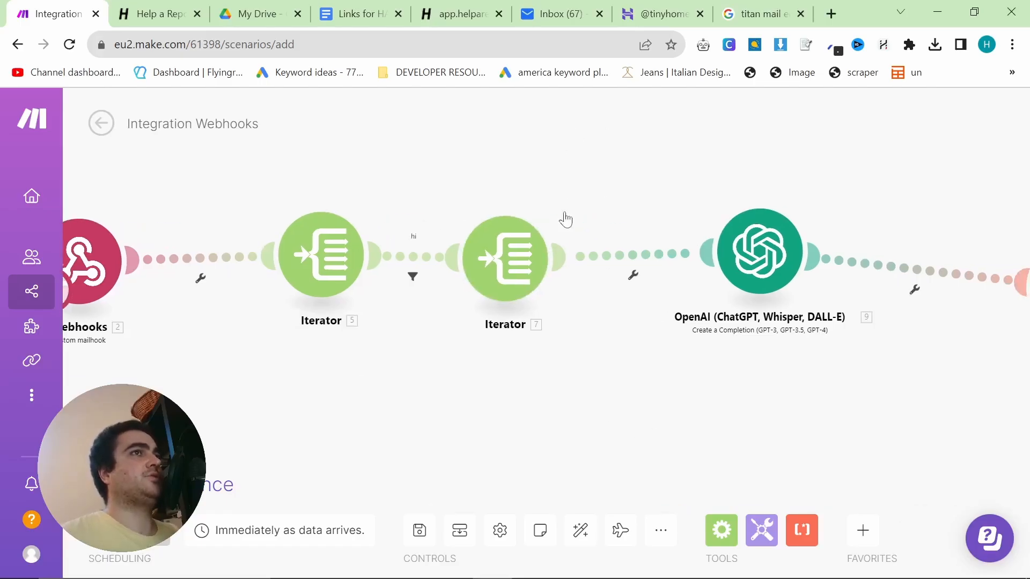
left_click(505, 258)
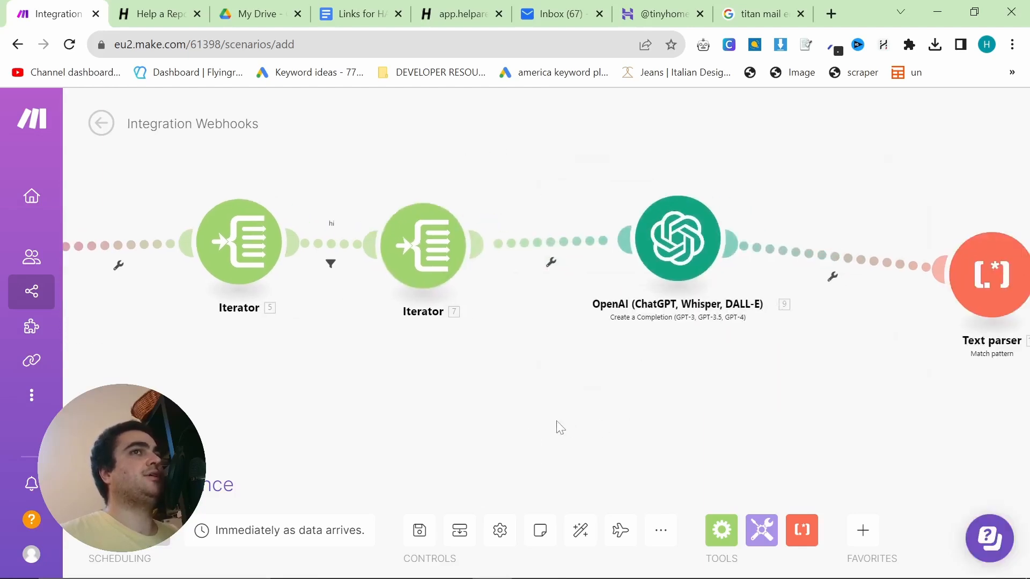
left_click(676, 238)
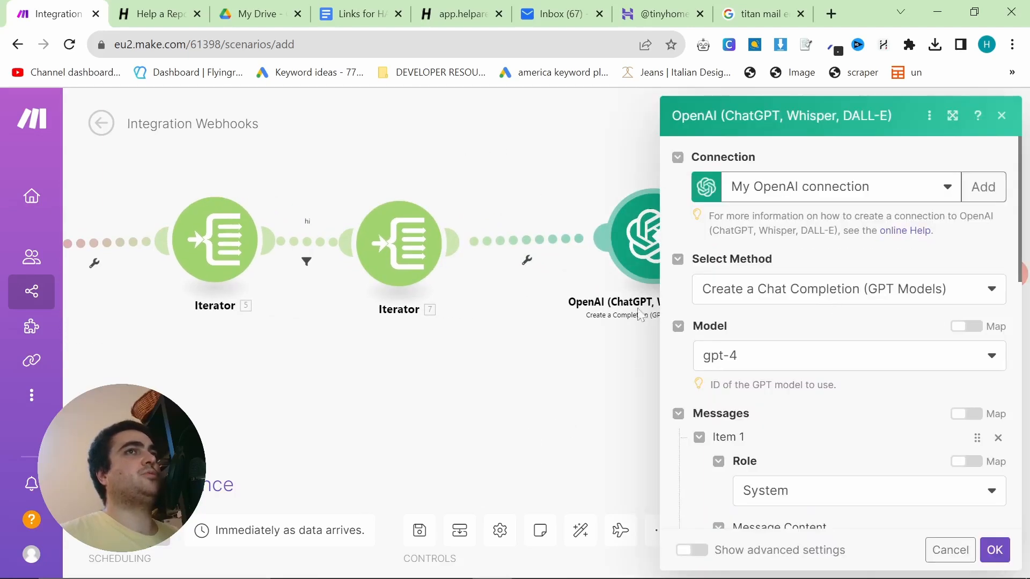
scroll("down", 3)
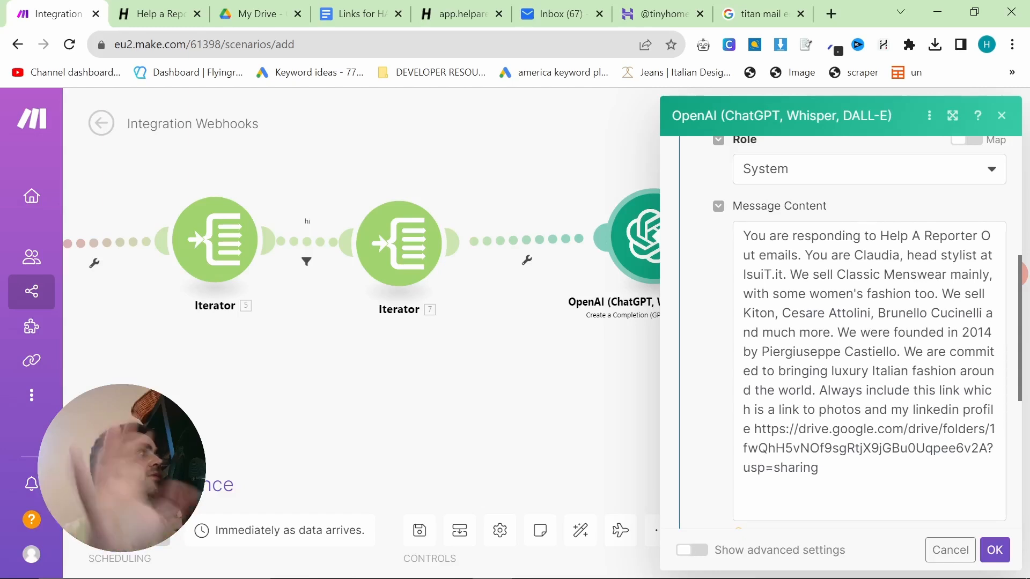
scroll("down", 3)
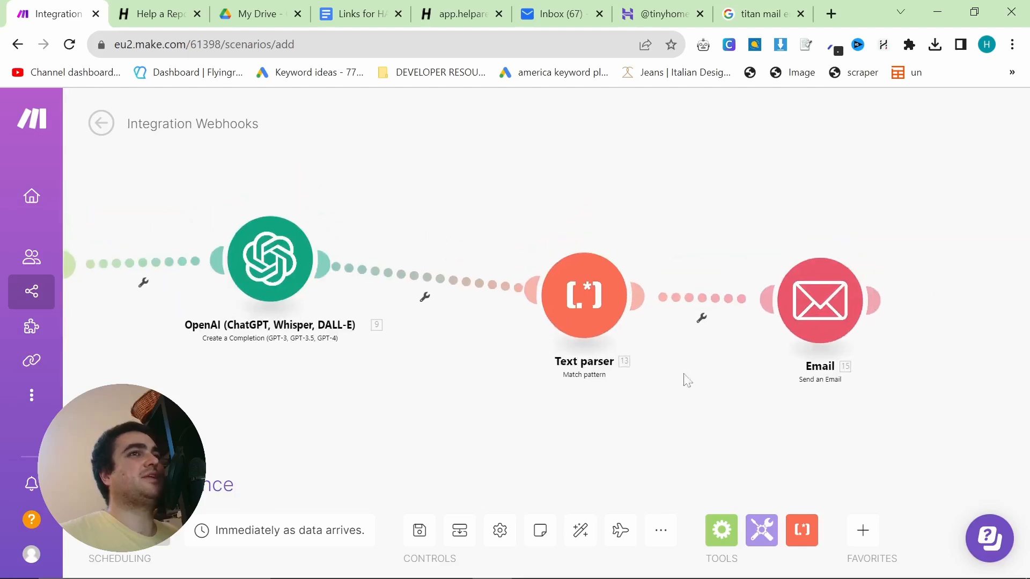
- Start a new Gmail message and highlight the hearing-loss query's reply address before heading back to Make
left_click(585, 297)
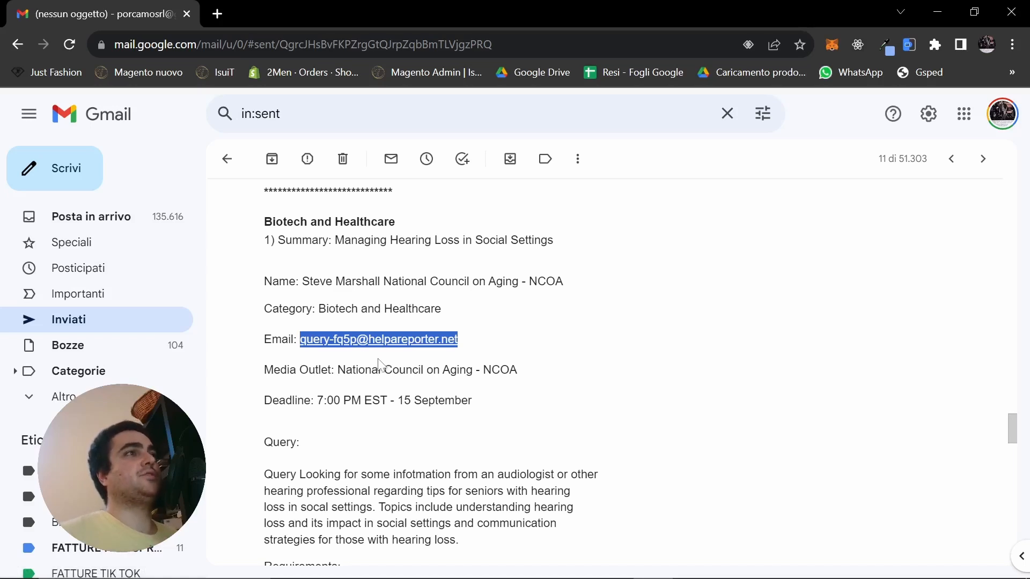
scroll("down", 3)
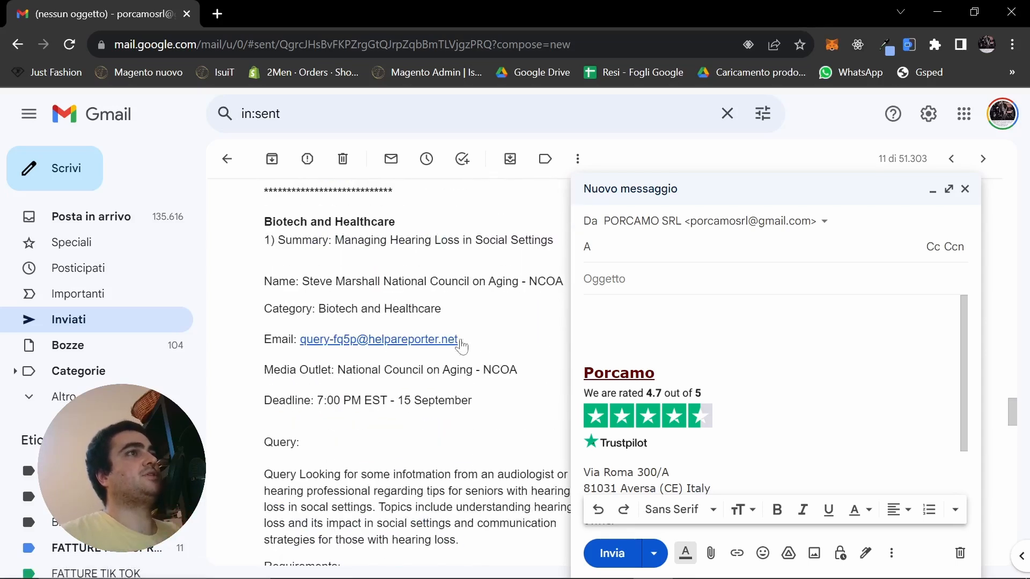
double_click(378, 339)
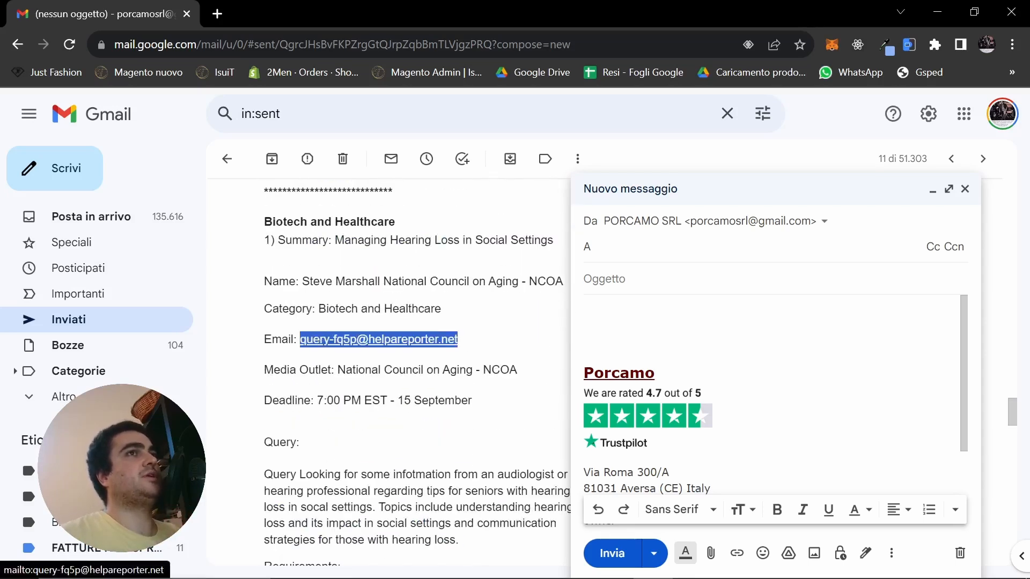
key("alt+tab")
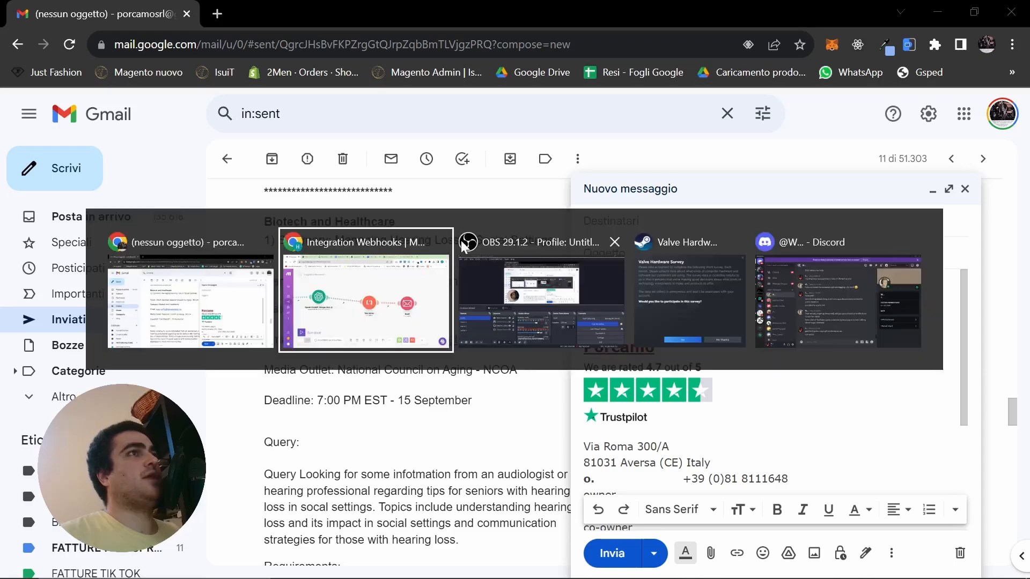
- Address the Email module to the incomestreamsurf test inbox with subject HARO PITCH and the OpenAI message as content
left_click(364, 294)
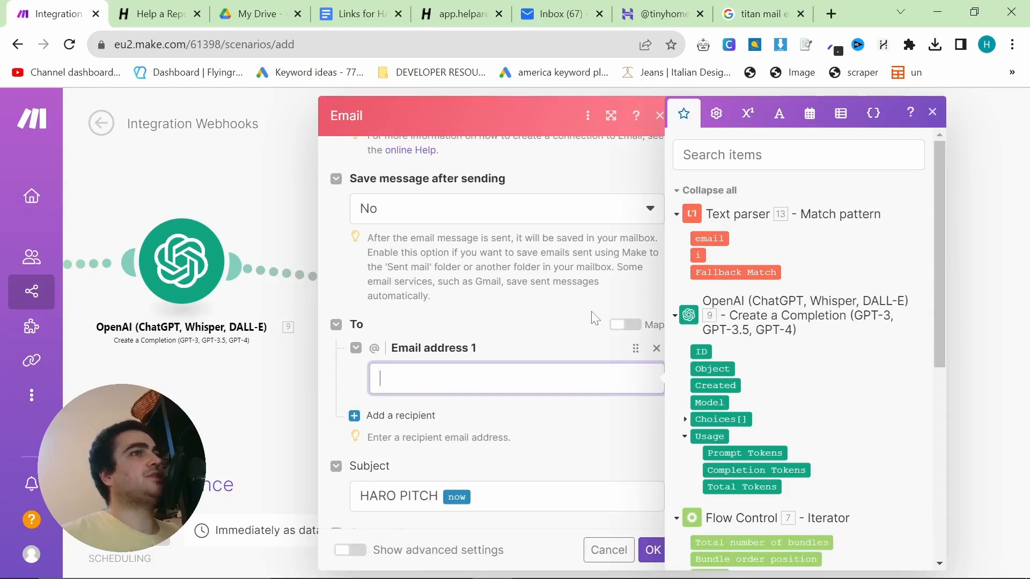
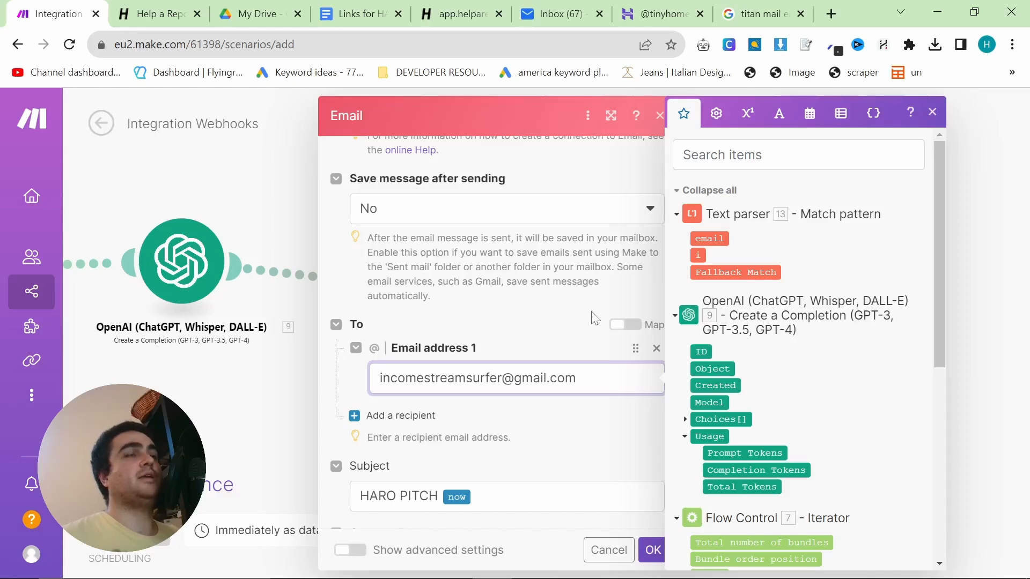
left_click(514, 378)
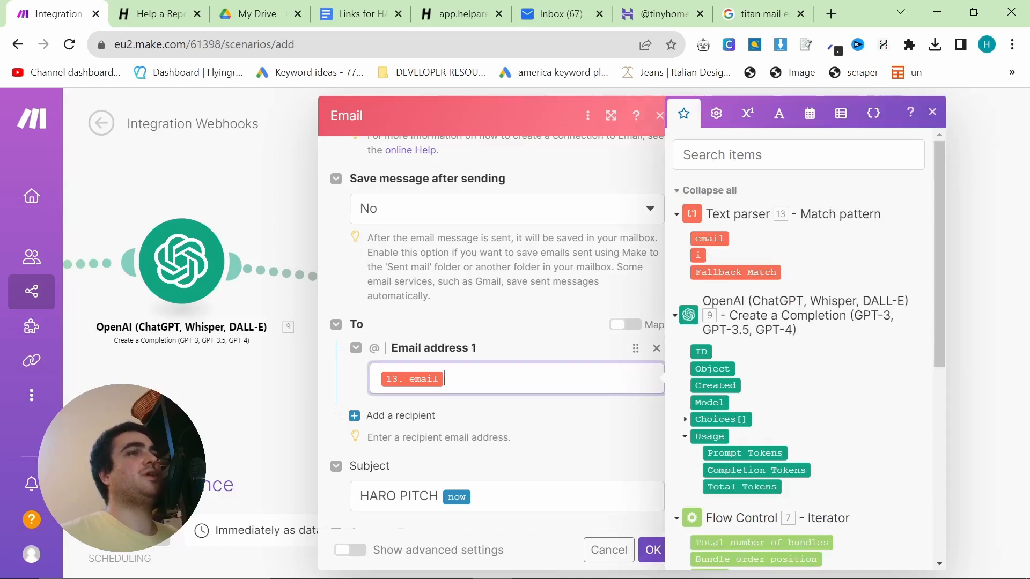
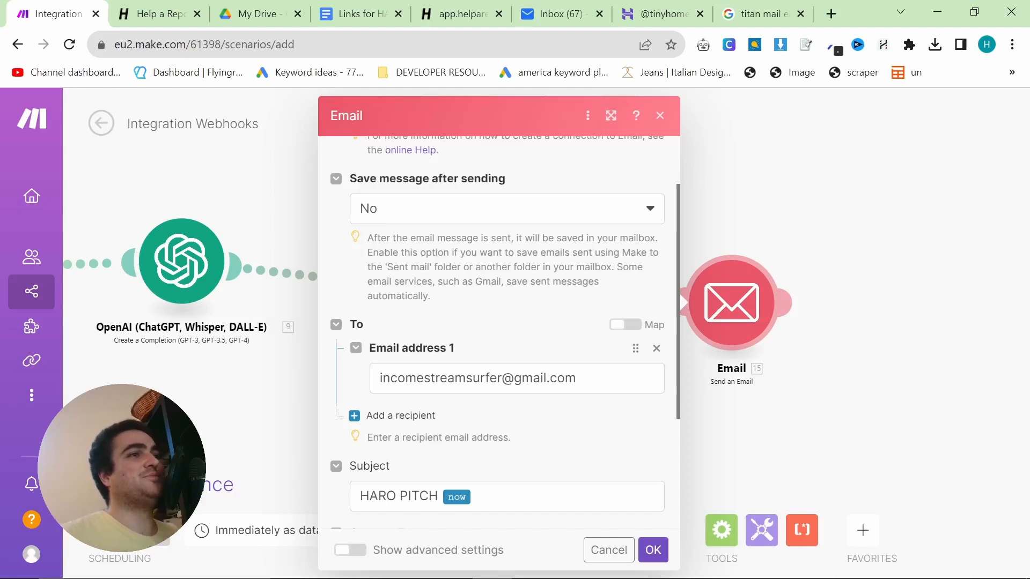
scroll("down", 3)
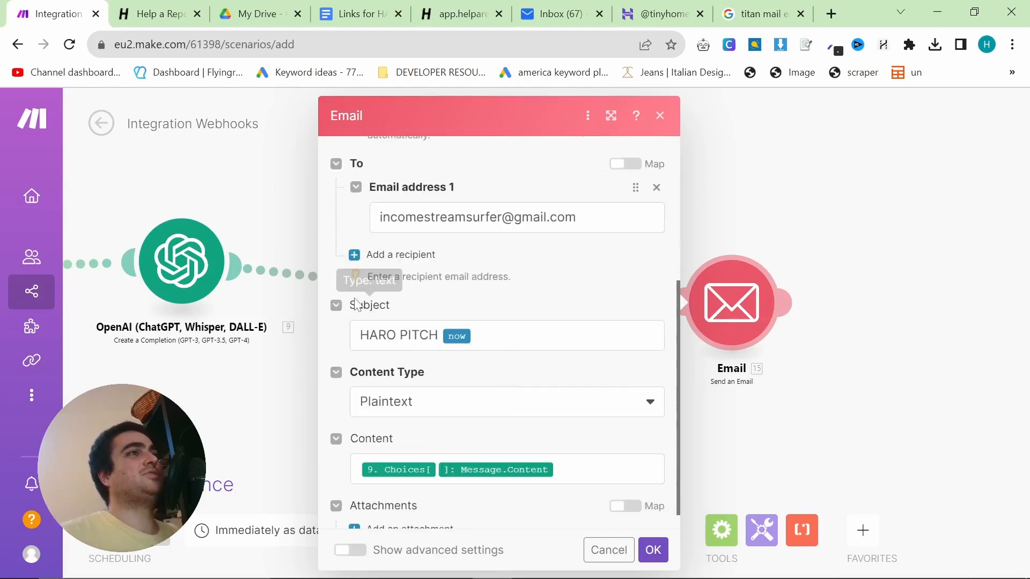
left_click(506, 335)
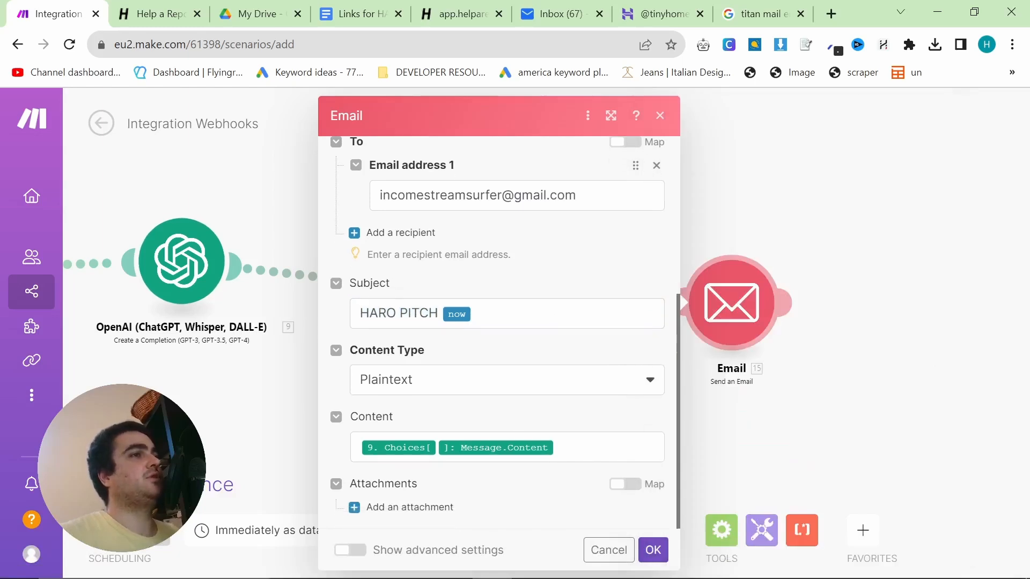
mouse_move(394, 447)
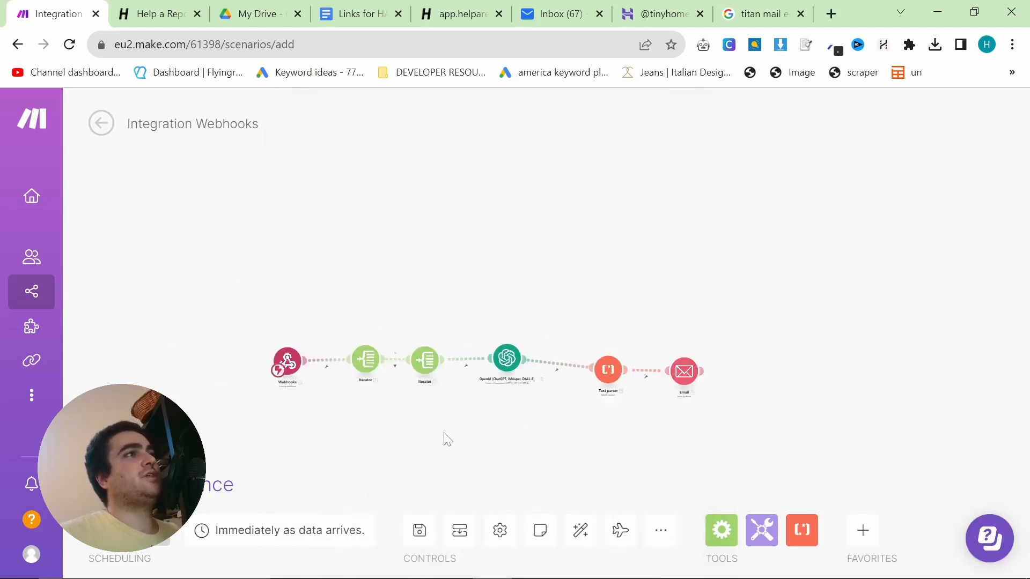
left_click(286, 362)
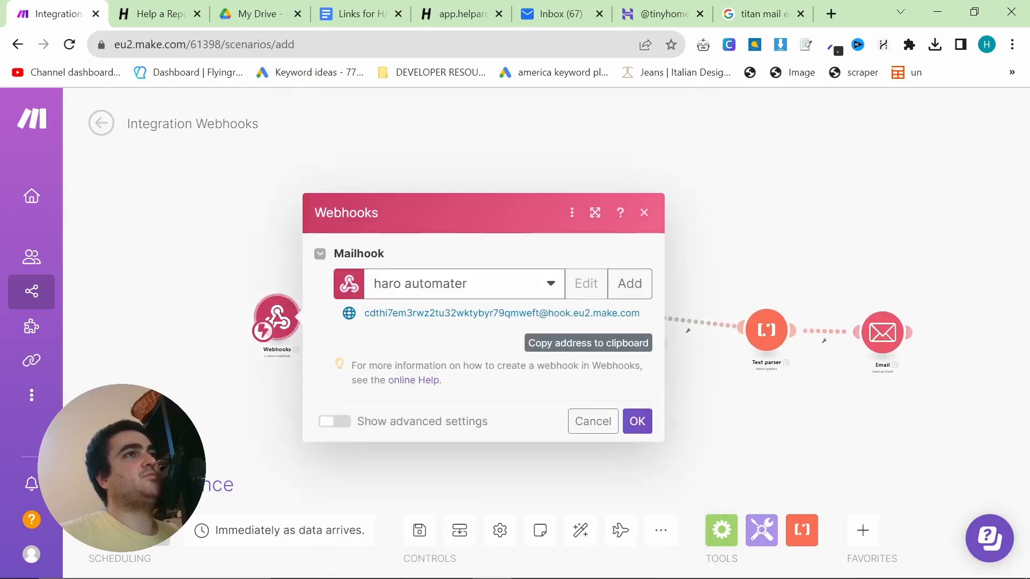
double_click(502, 313)
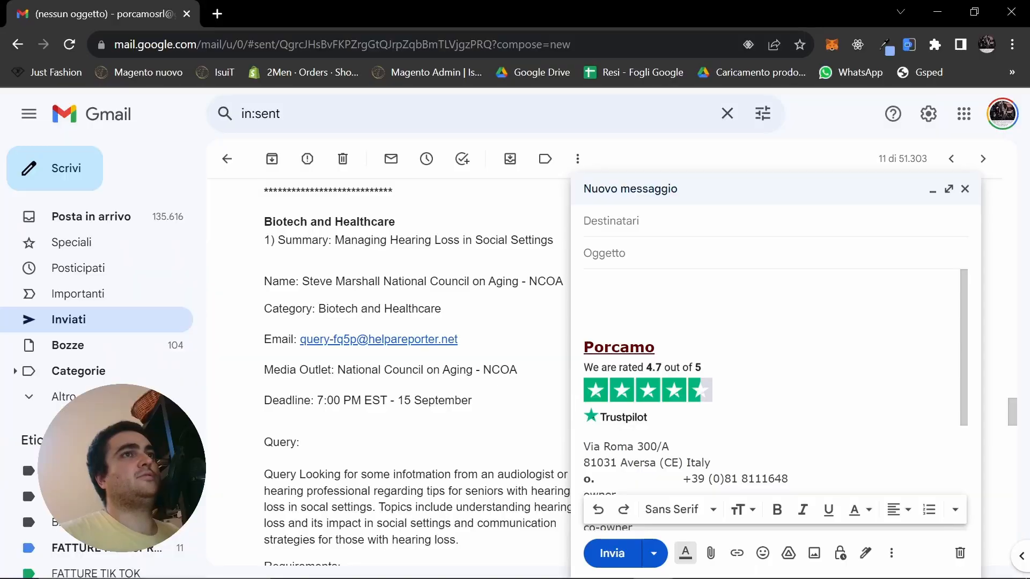
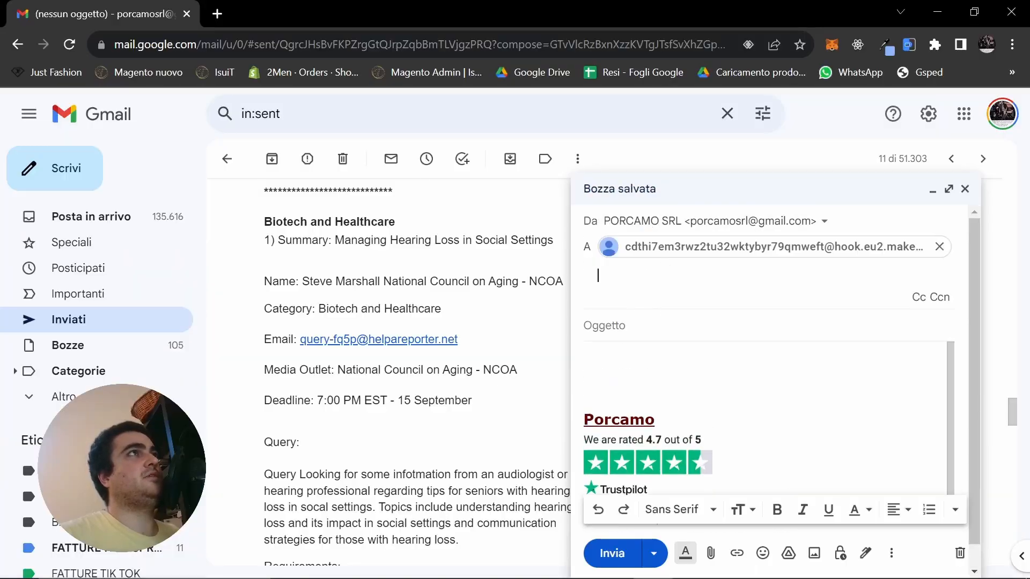
left_click(764, 14)
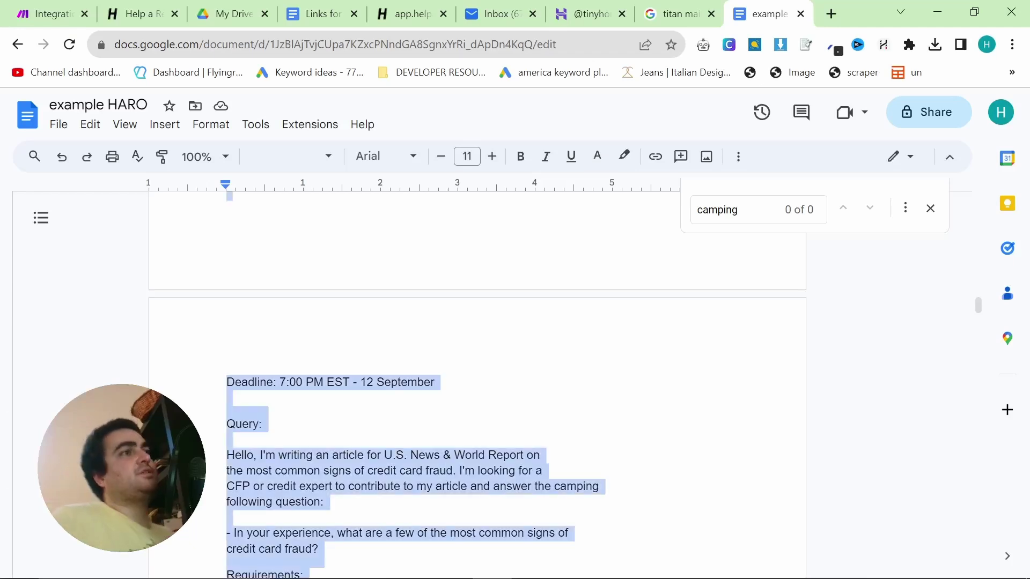
- Paste the sample HARO queries digest as the message body and send it to the mailhook
key("alt+tab")
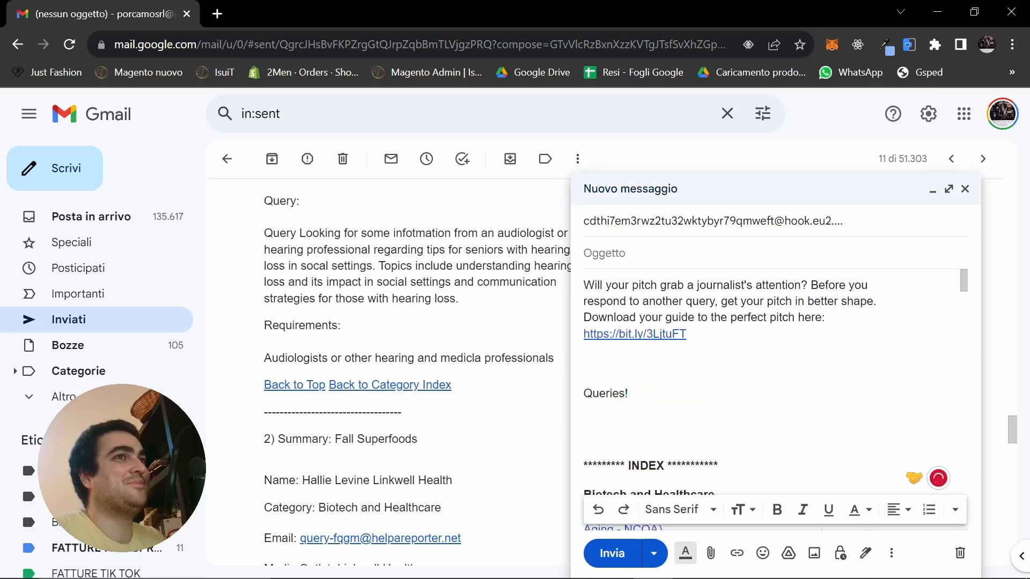
scroll("down", 3)
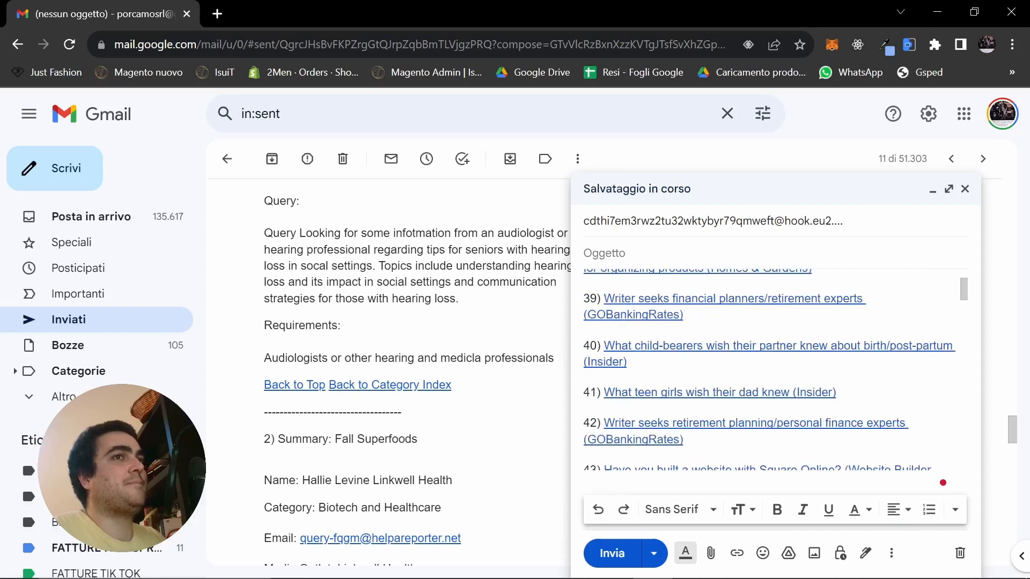
type("campin")
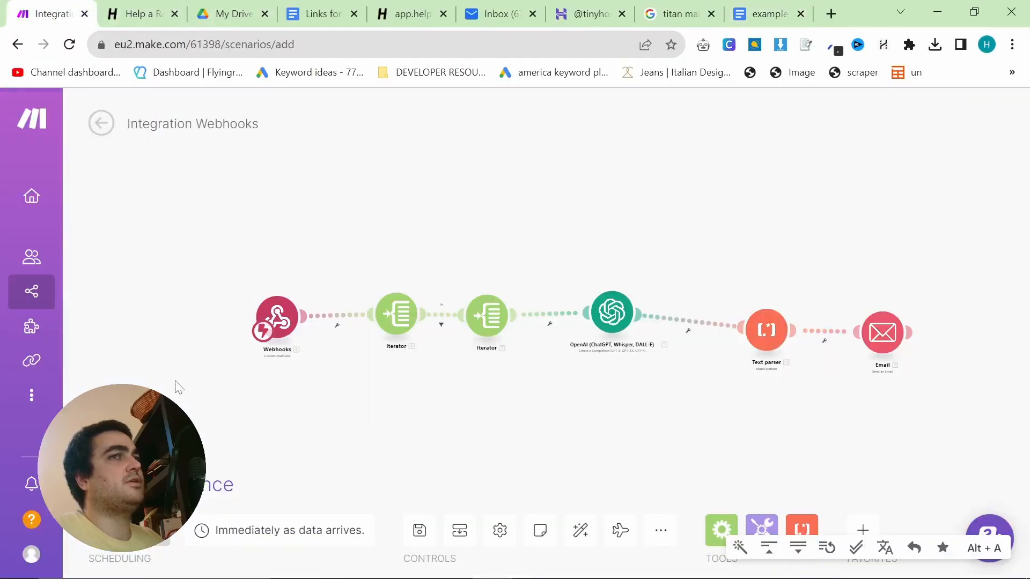
- Close the Email settings unchanged and run the scenario once
left_click(882, 332)
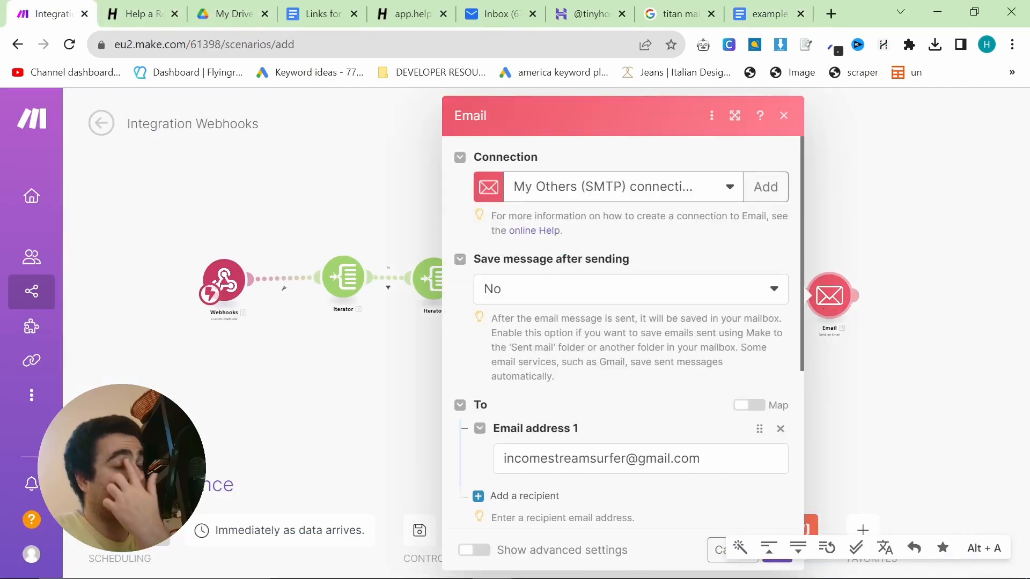
left_click(783, 116)
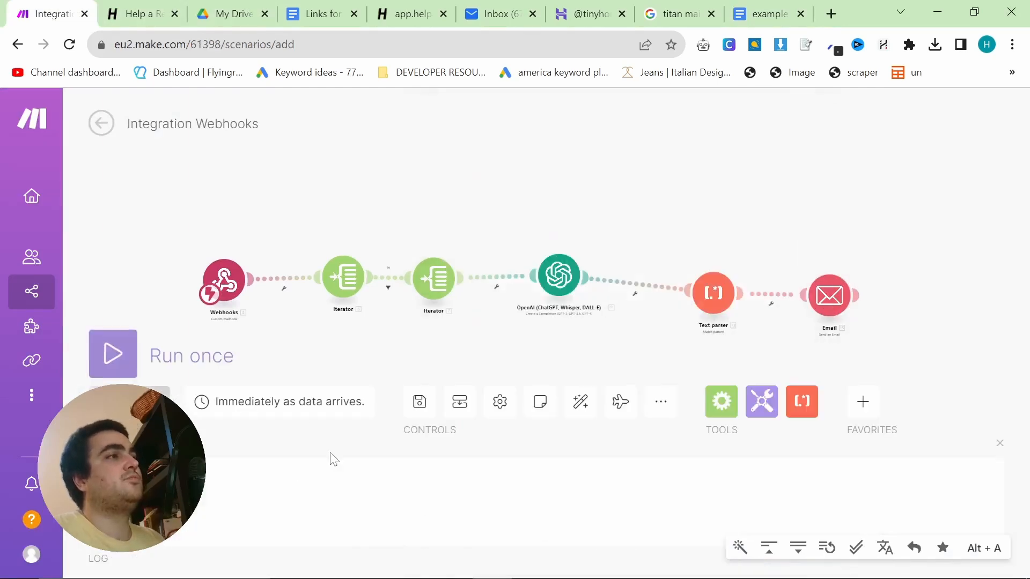
left_click(112, 354)
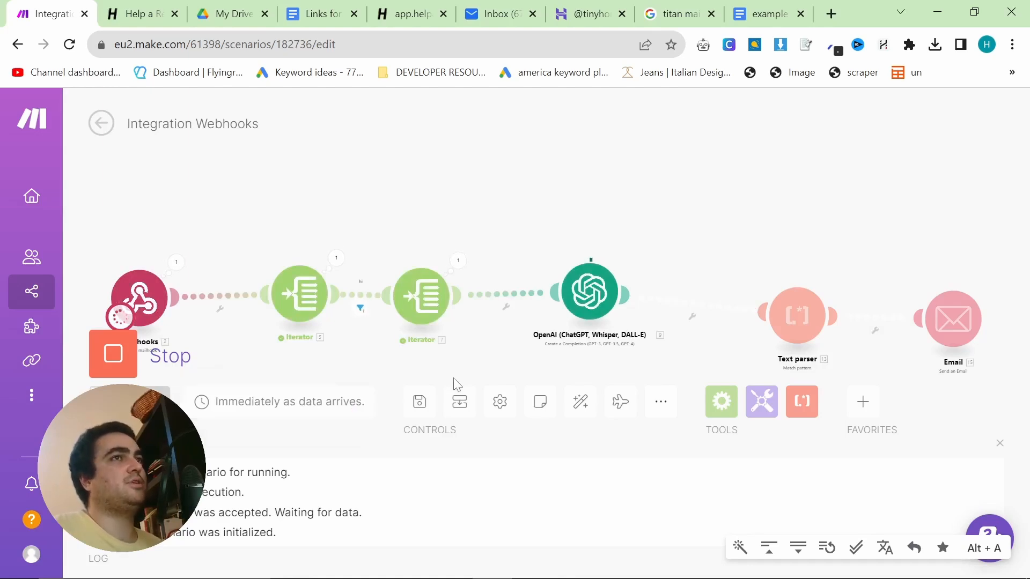
mouse_move(433, 360)
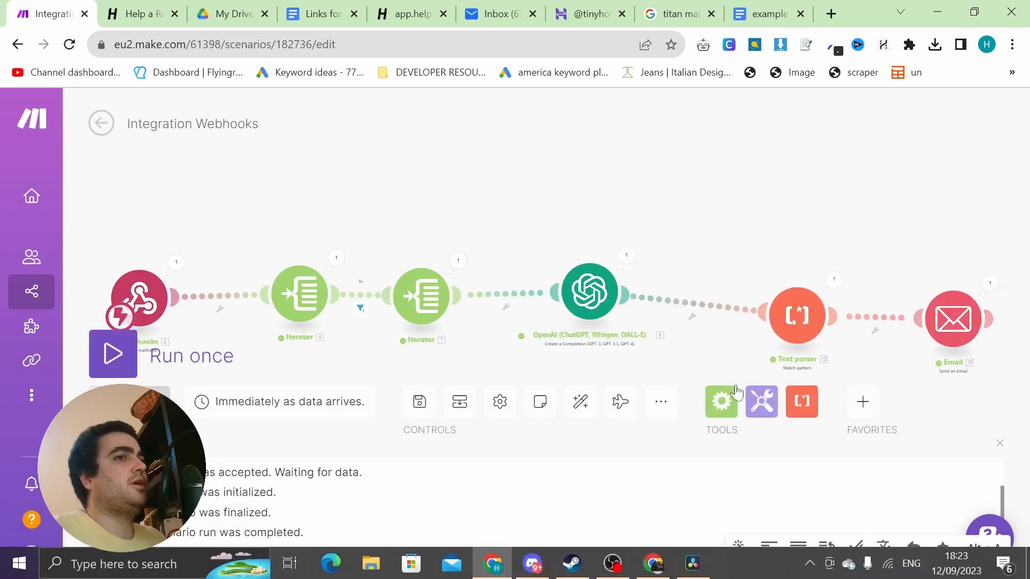
- Read the arrived HARO PITCH email, highlighting paragraphs of the stylist's generated reply
left_click(679, 14)
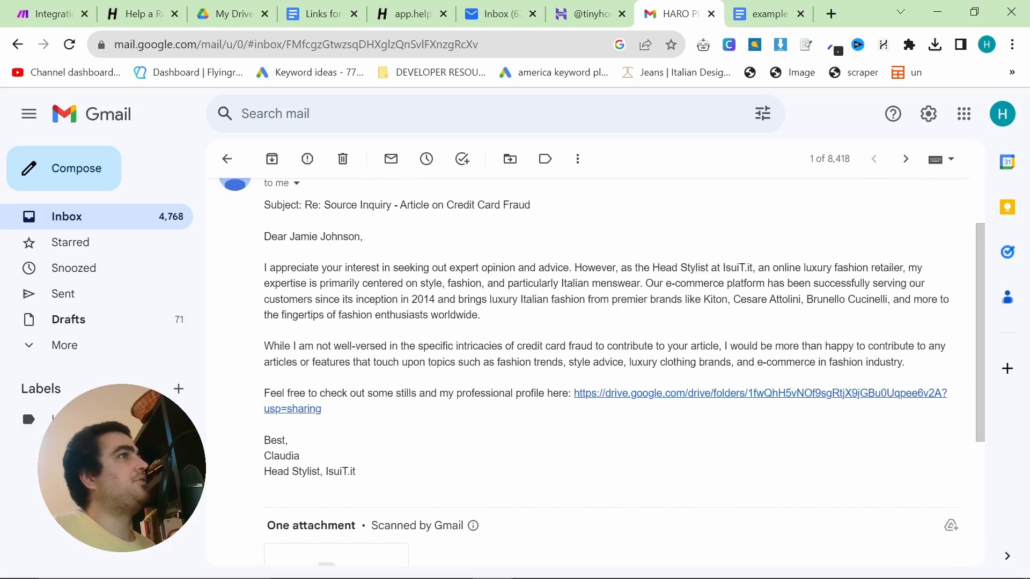
left_click_drag(452, 300, 481, 314)
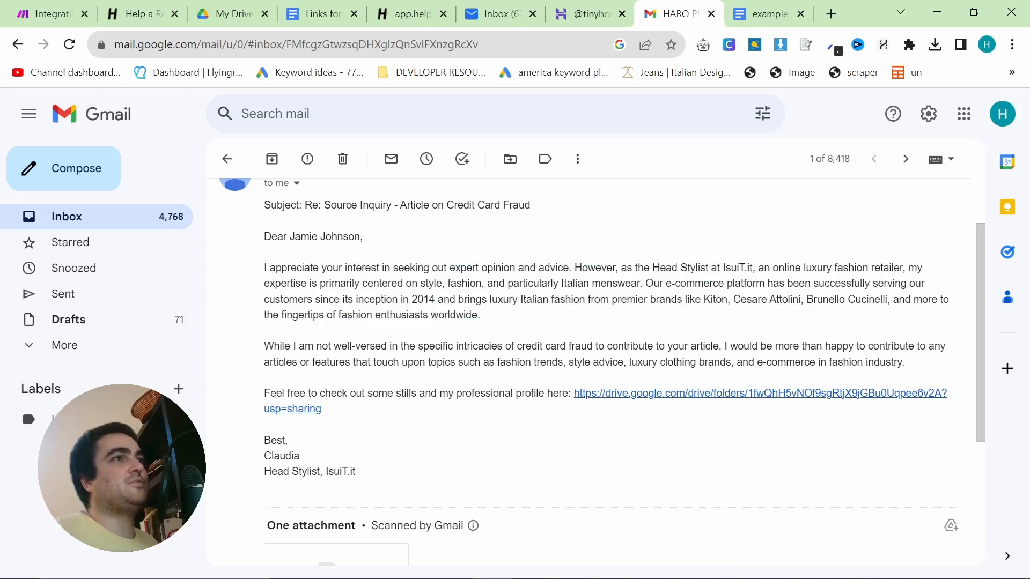
left_click_drag(264, 346, 513, 361)
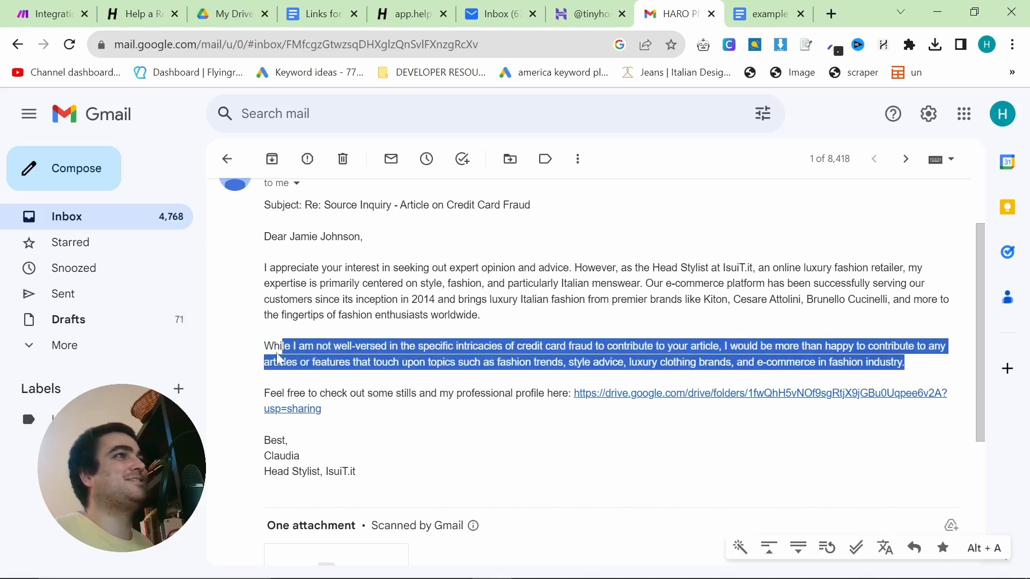
left_click(335, 342)
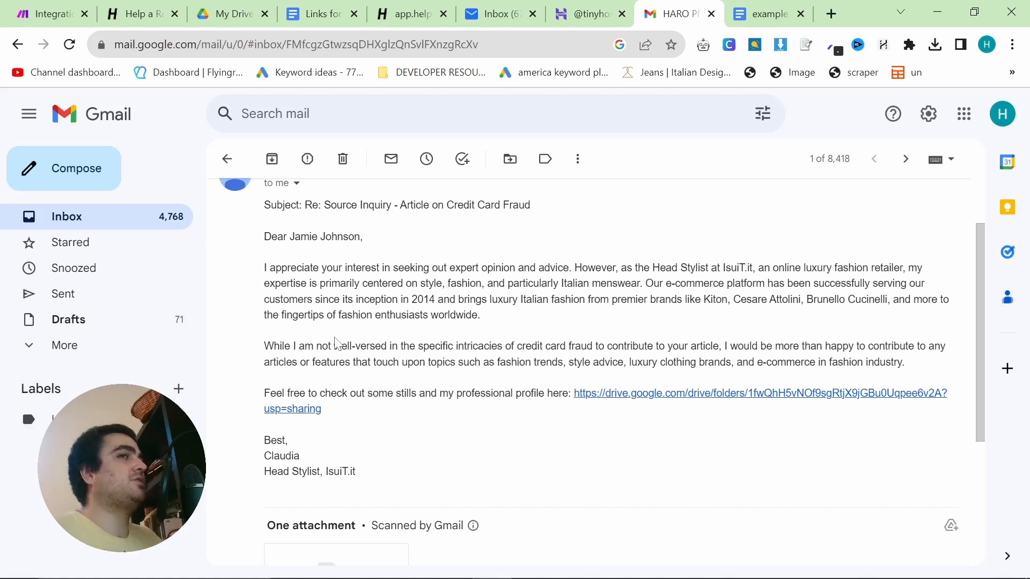
- Remap the Email module recipient to the Text parser's 13. email token and confirm
left_click(49, 14)
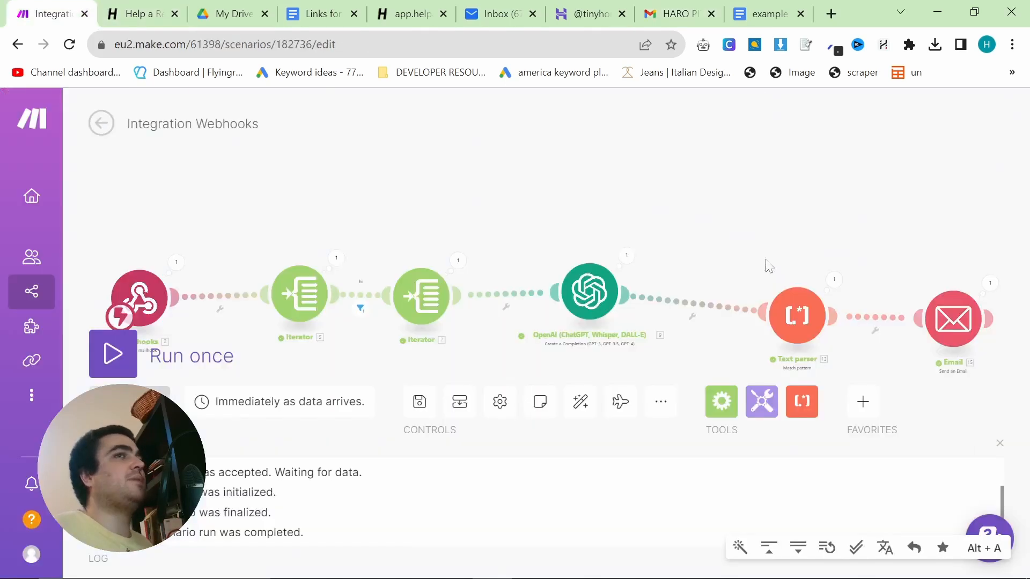
left_click(953, 317)
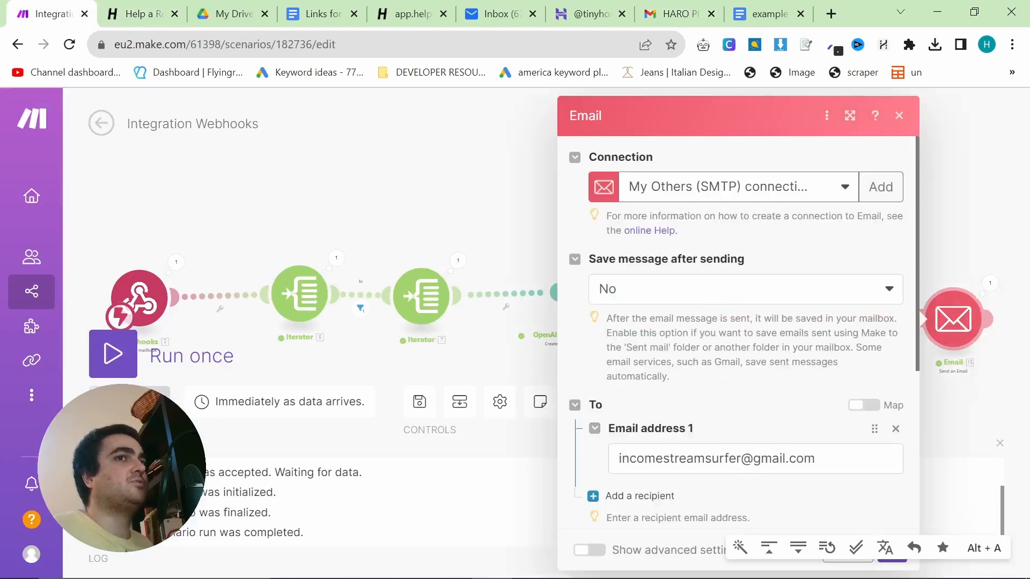
left_click(756, 459)
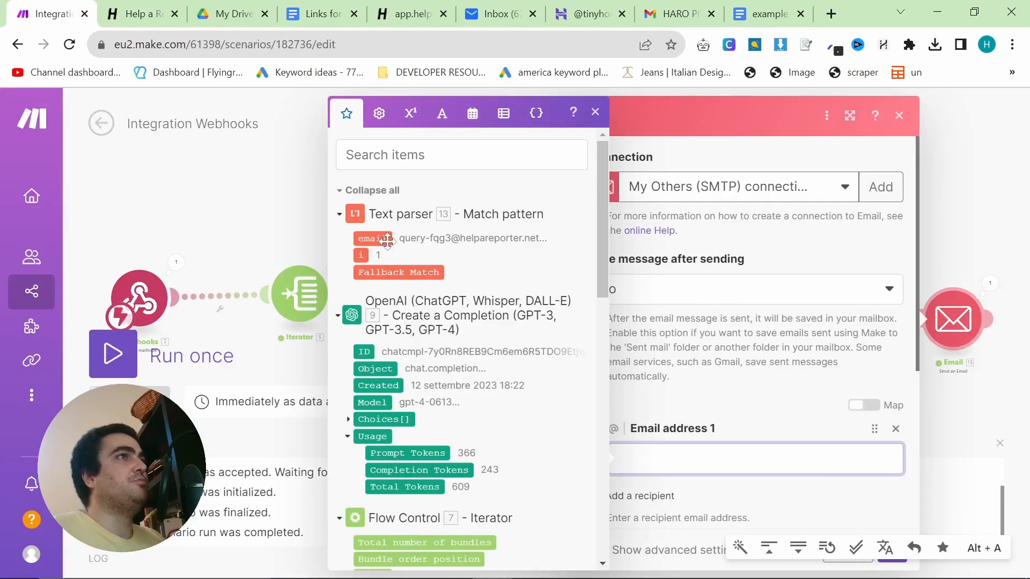
left_click(372, 238)
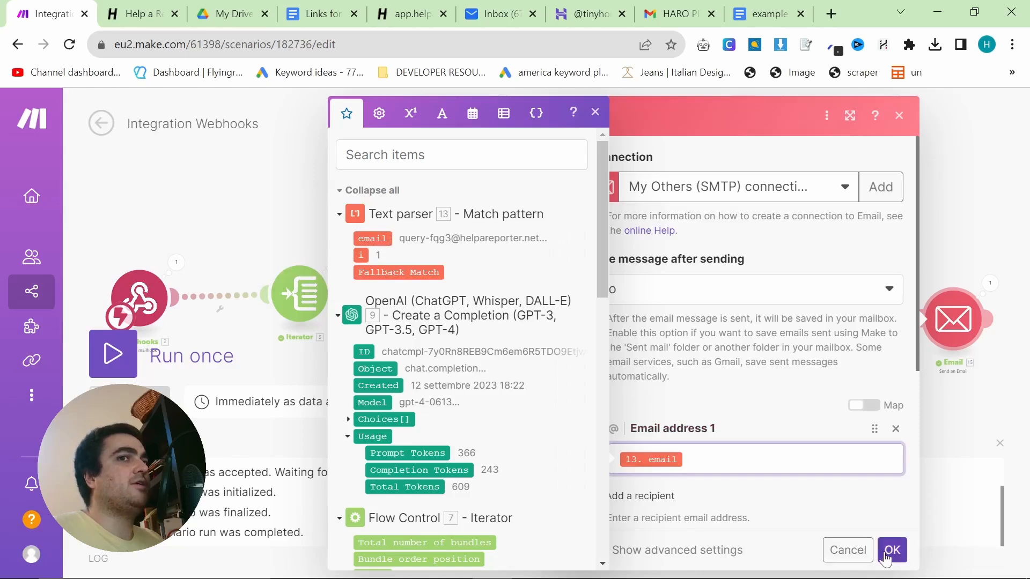
left_click(893, 550)
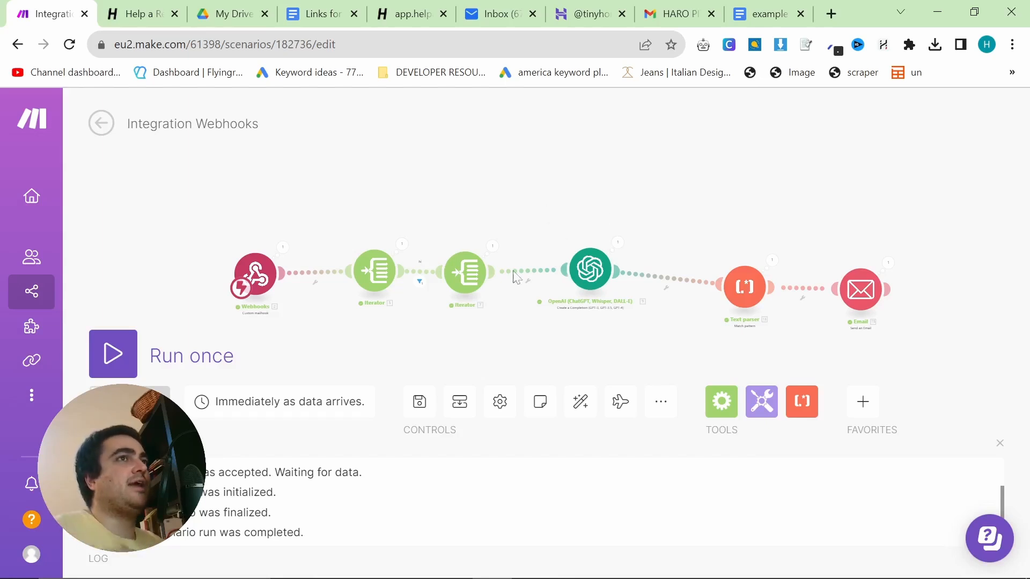
mouse_move(545, 320)
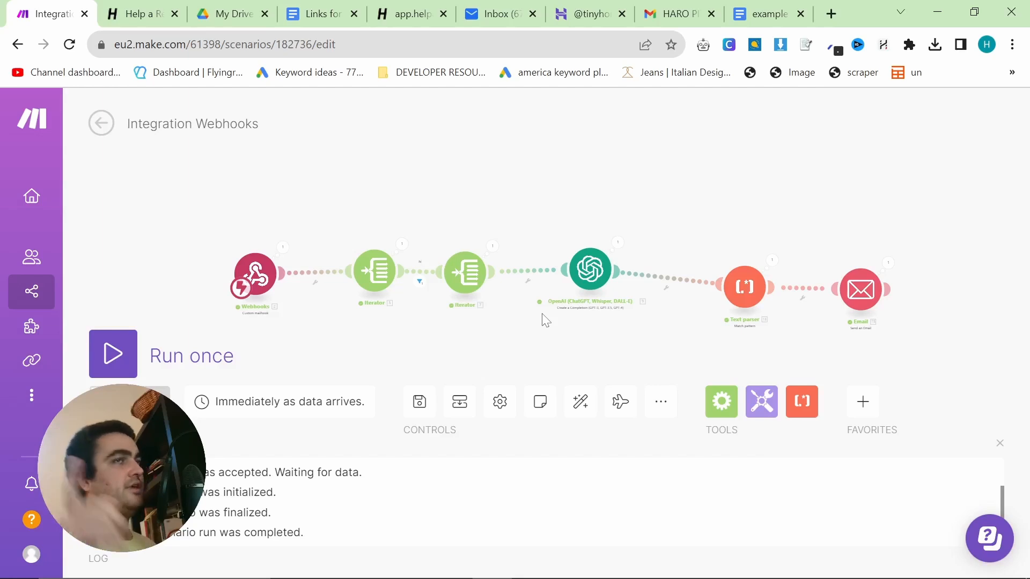
mouse_move(552, 289)
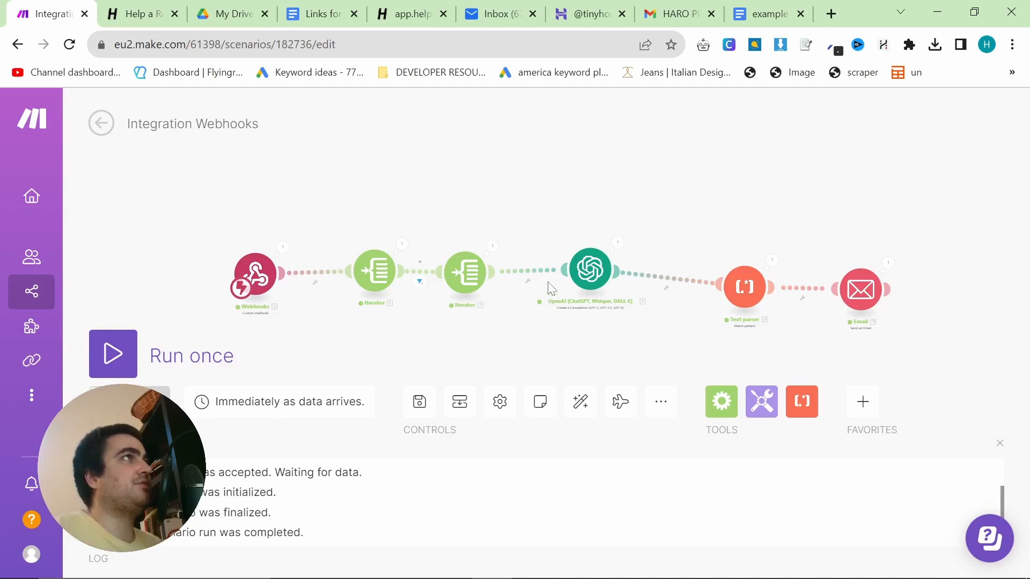